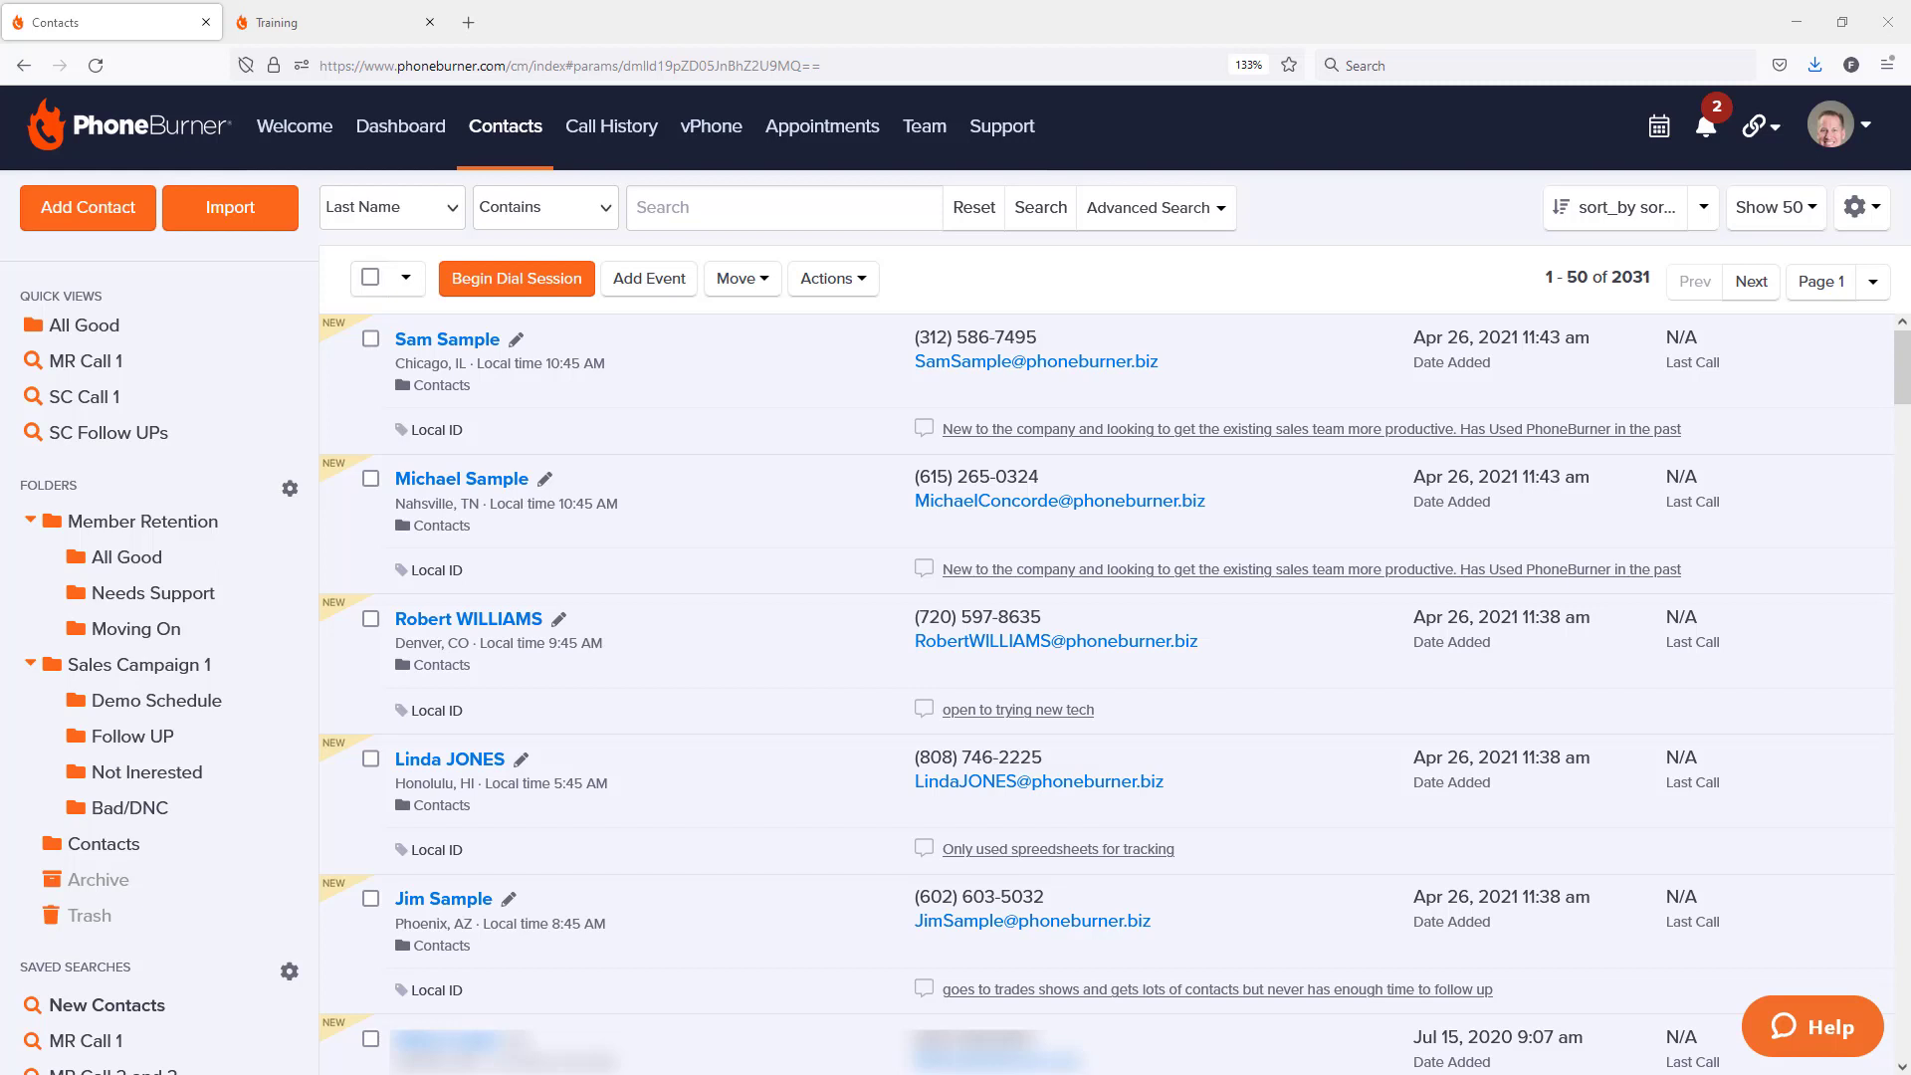
Step: Start the dial session and log the first calls as English VM, Spanish VM and No Answer
click(516, 279)
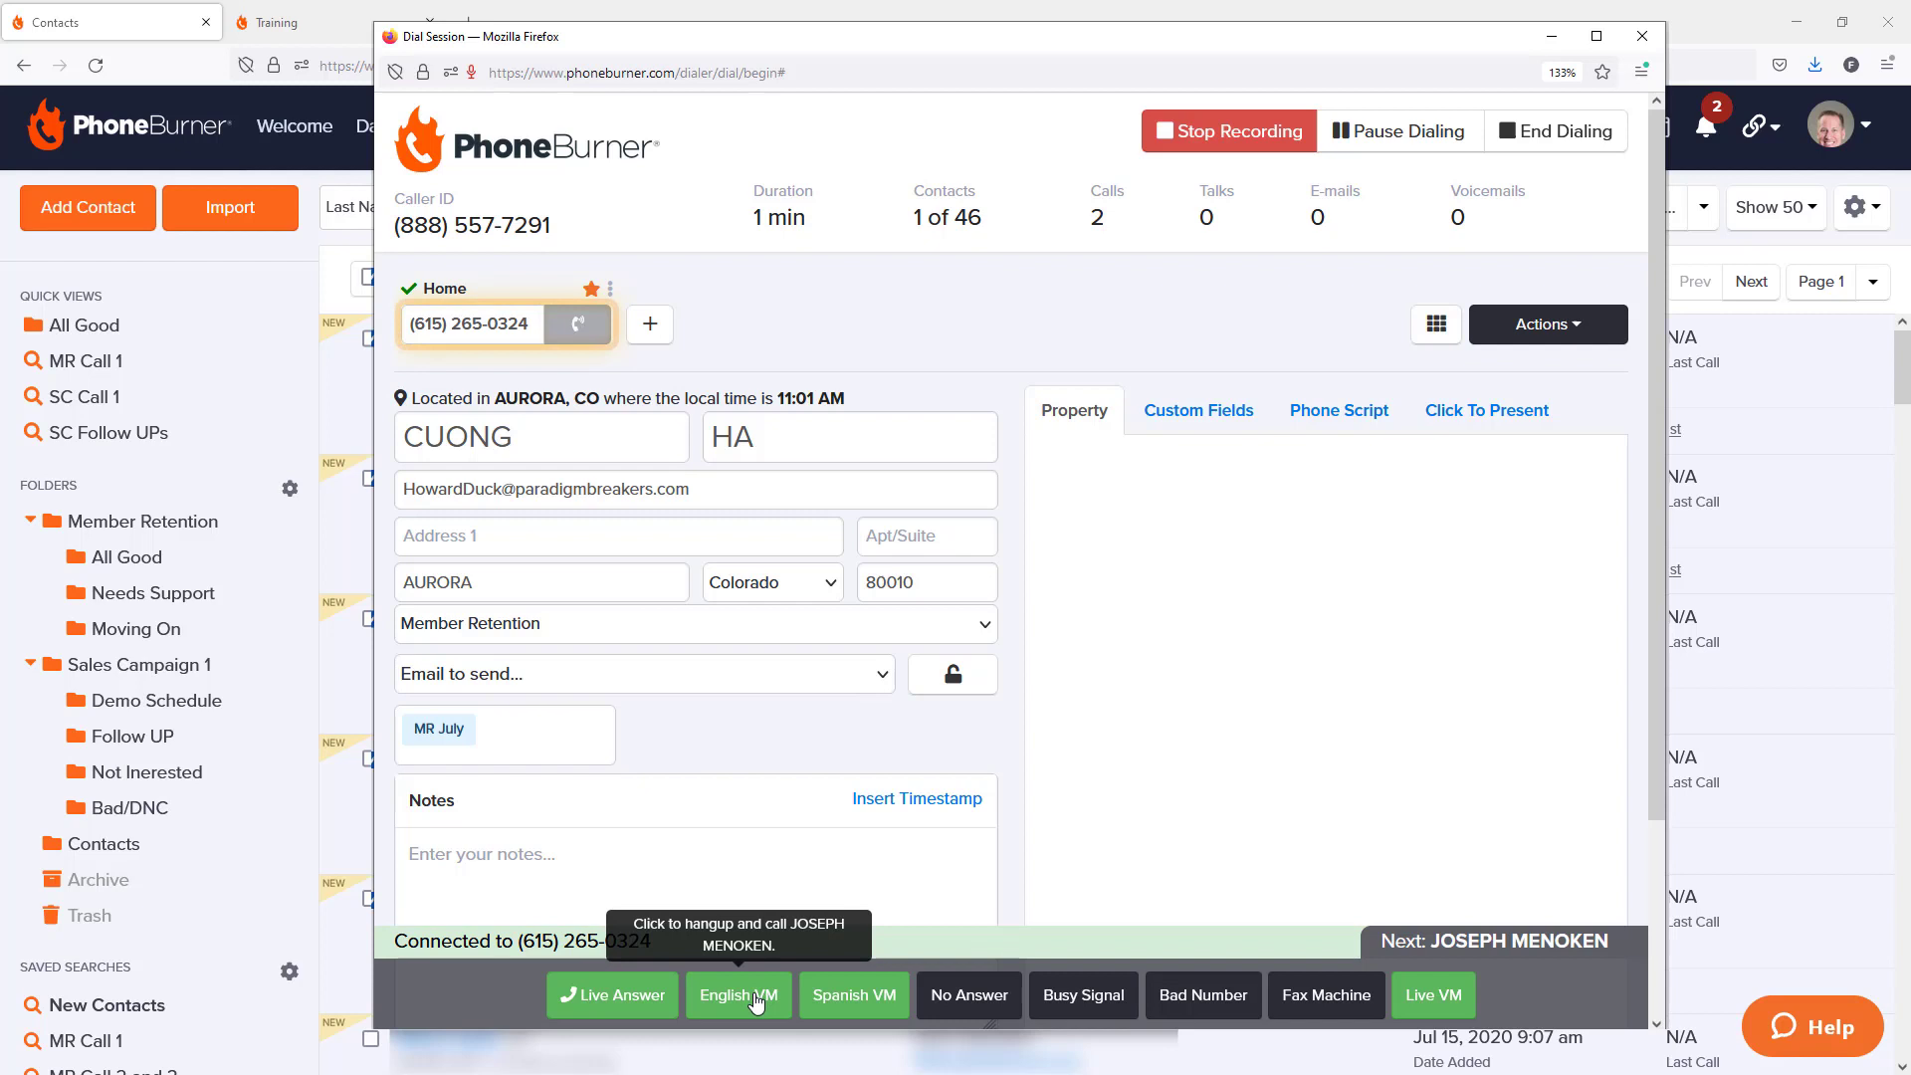
click(737, 995)
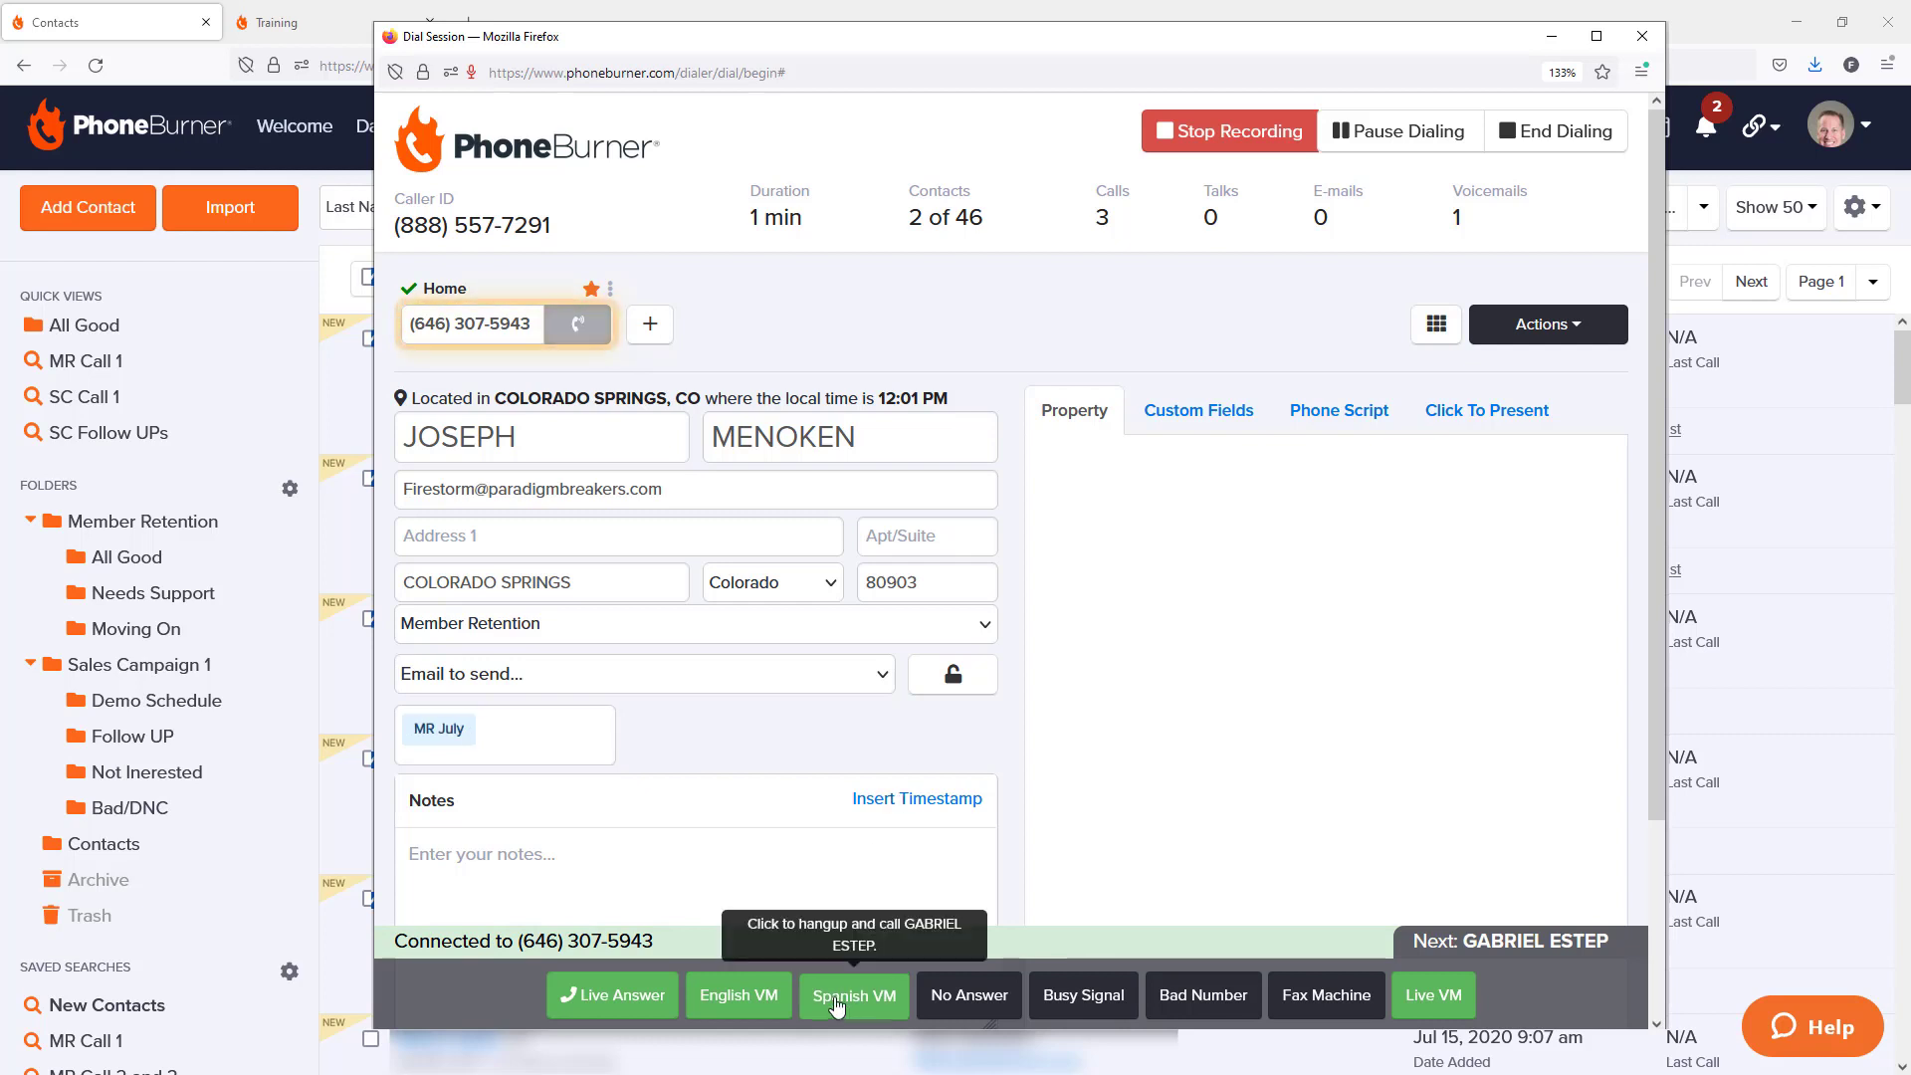
click(854, 995)
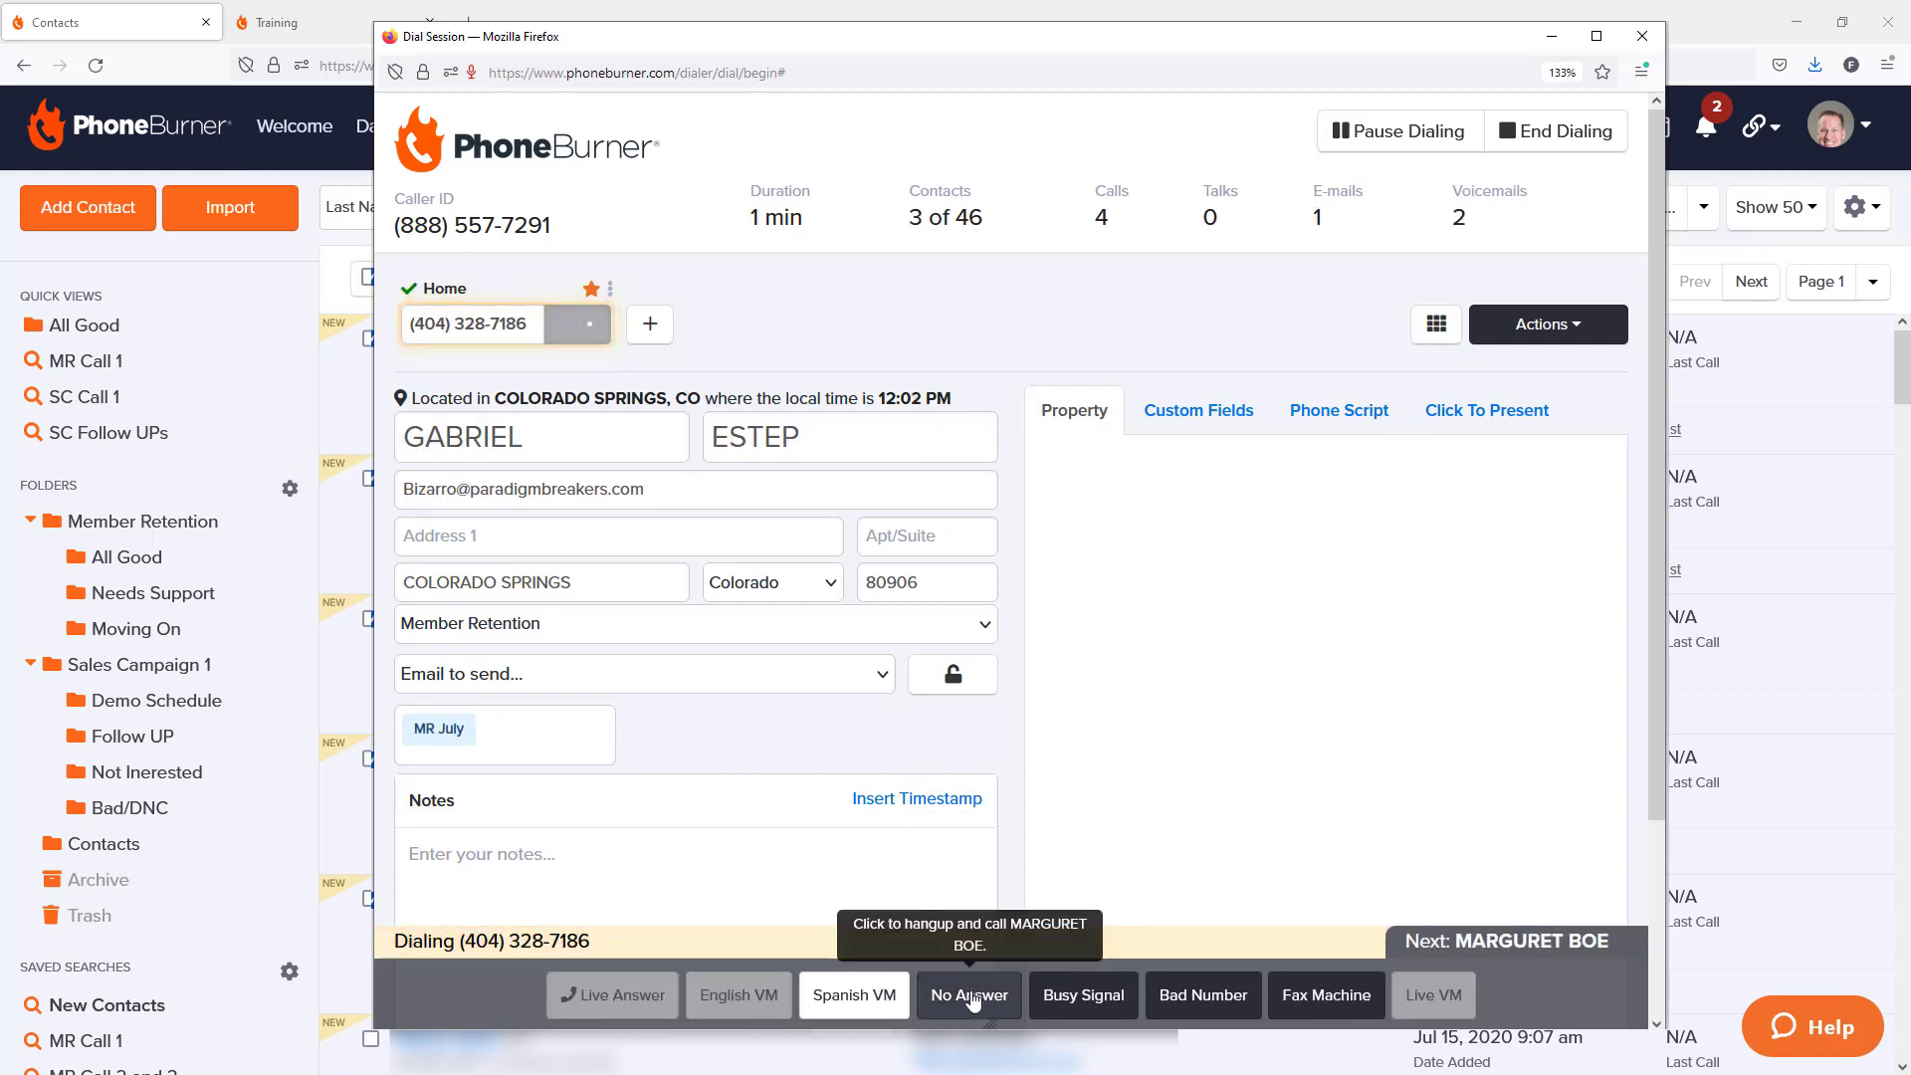
click(969, 995)
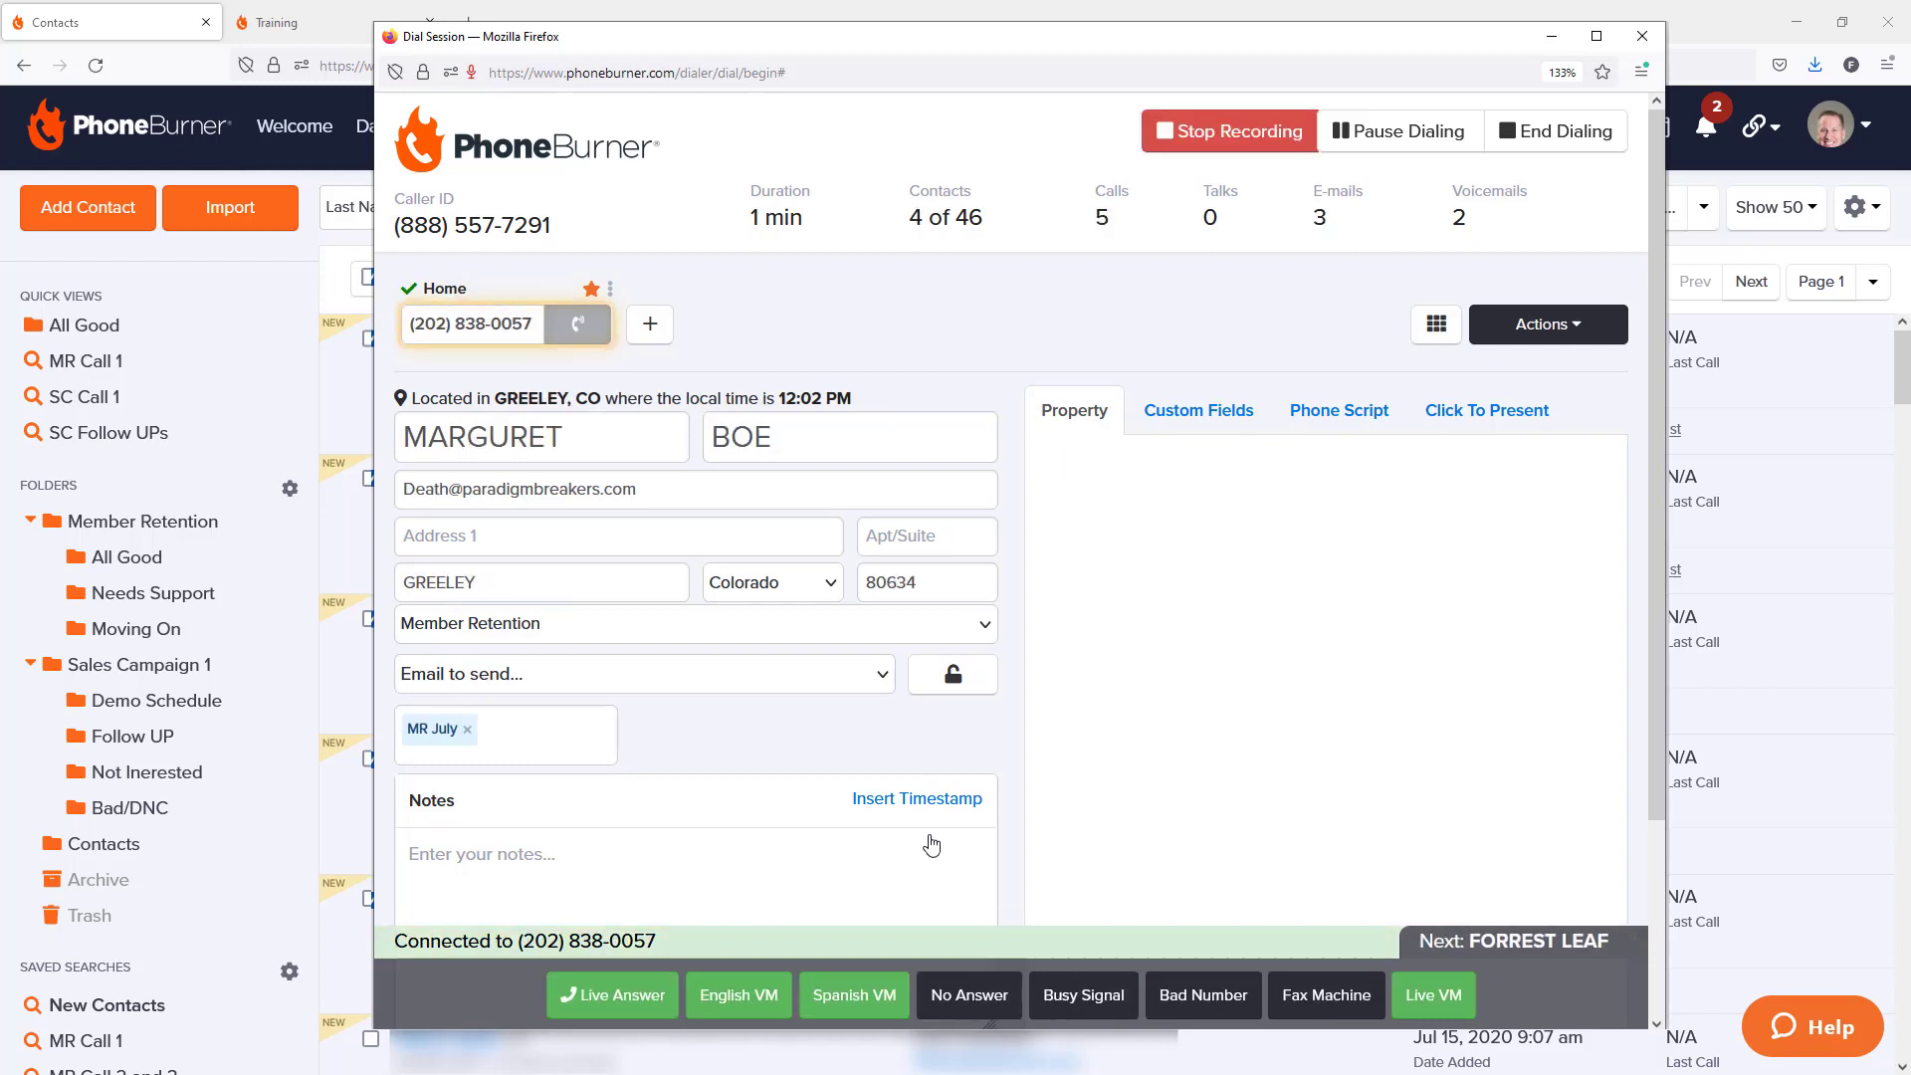
Step: Mark a call as Live Answer and hang up, log Live VM and Spanish VM, then end the session
click(611, 996)
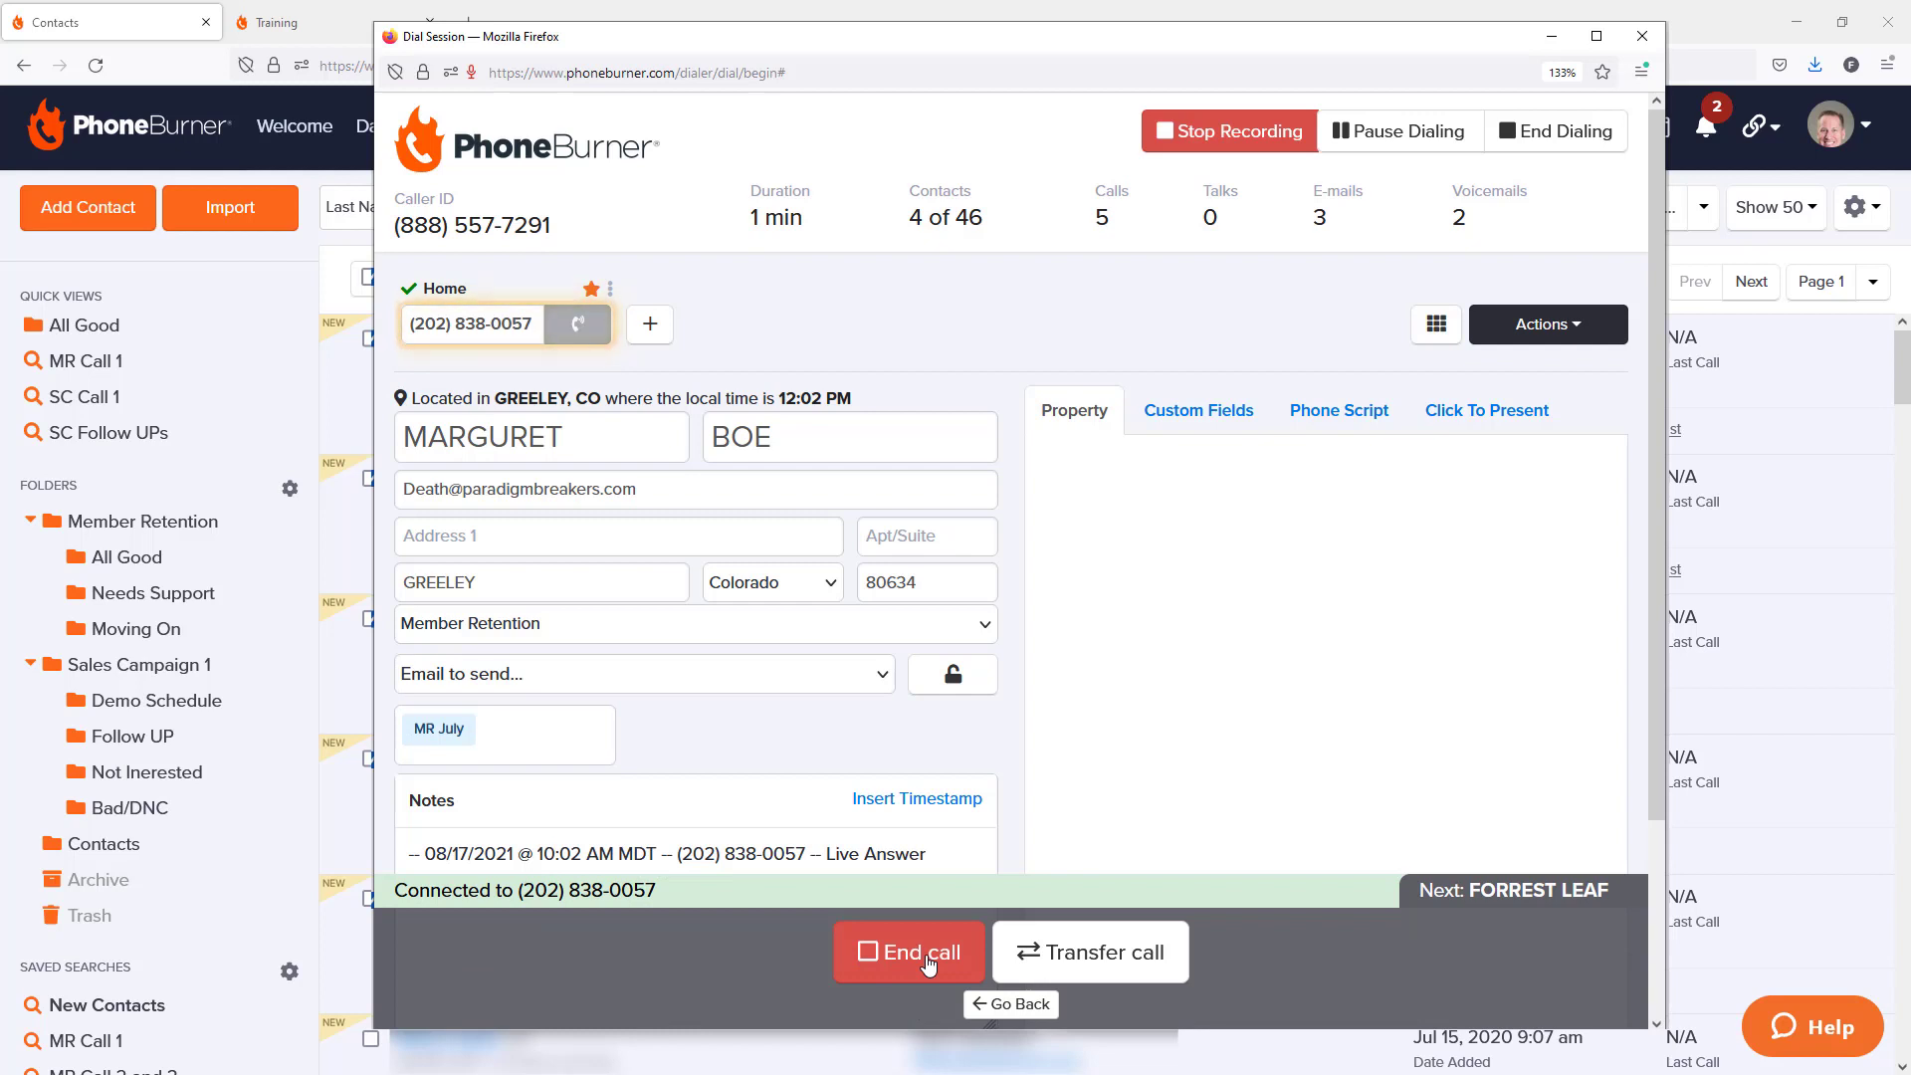
click(907, 951)
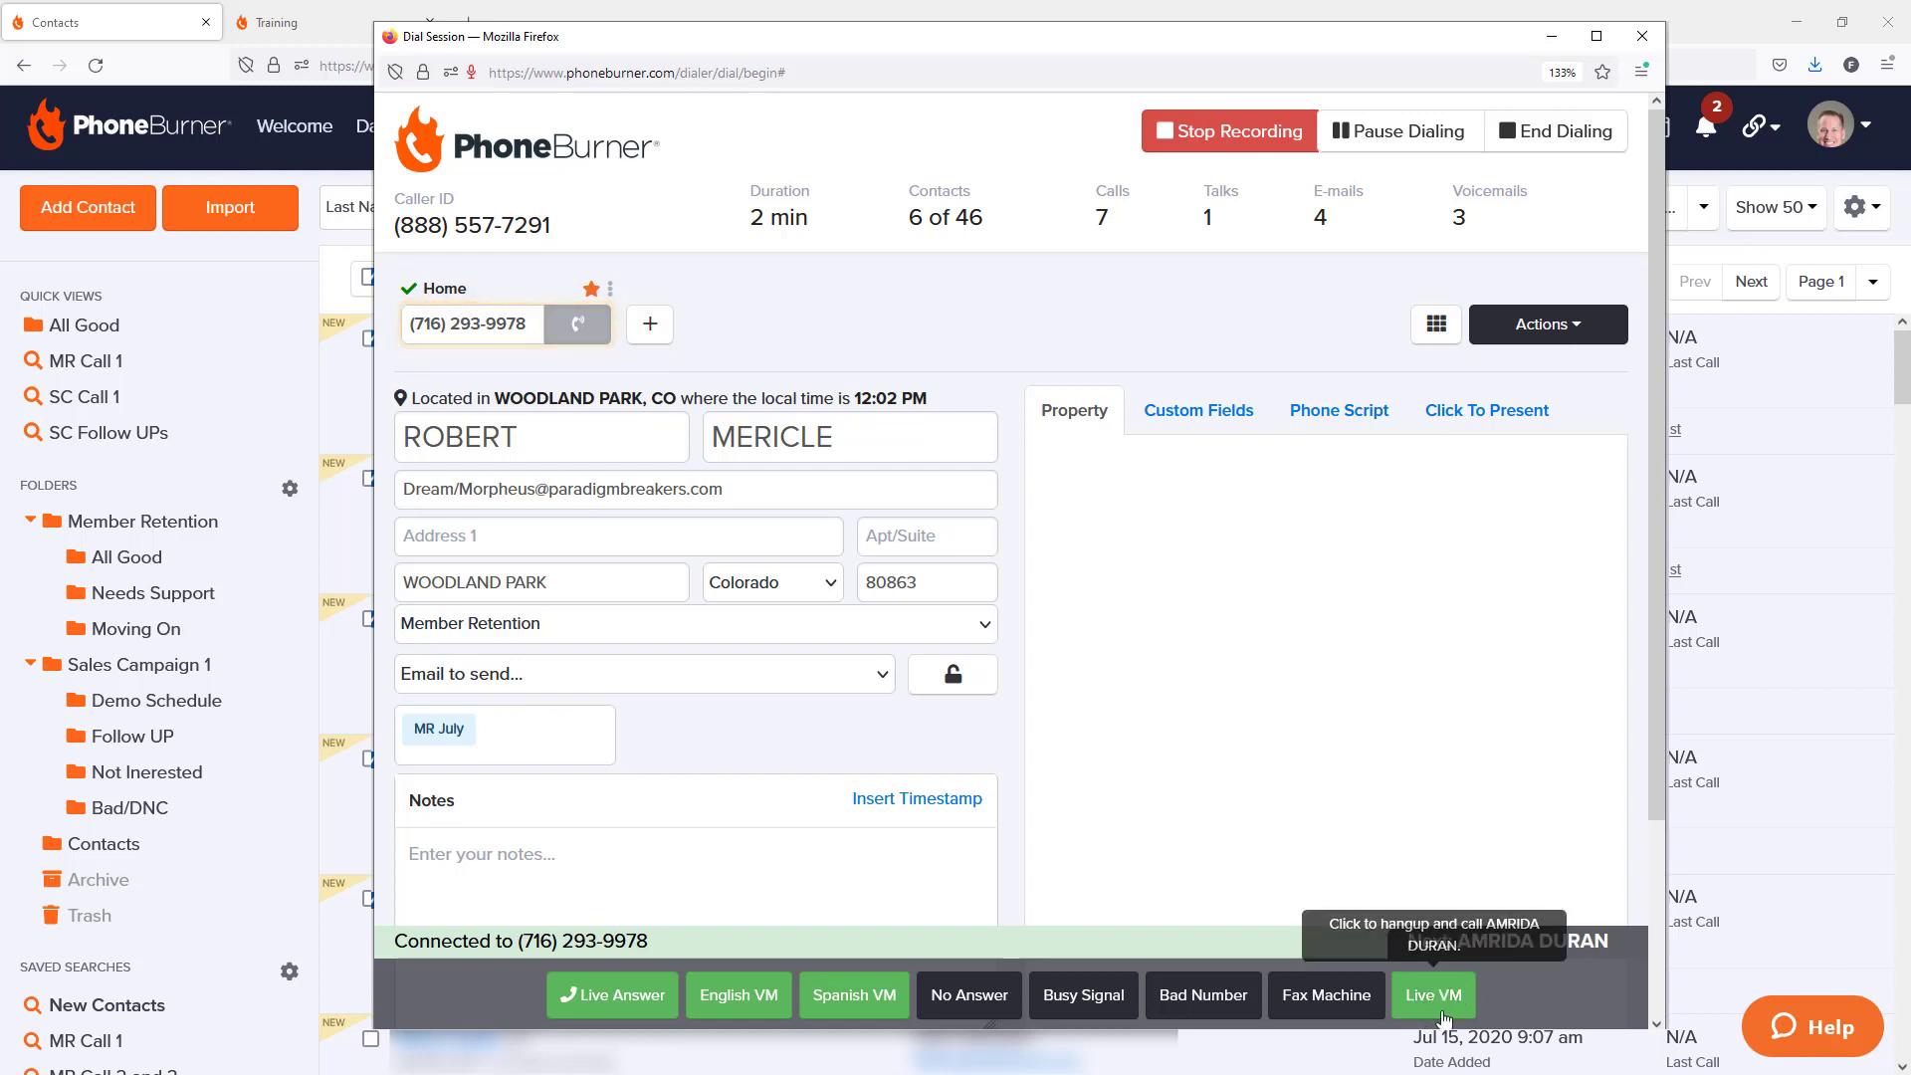
click(1431, 995)
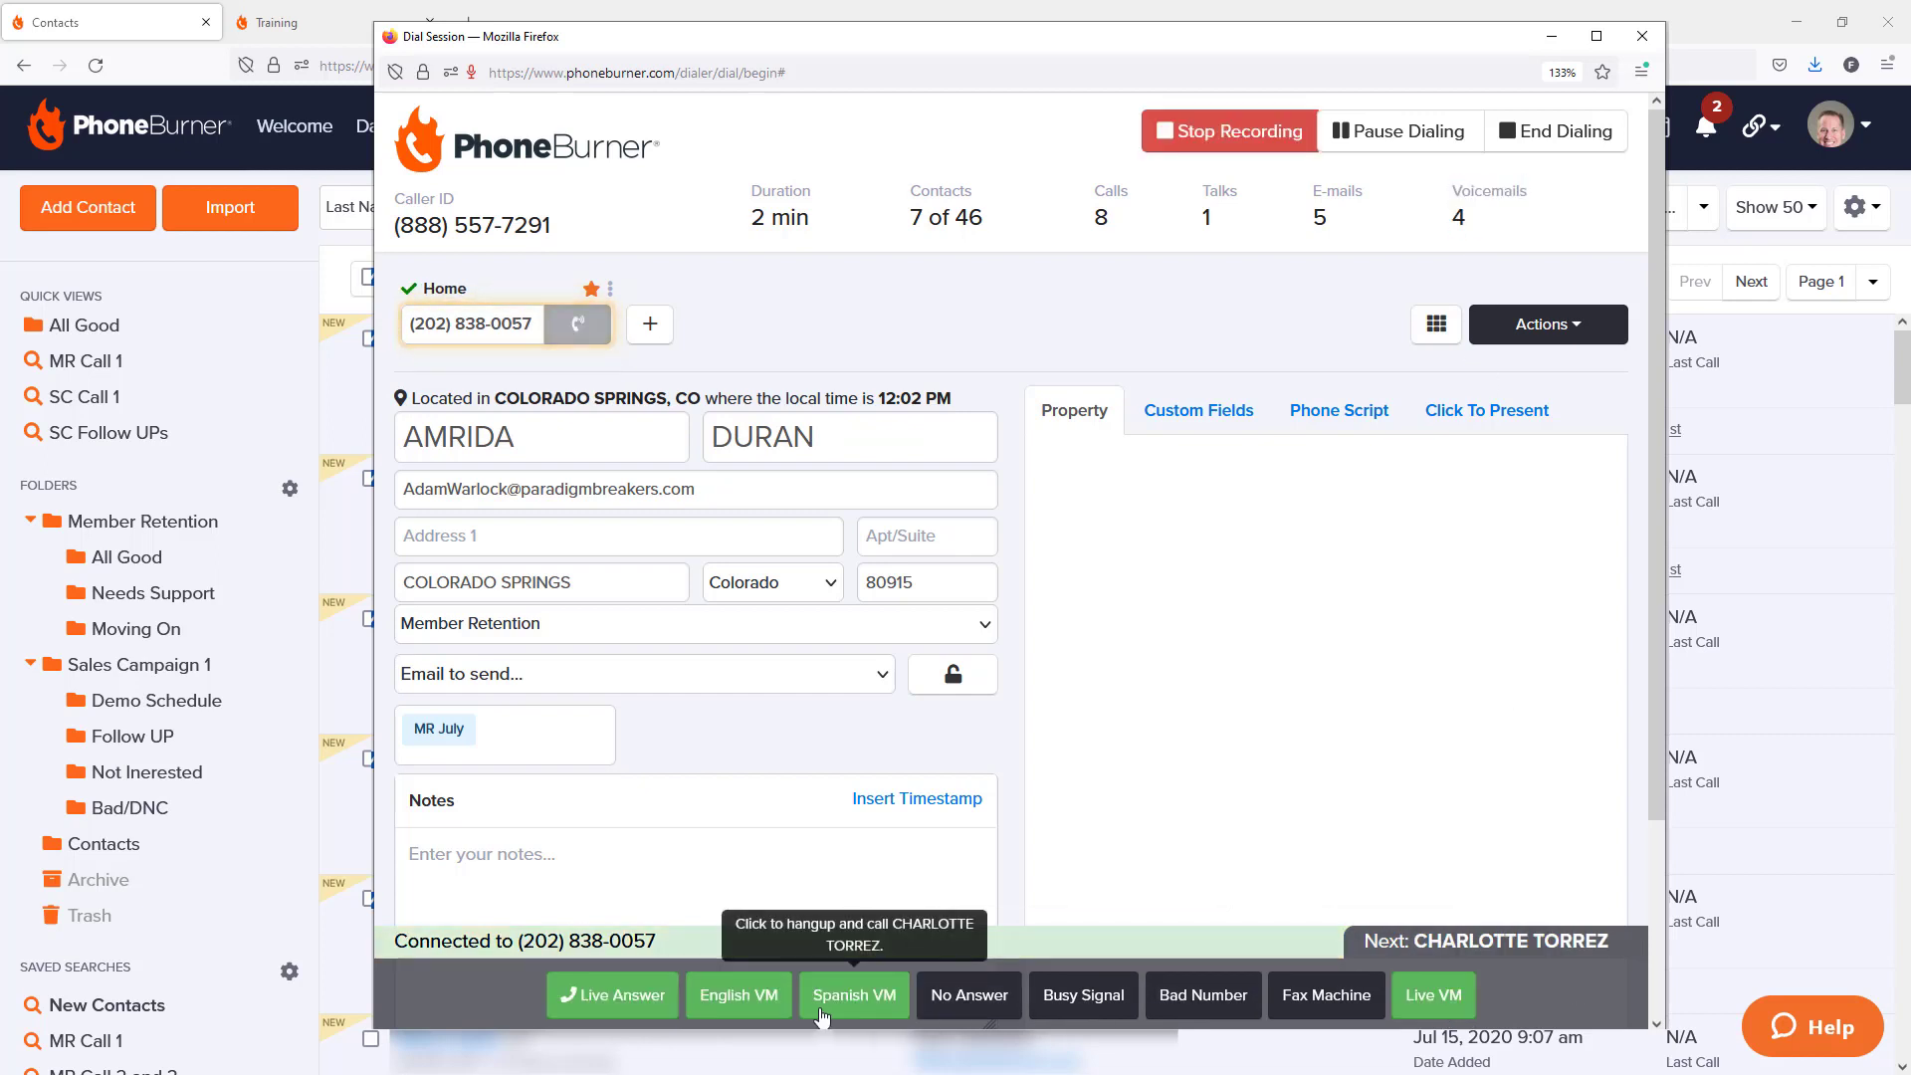
click(854, 995)
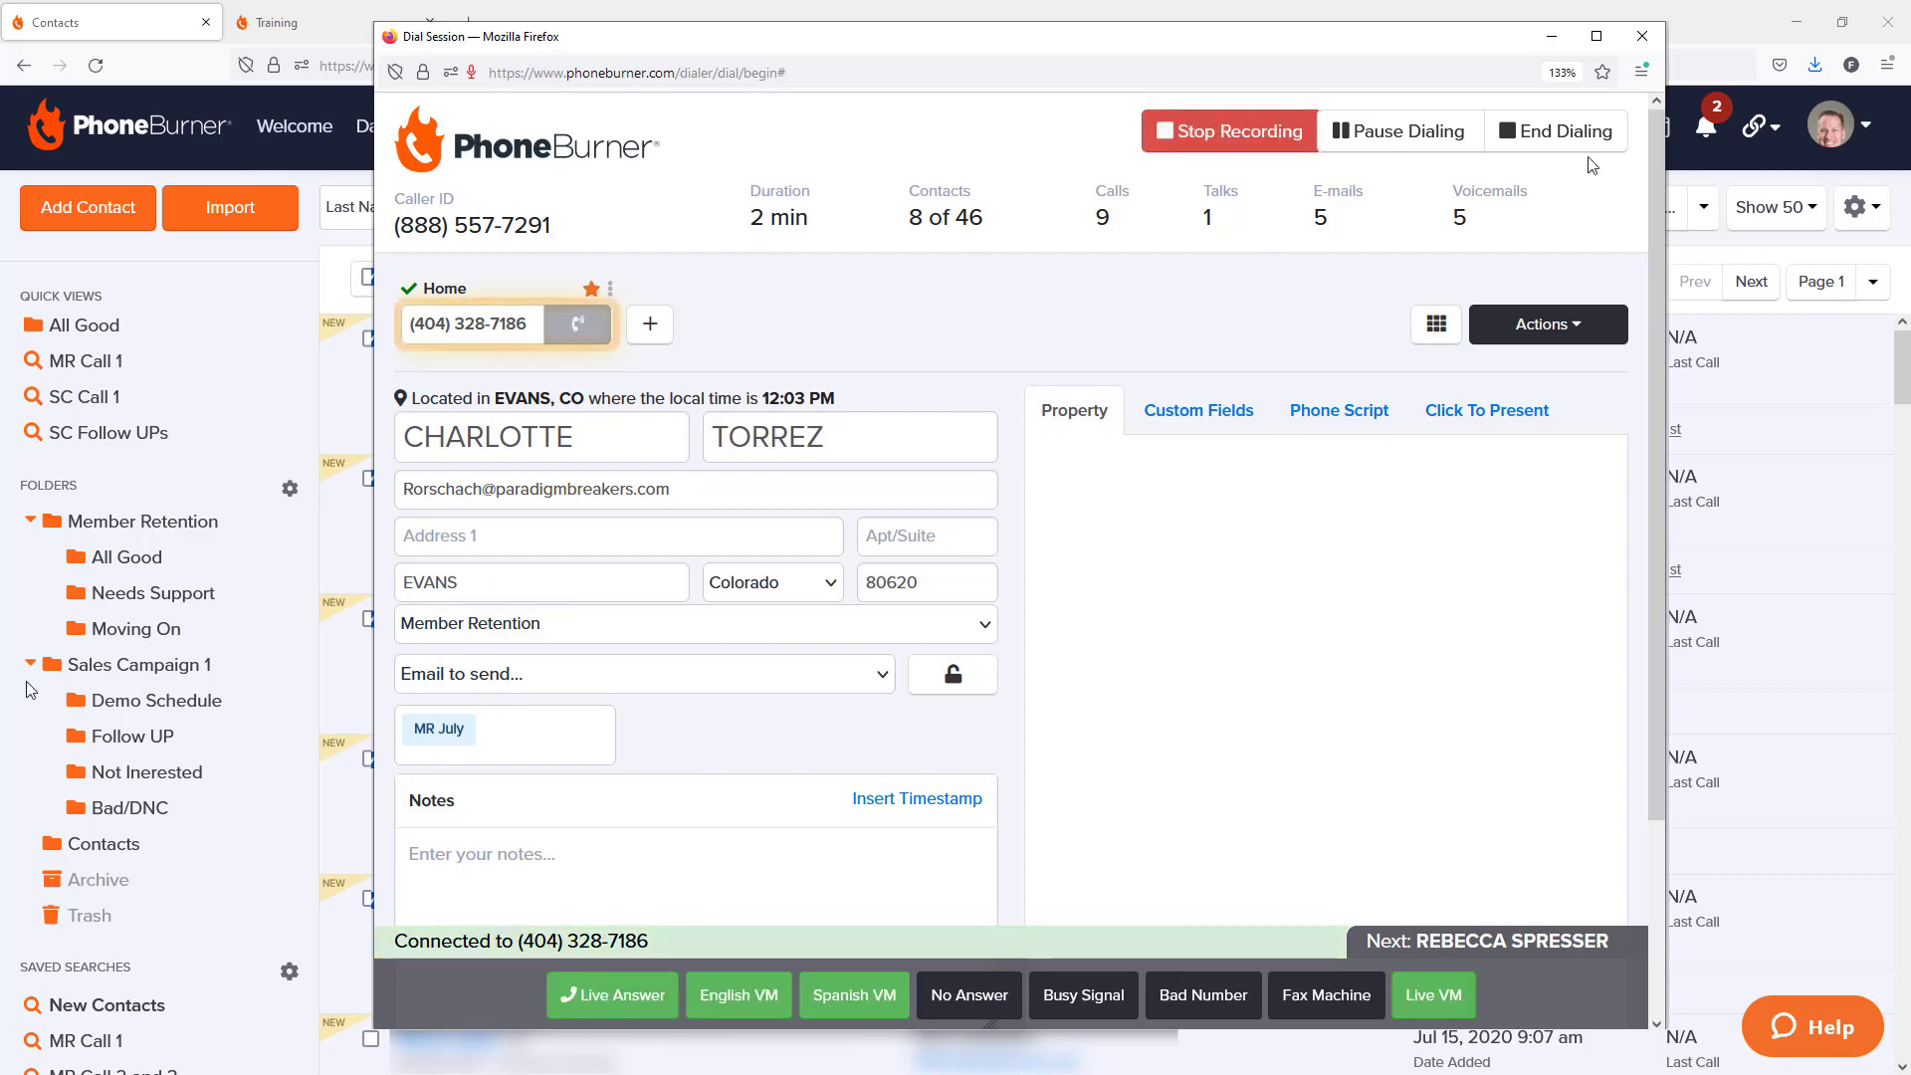
click(1565, 131)
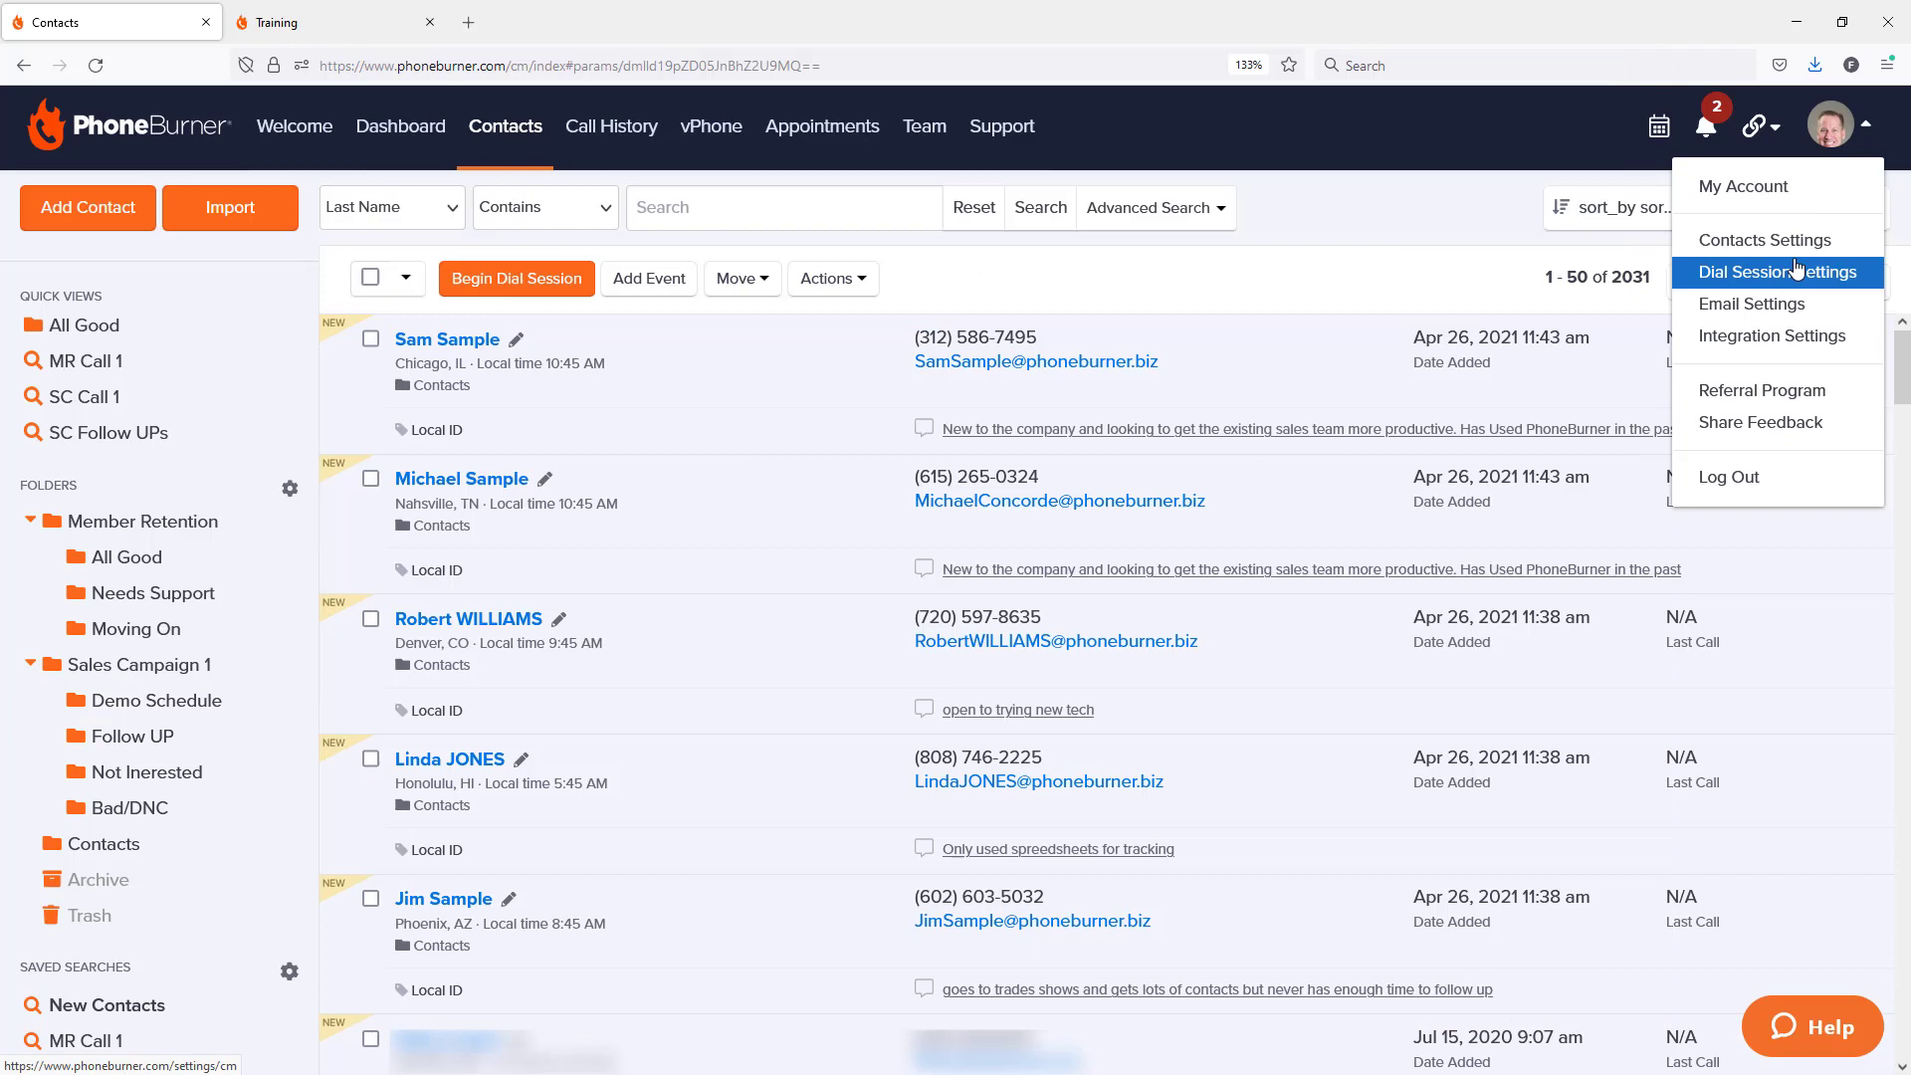
Step: Go to Settings > Dial Sessions > Dispositions and edit the Member Retention button set
click(1778, 273)
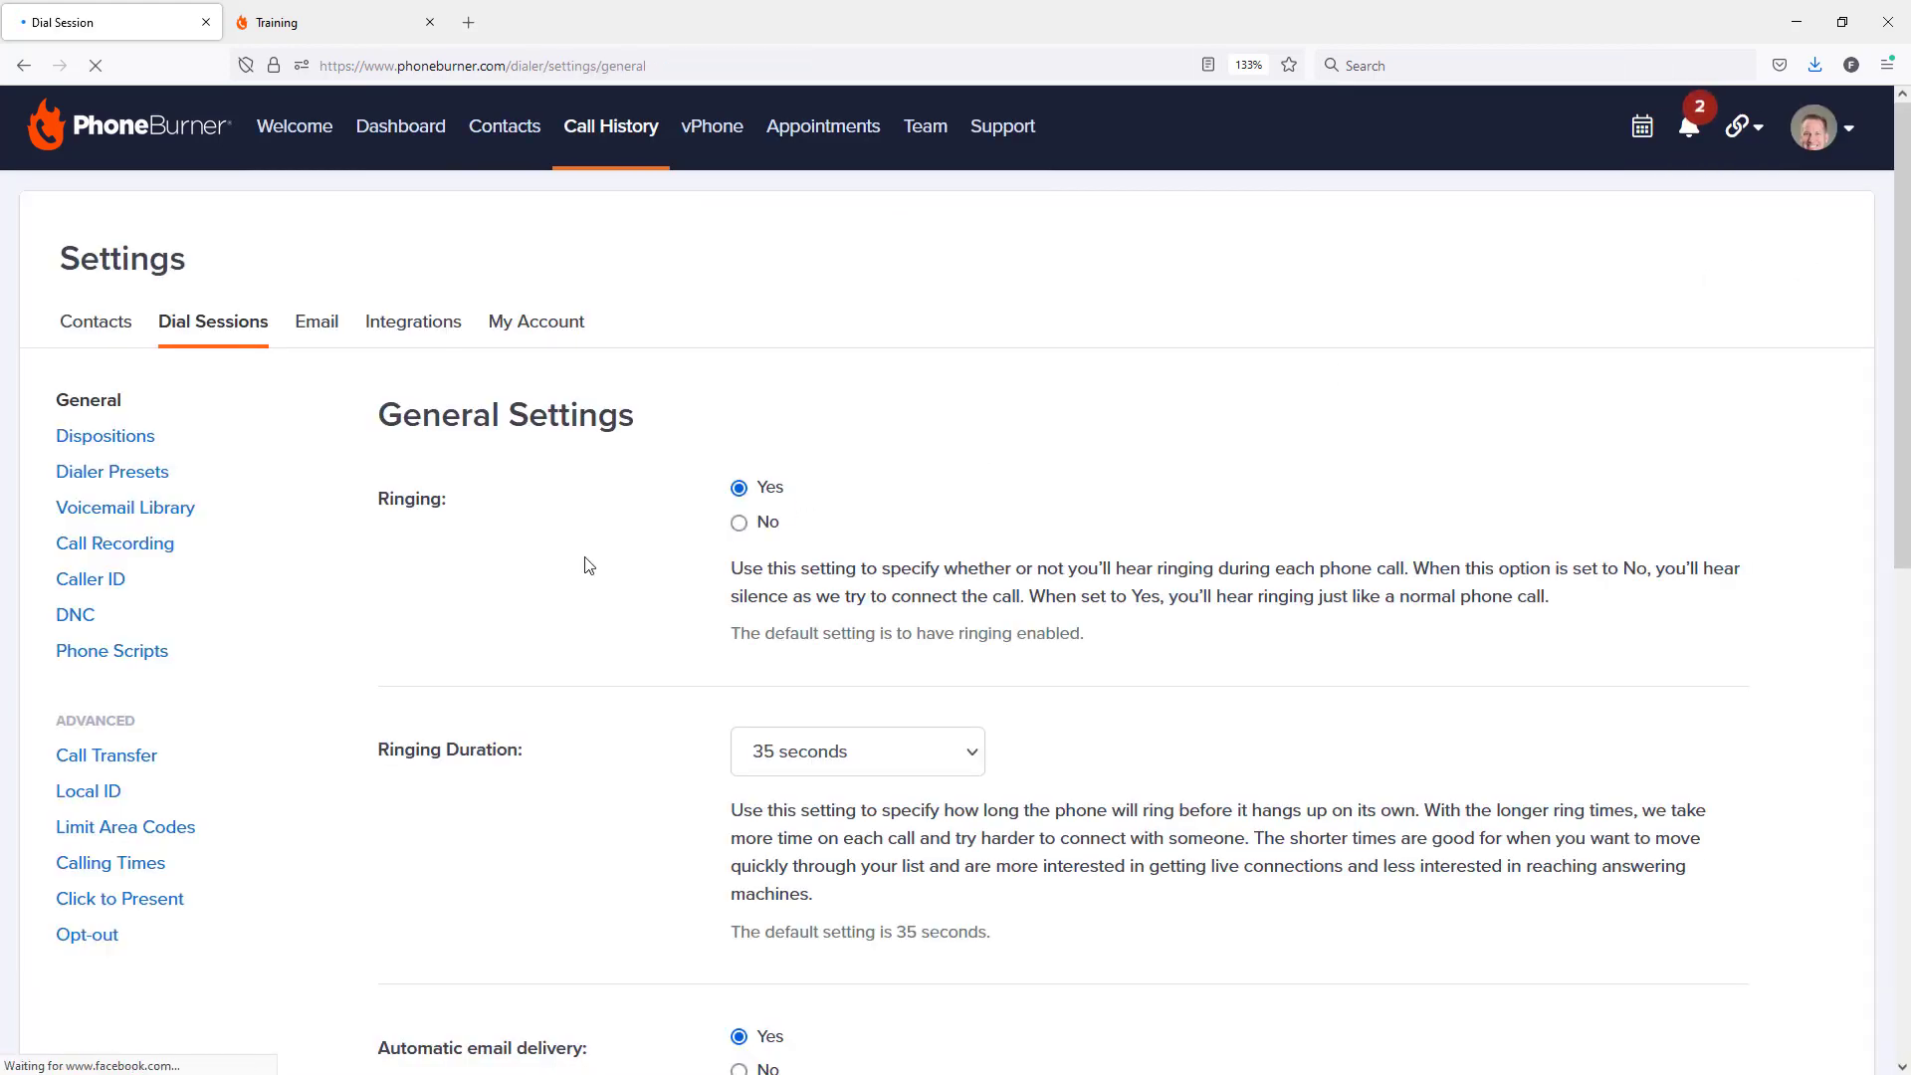
click(105, 436)
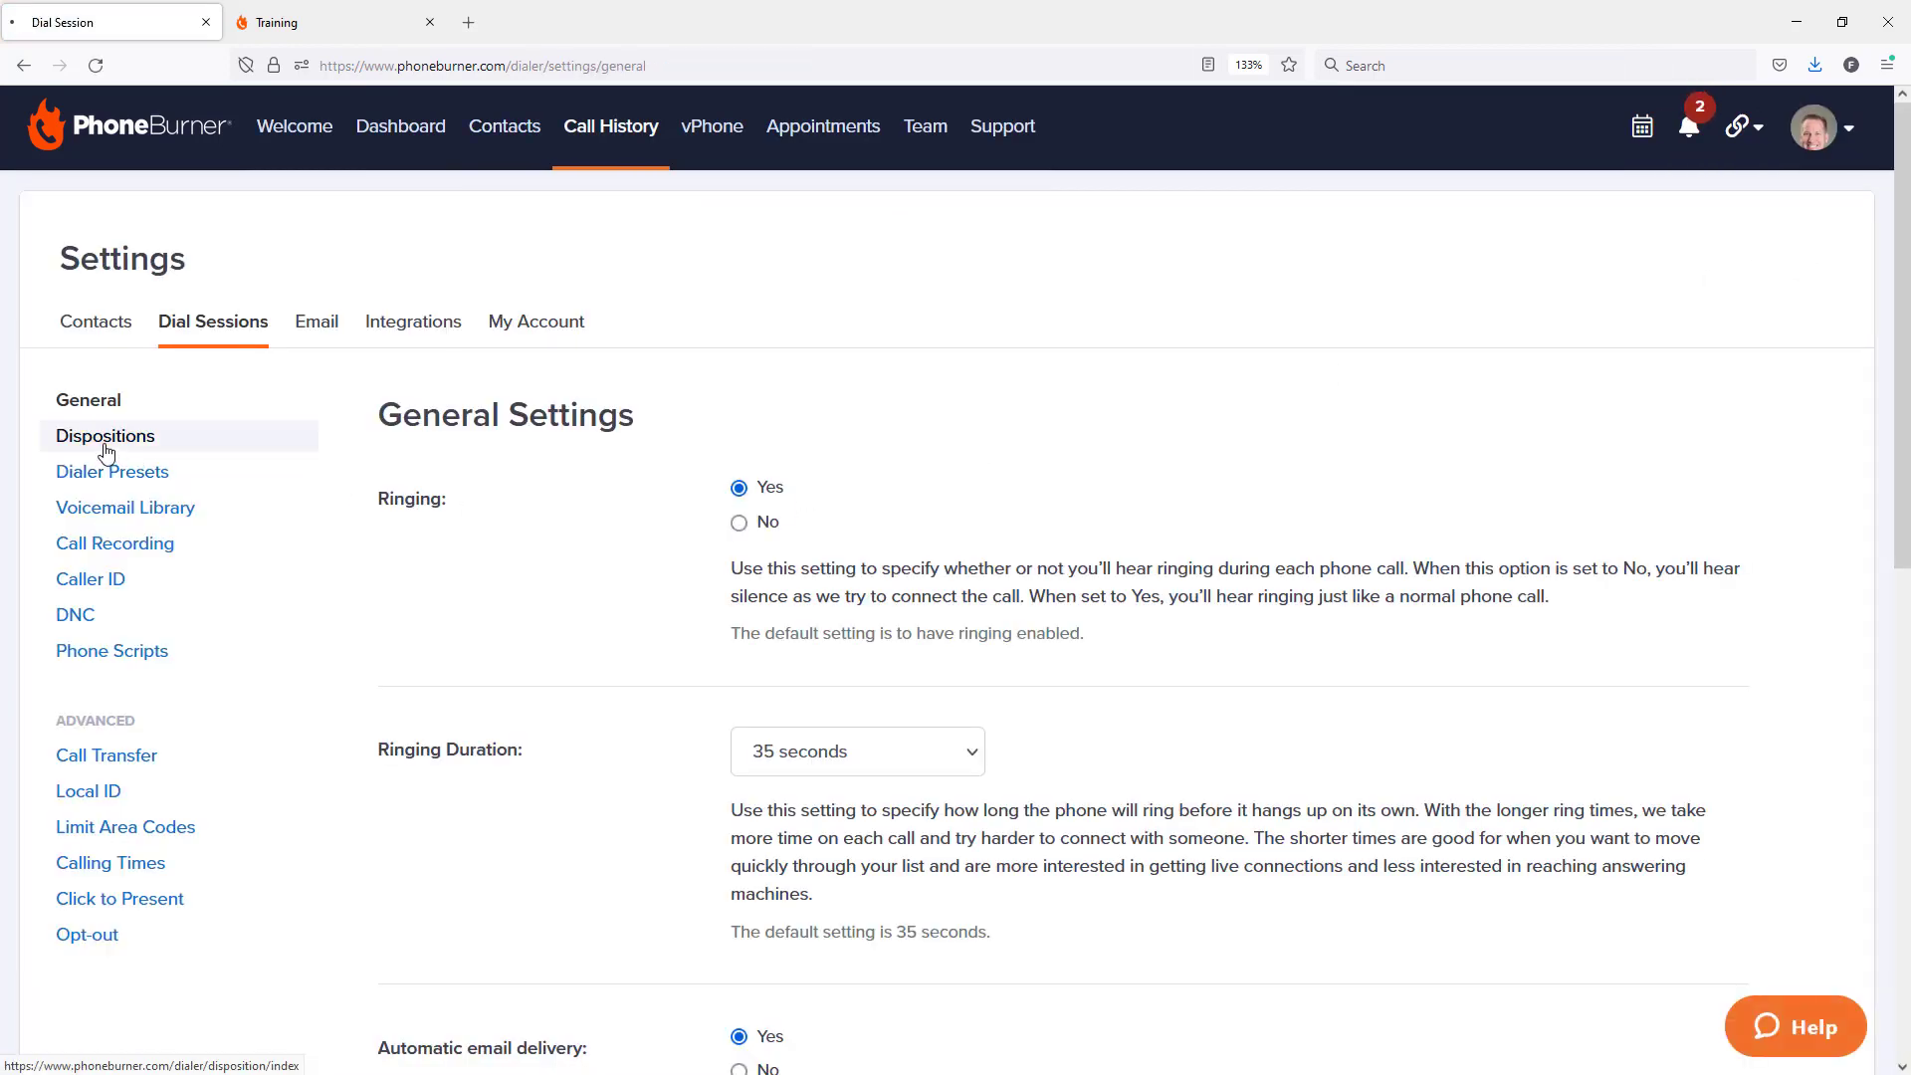
click(106, 436)
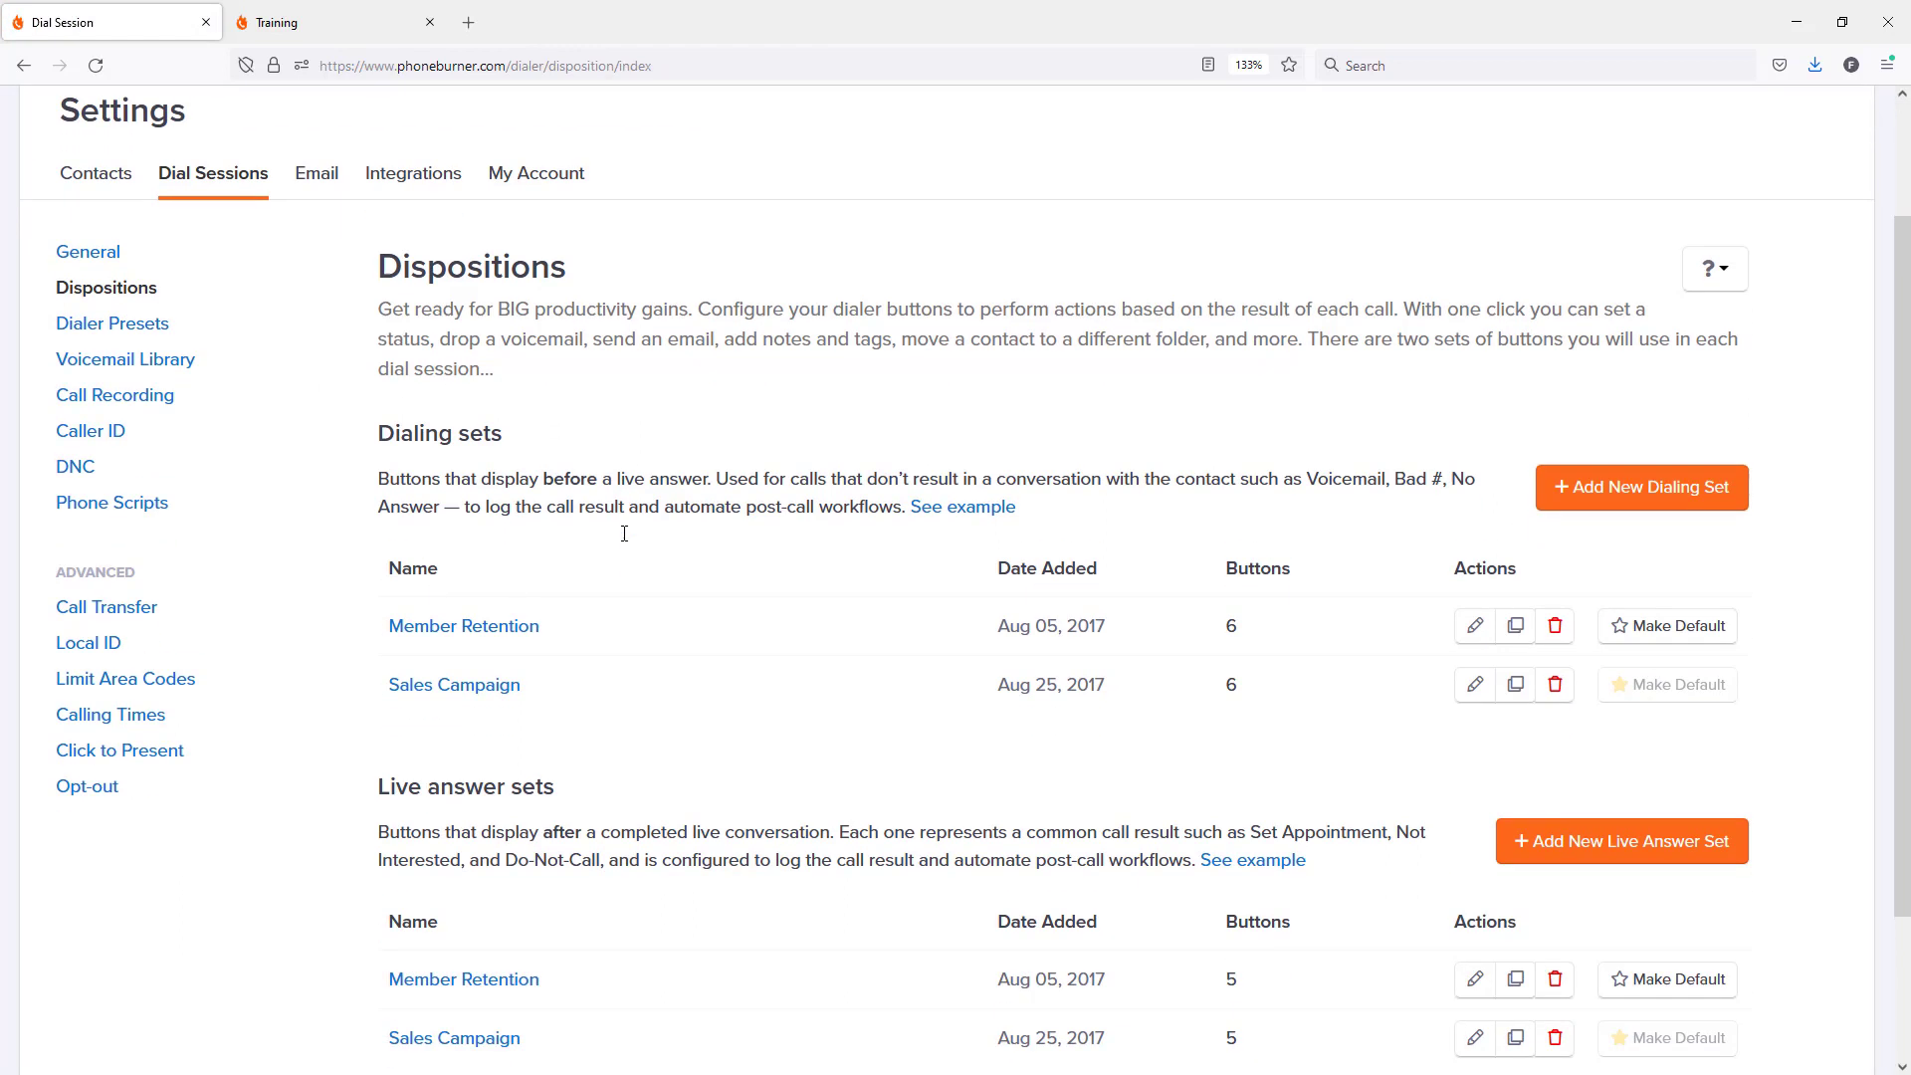
scroll(down, 3)
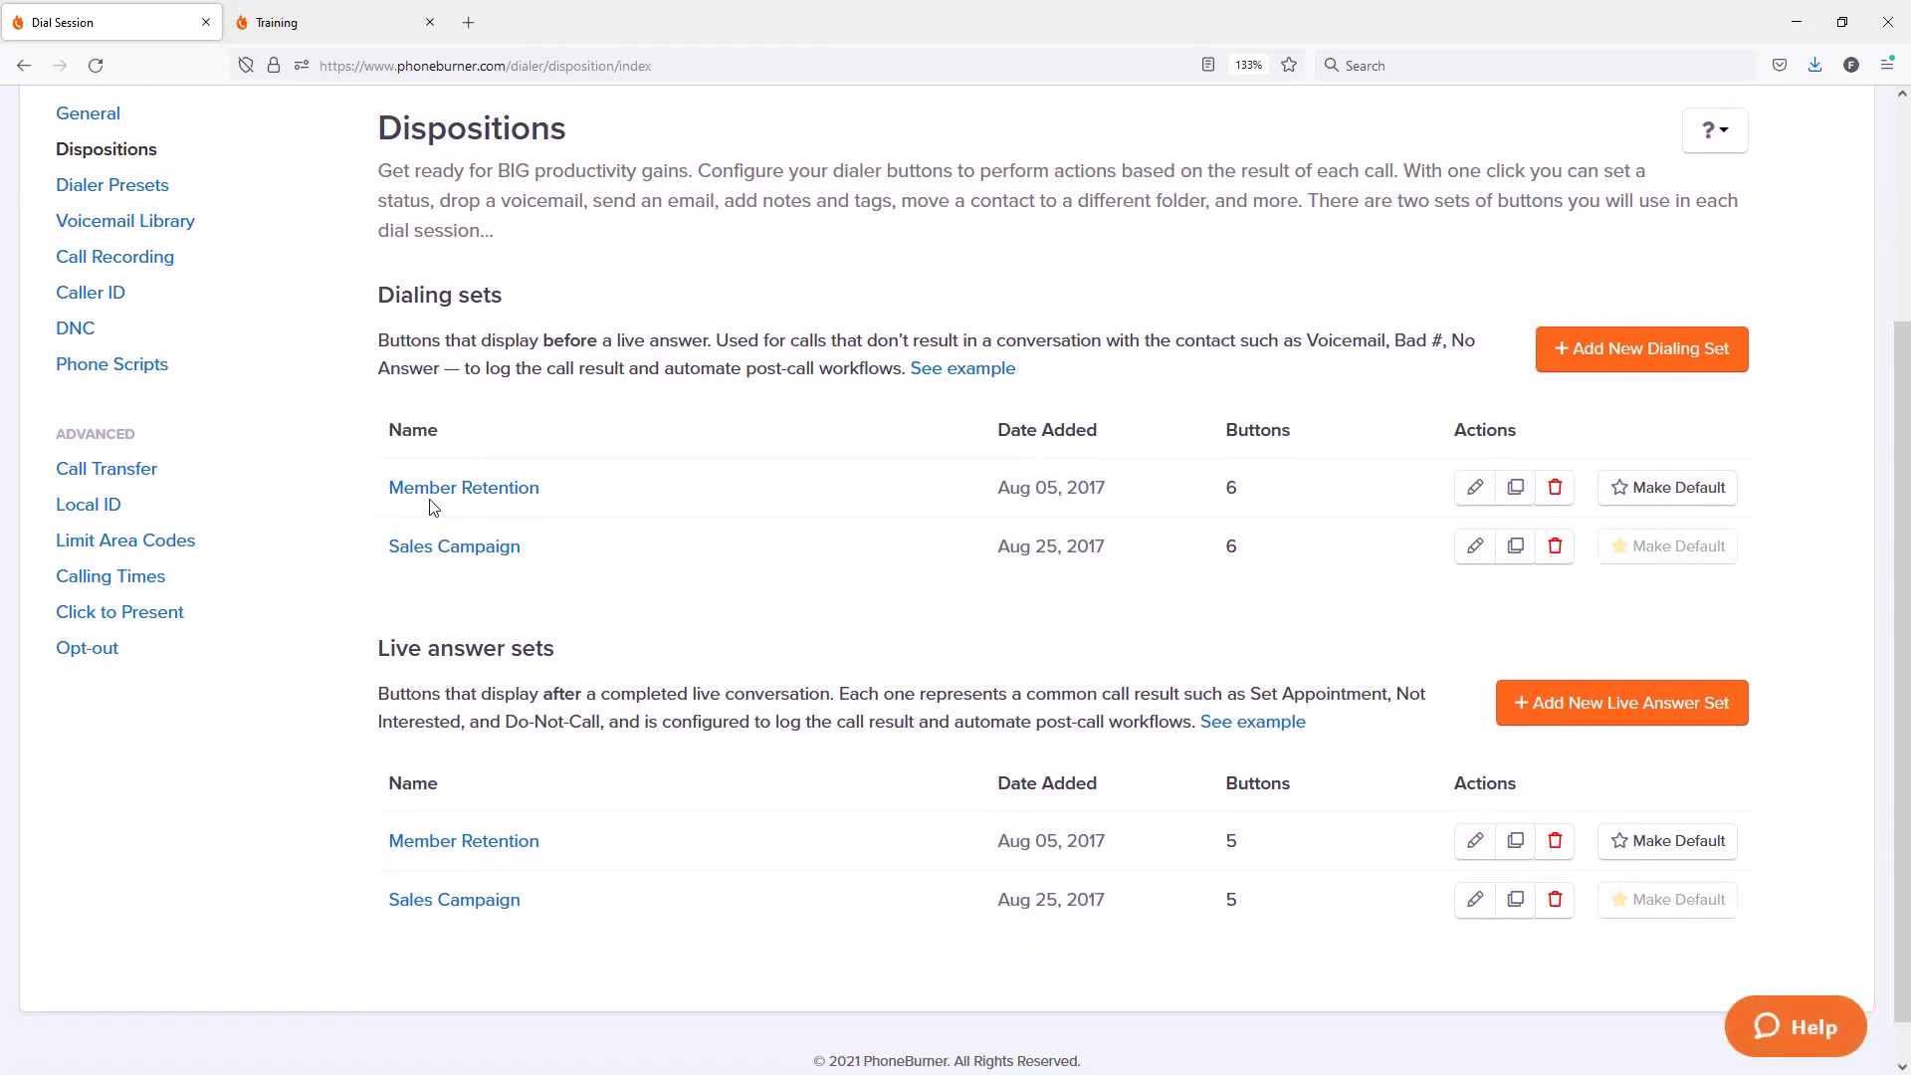
mouse_move(464, 487)
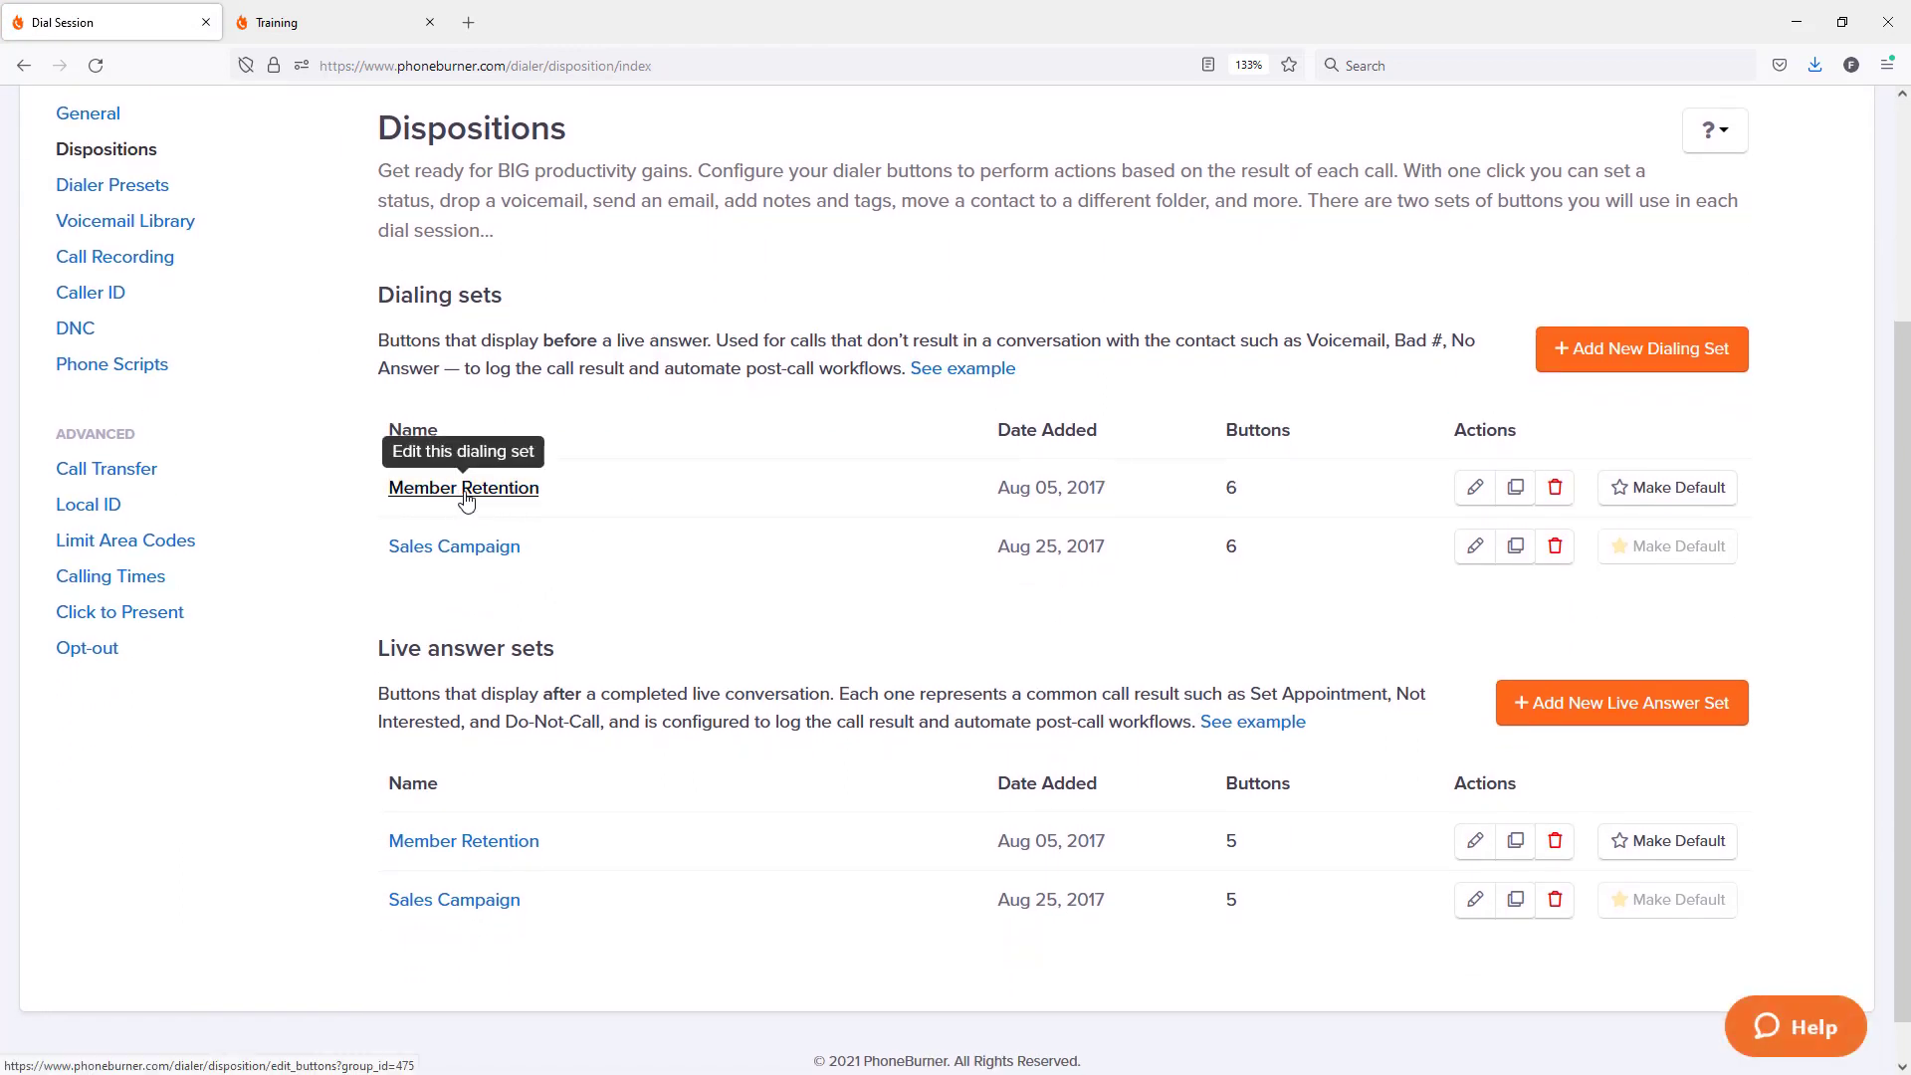
click(464, 487)
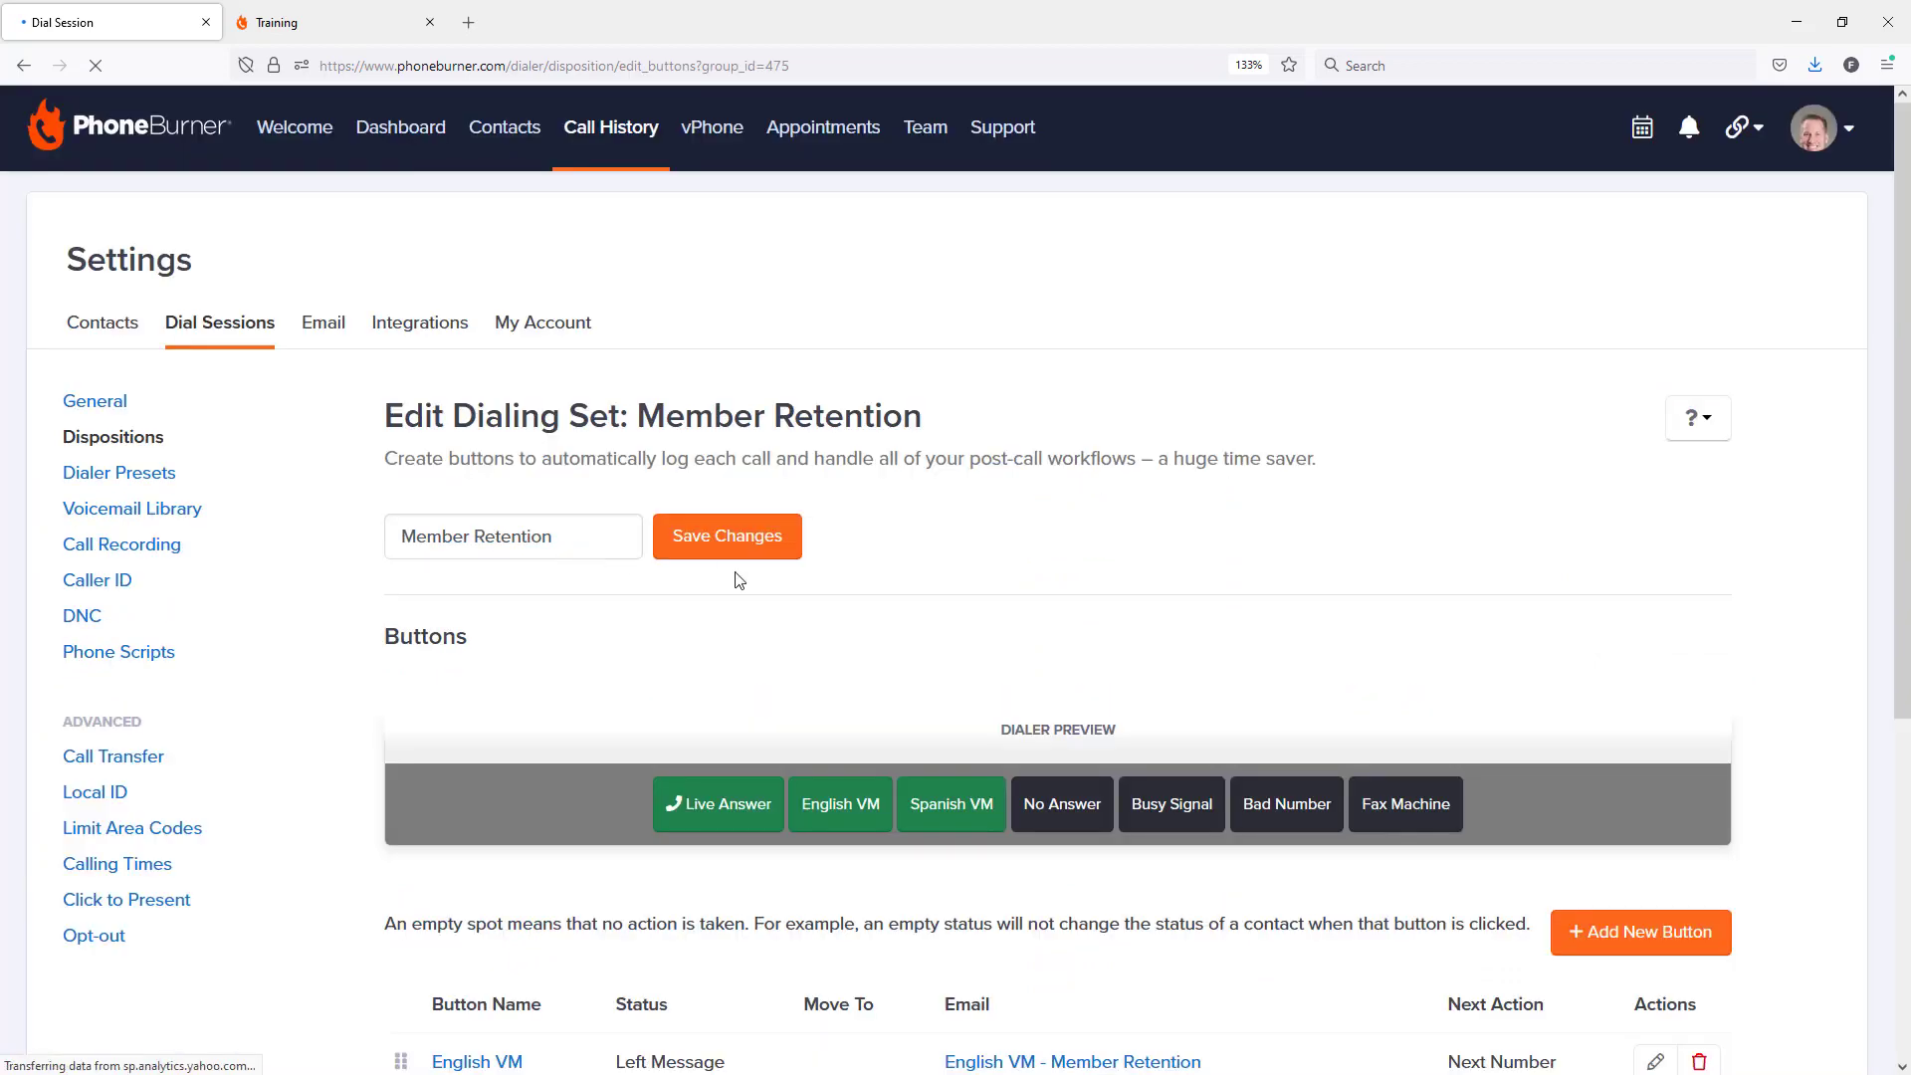
scroll(down, 3)
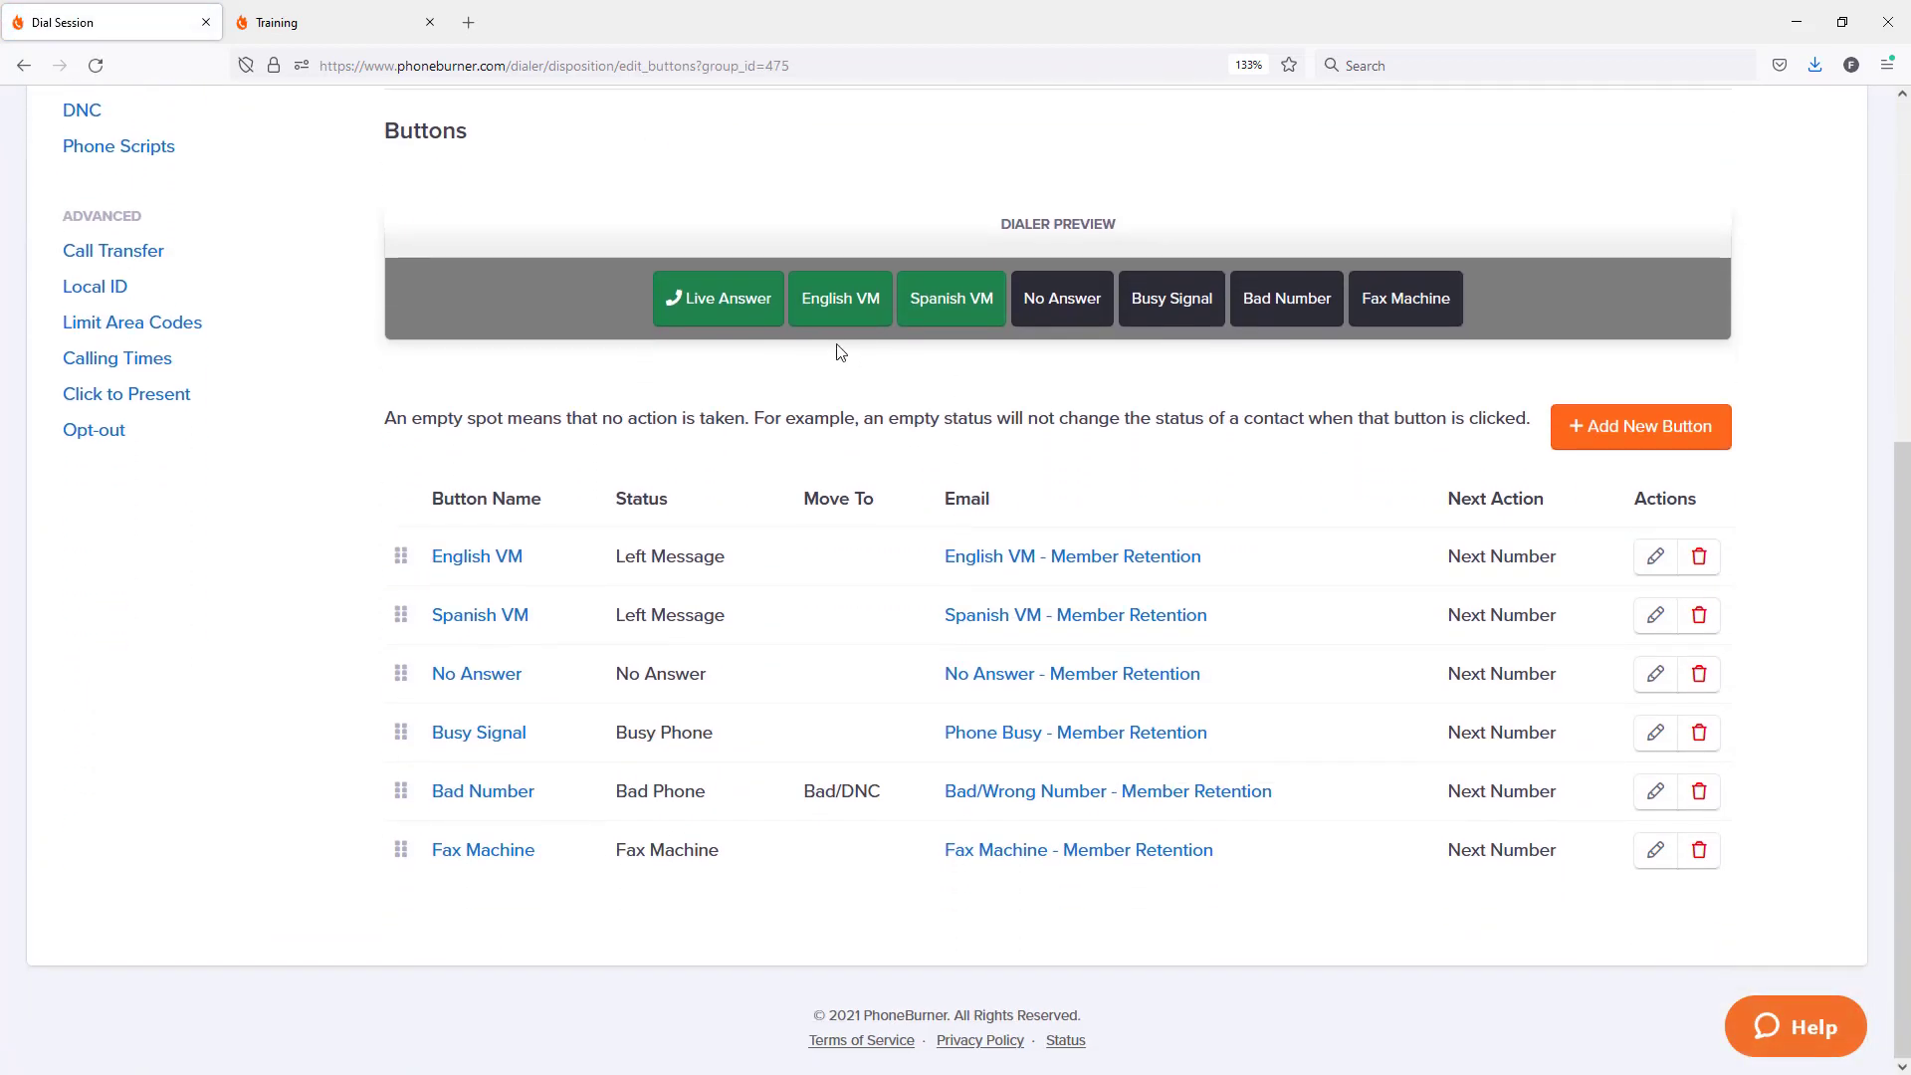
mouse_move(840, 299)
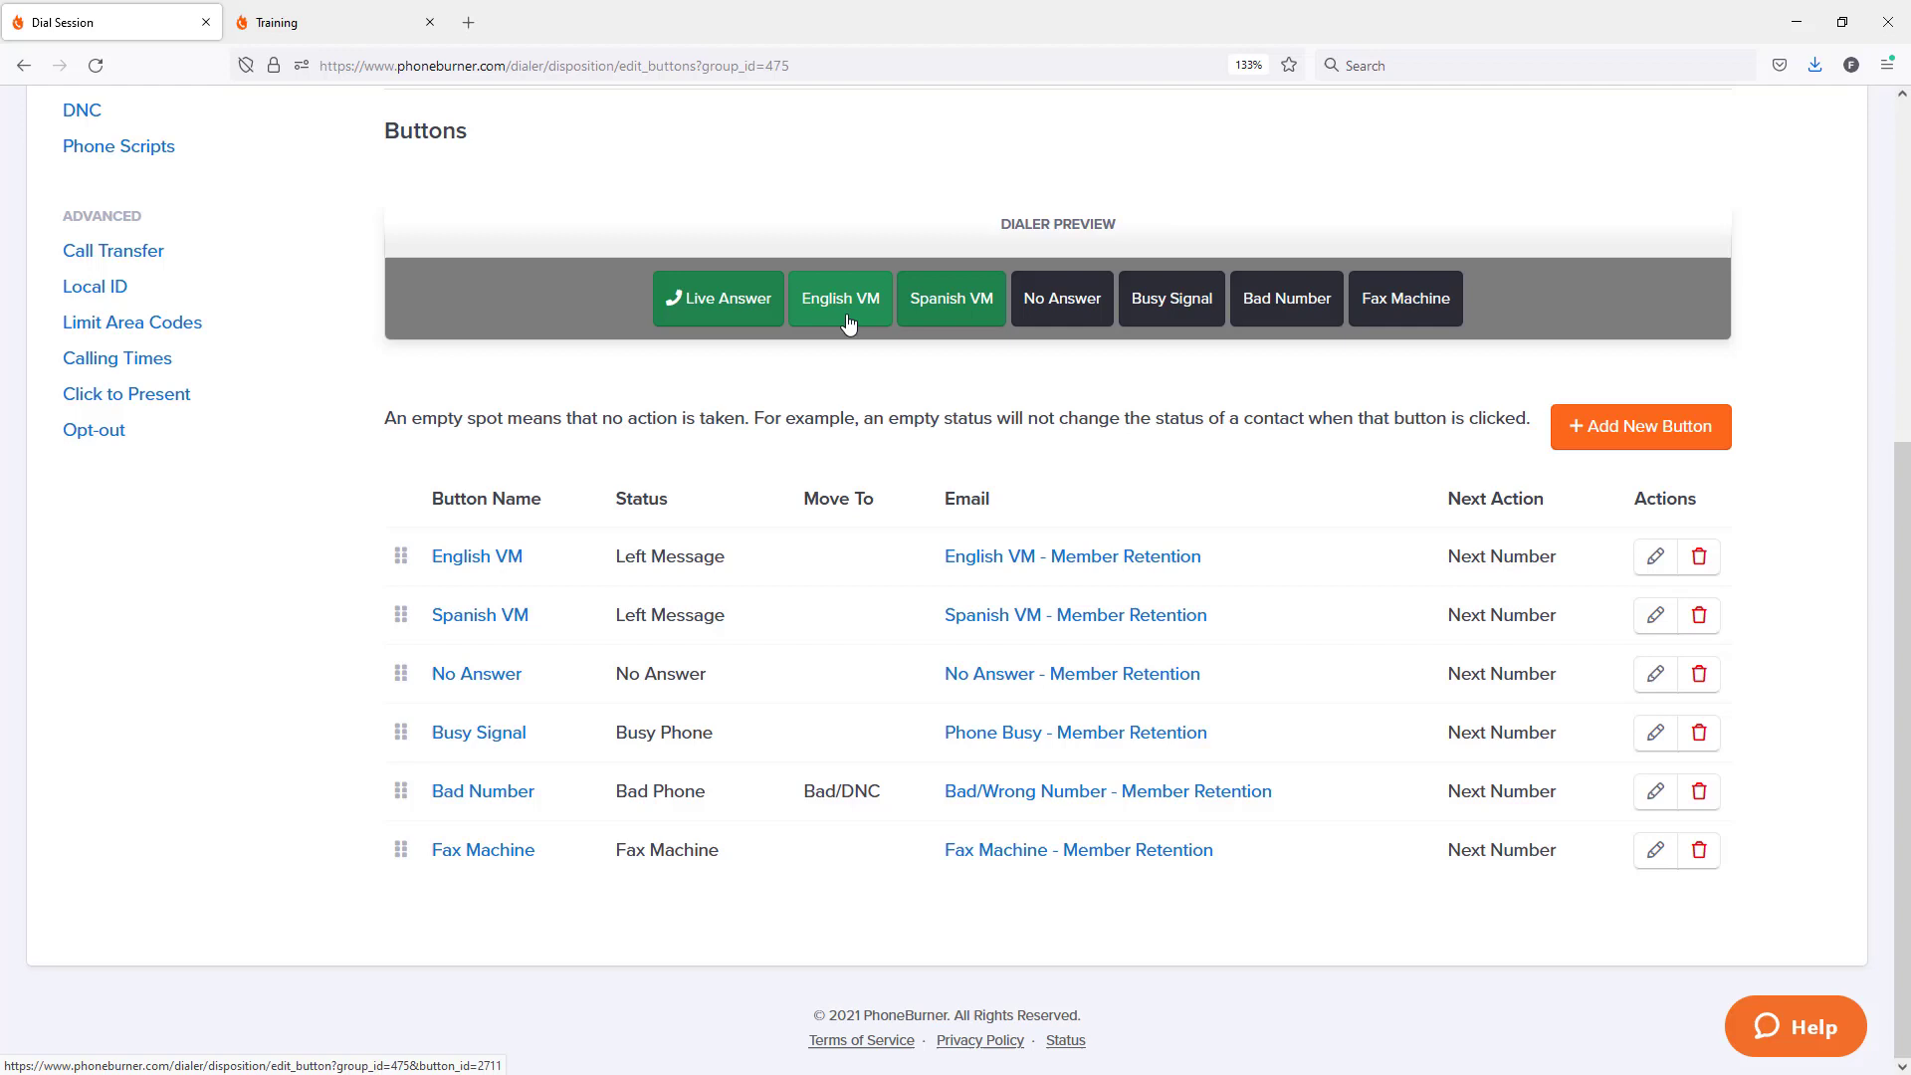
mouse_move(951, 396)
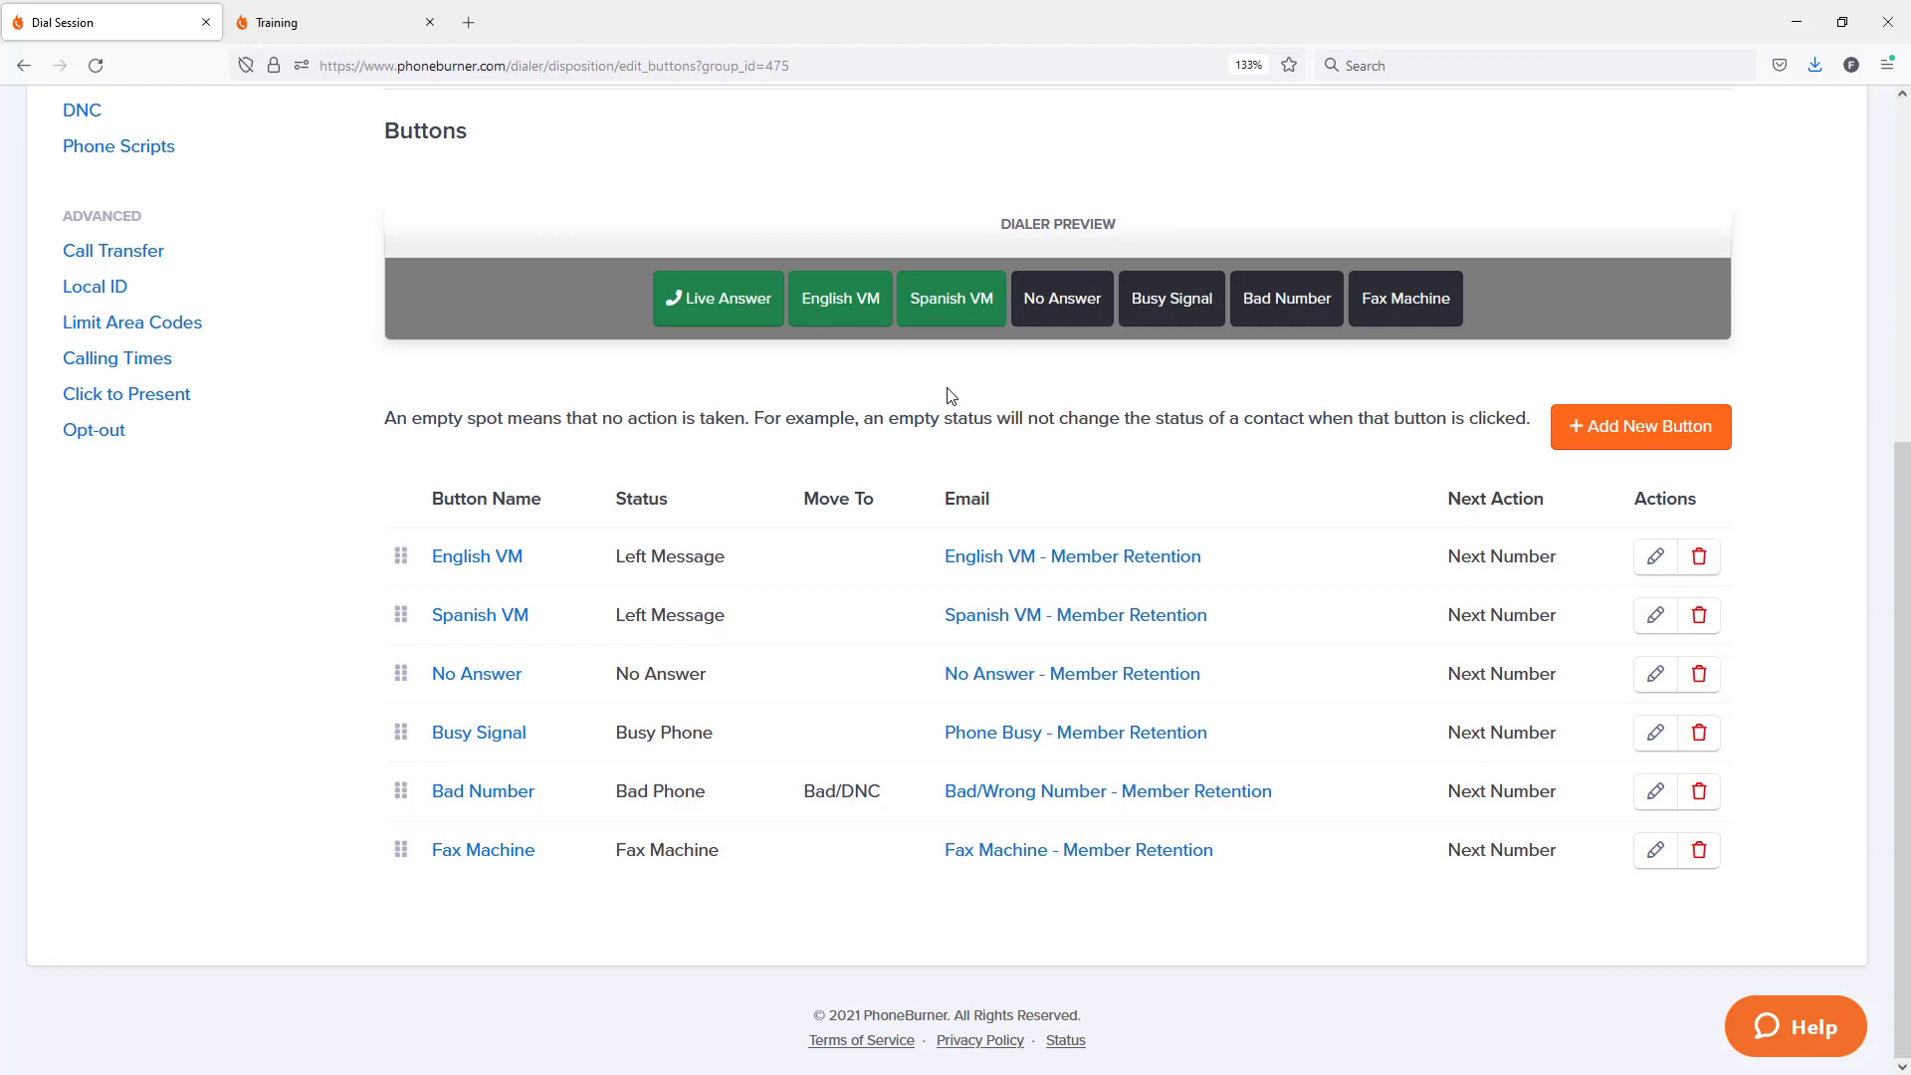
mouse_move(878, 412)
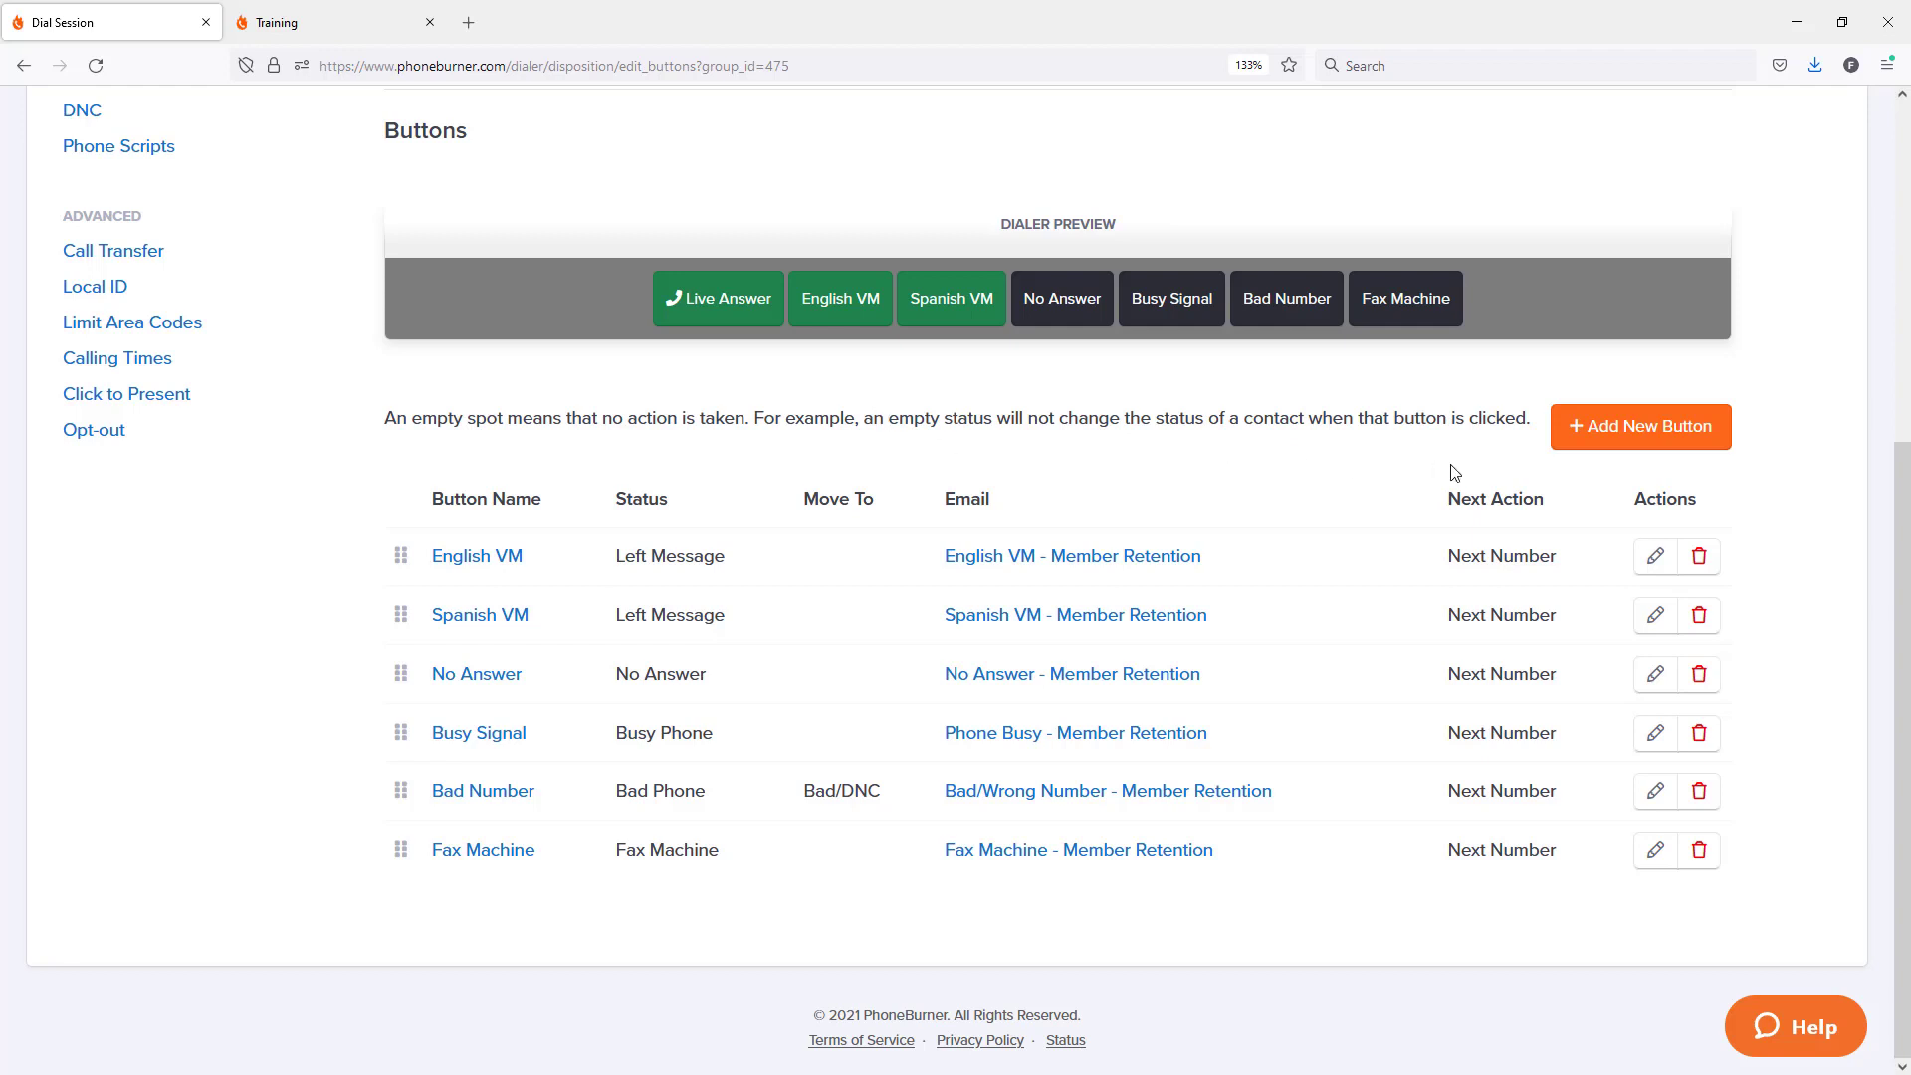
Step: Add a new disposition button with 'Live VM' as its label, call status and note
click(1638, 426)
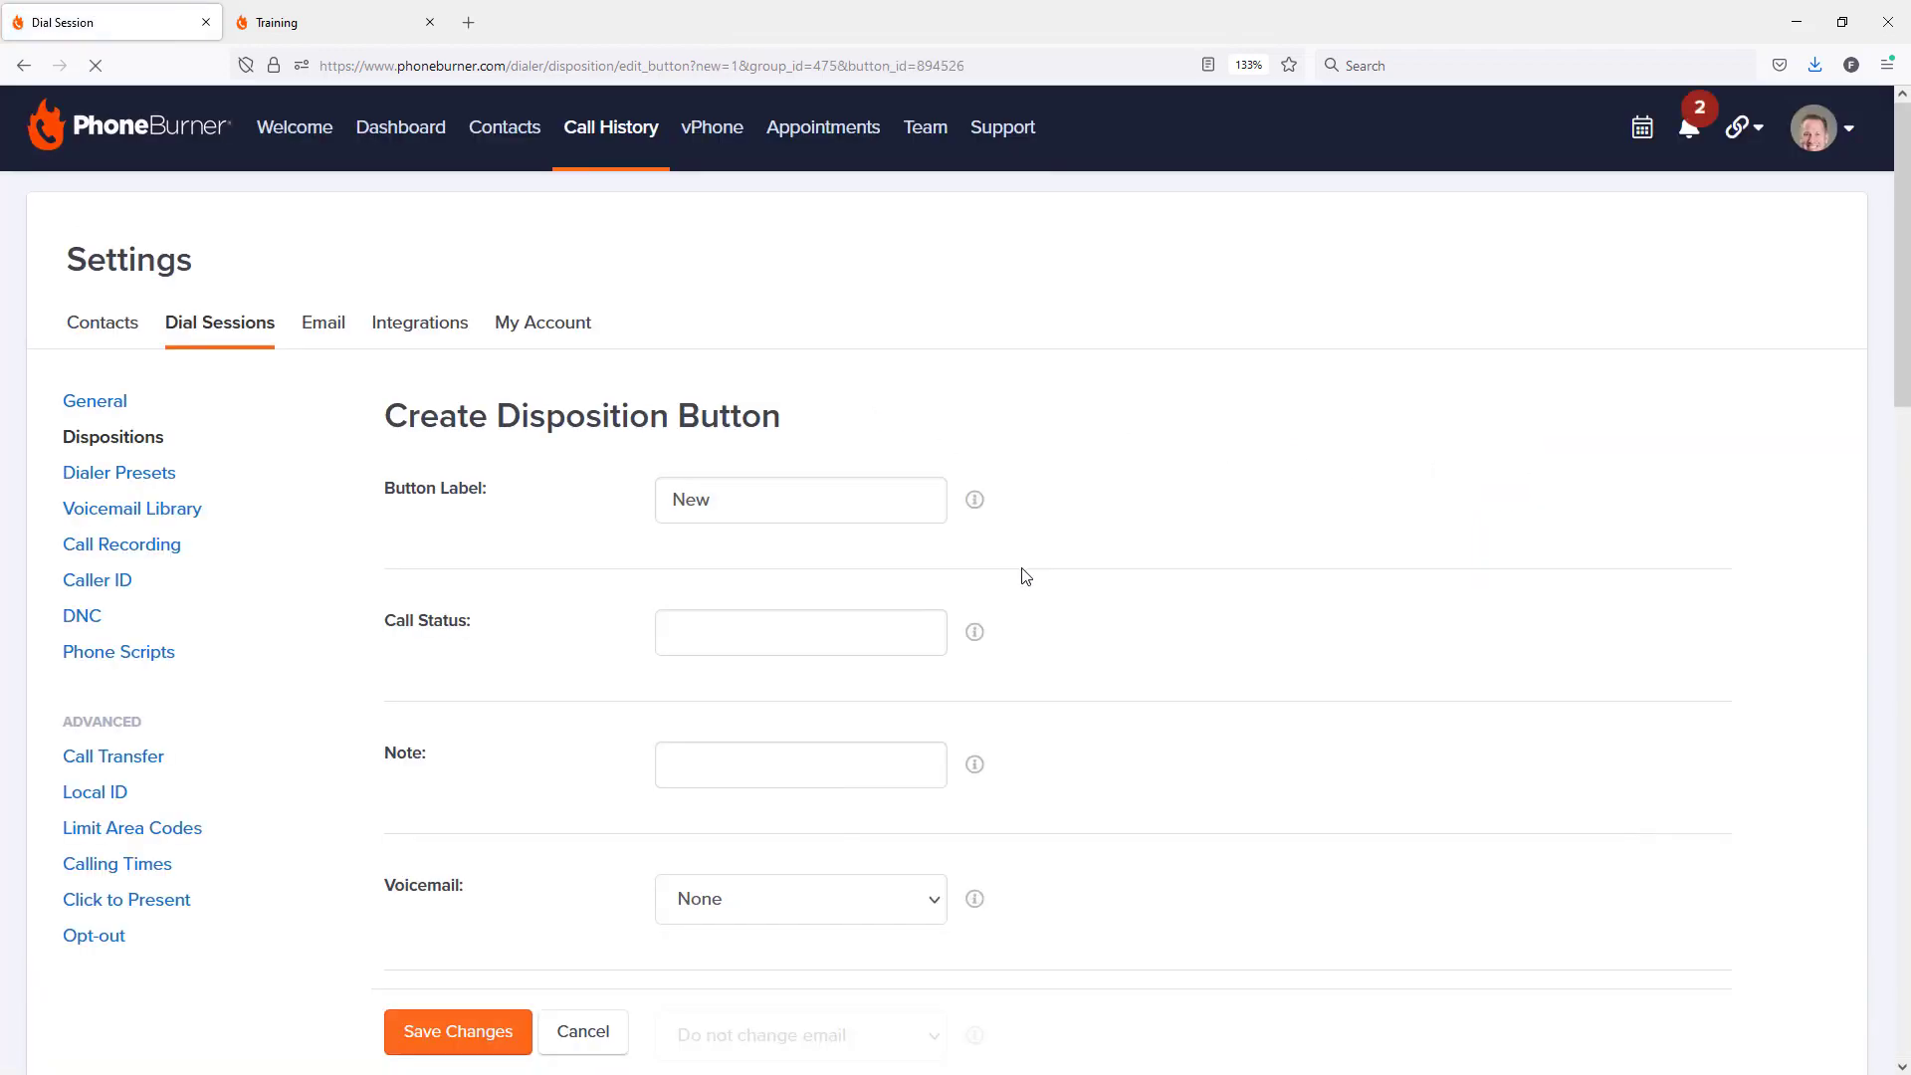
text(Live VM)
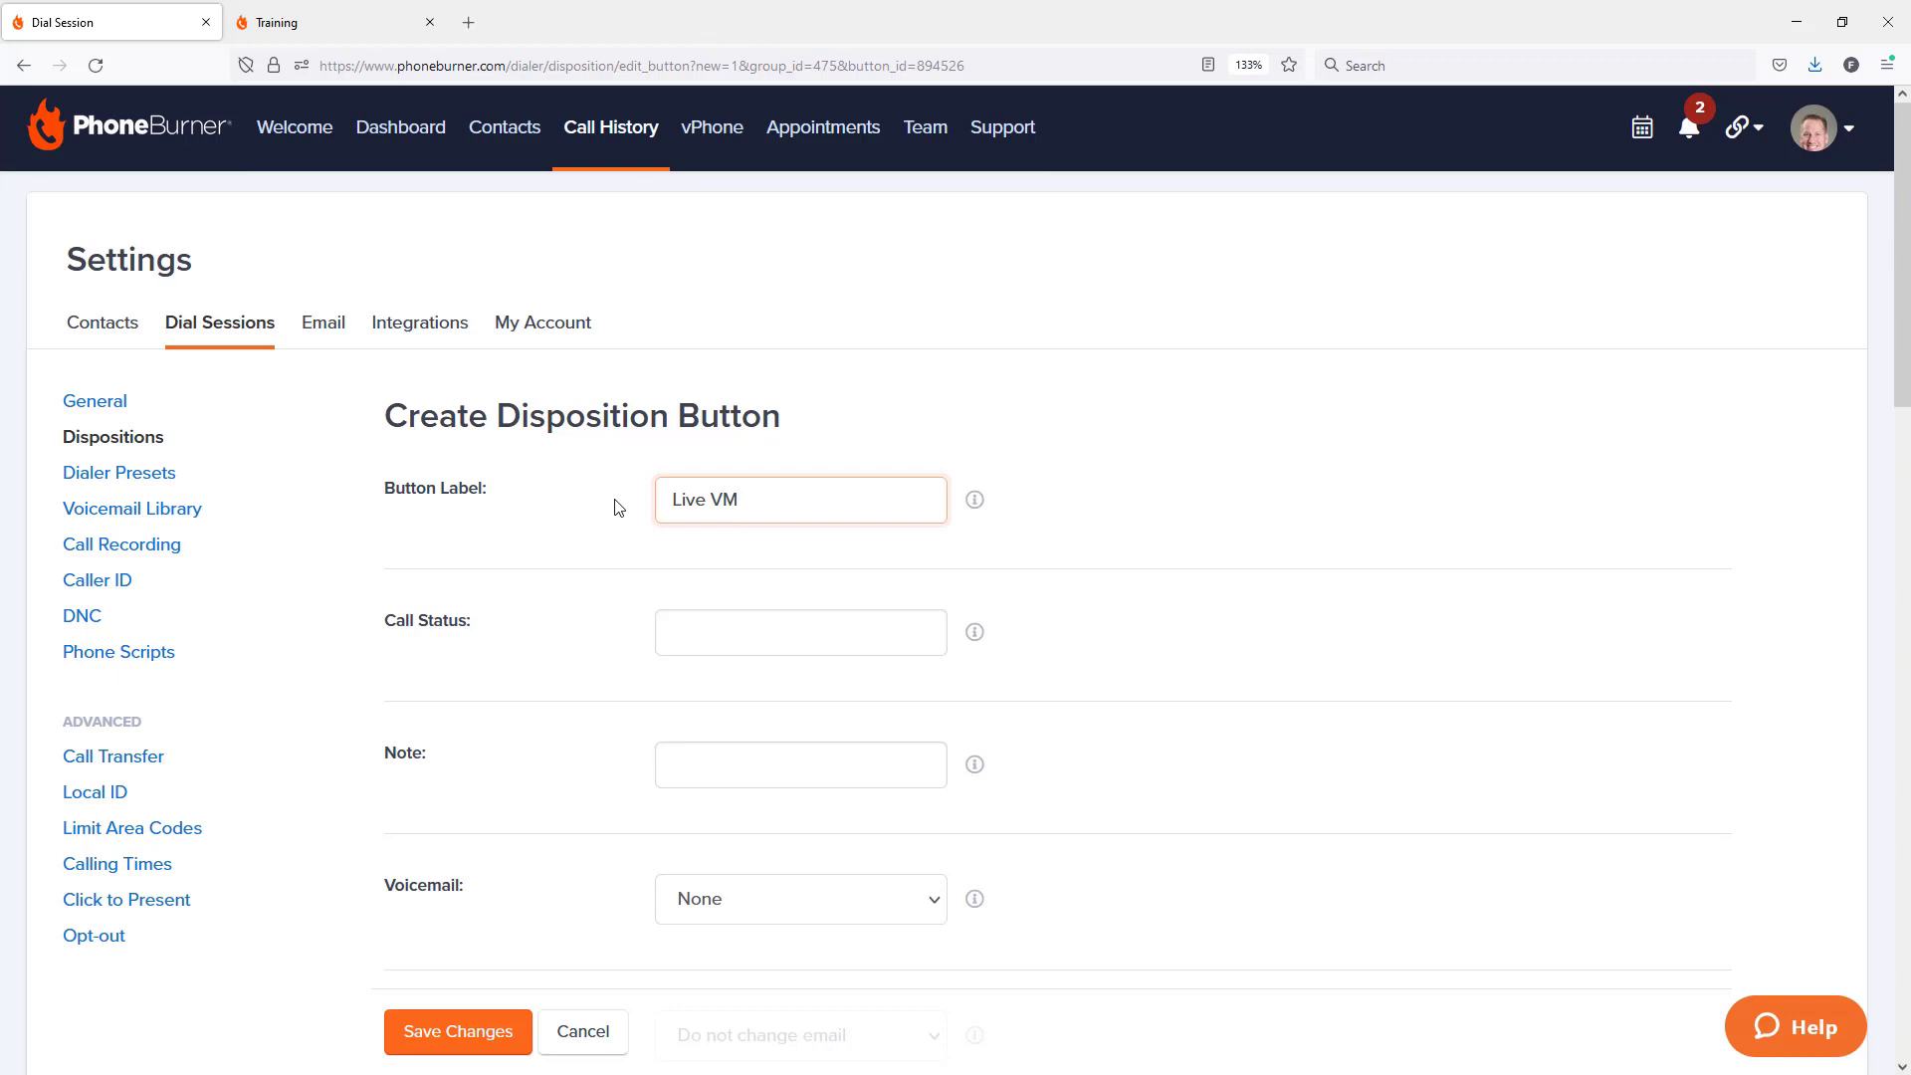
text(Live VM)
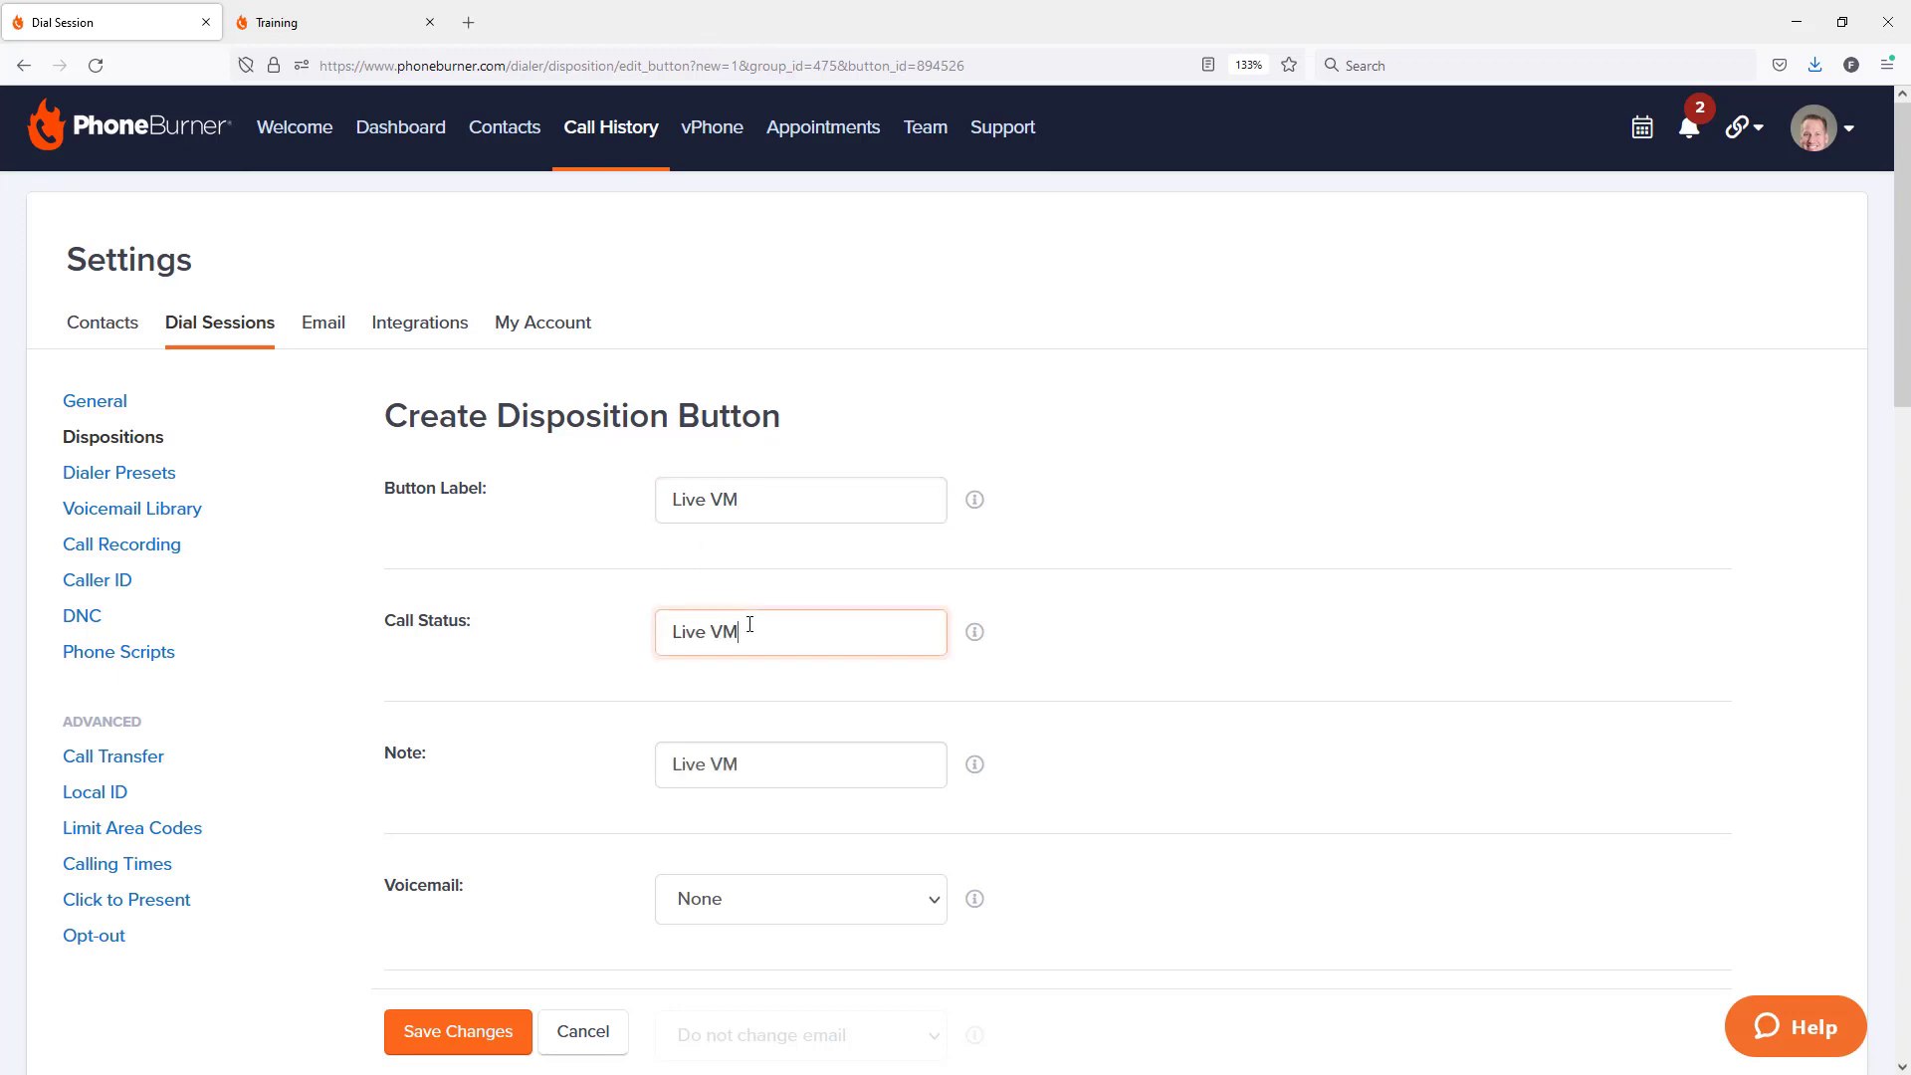
mouse_move(585, 800)
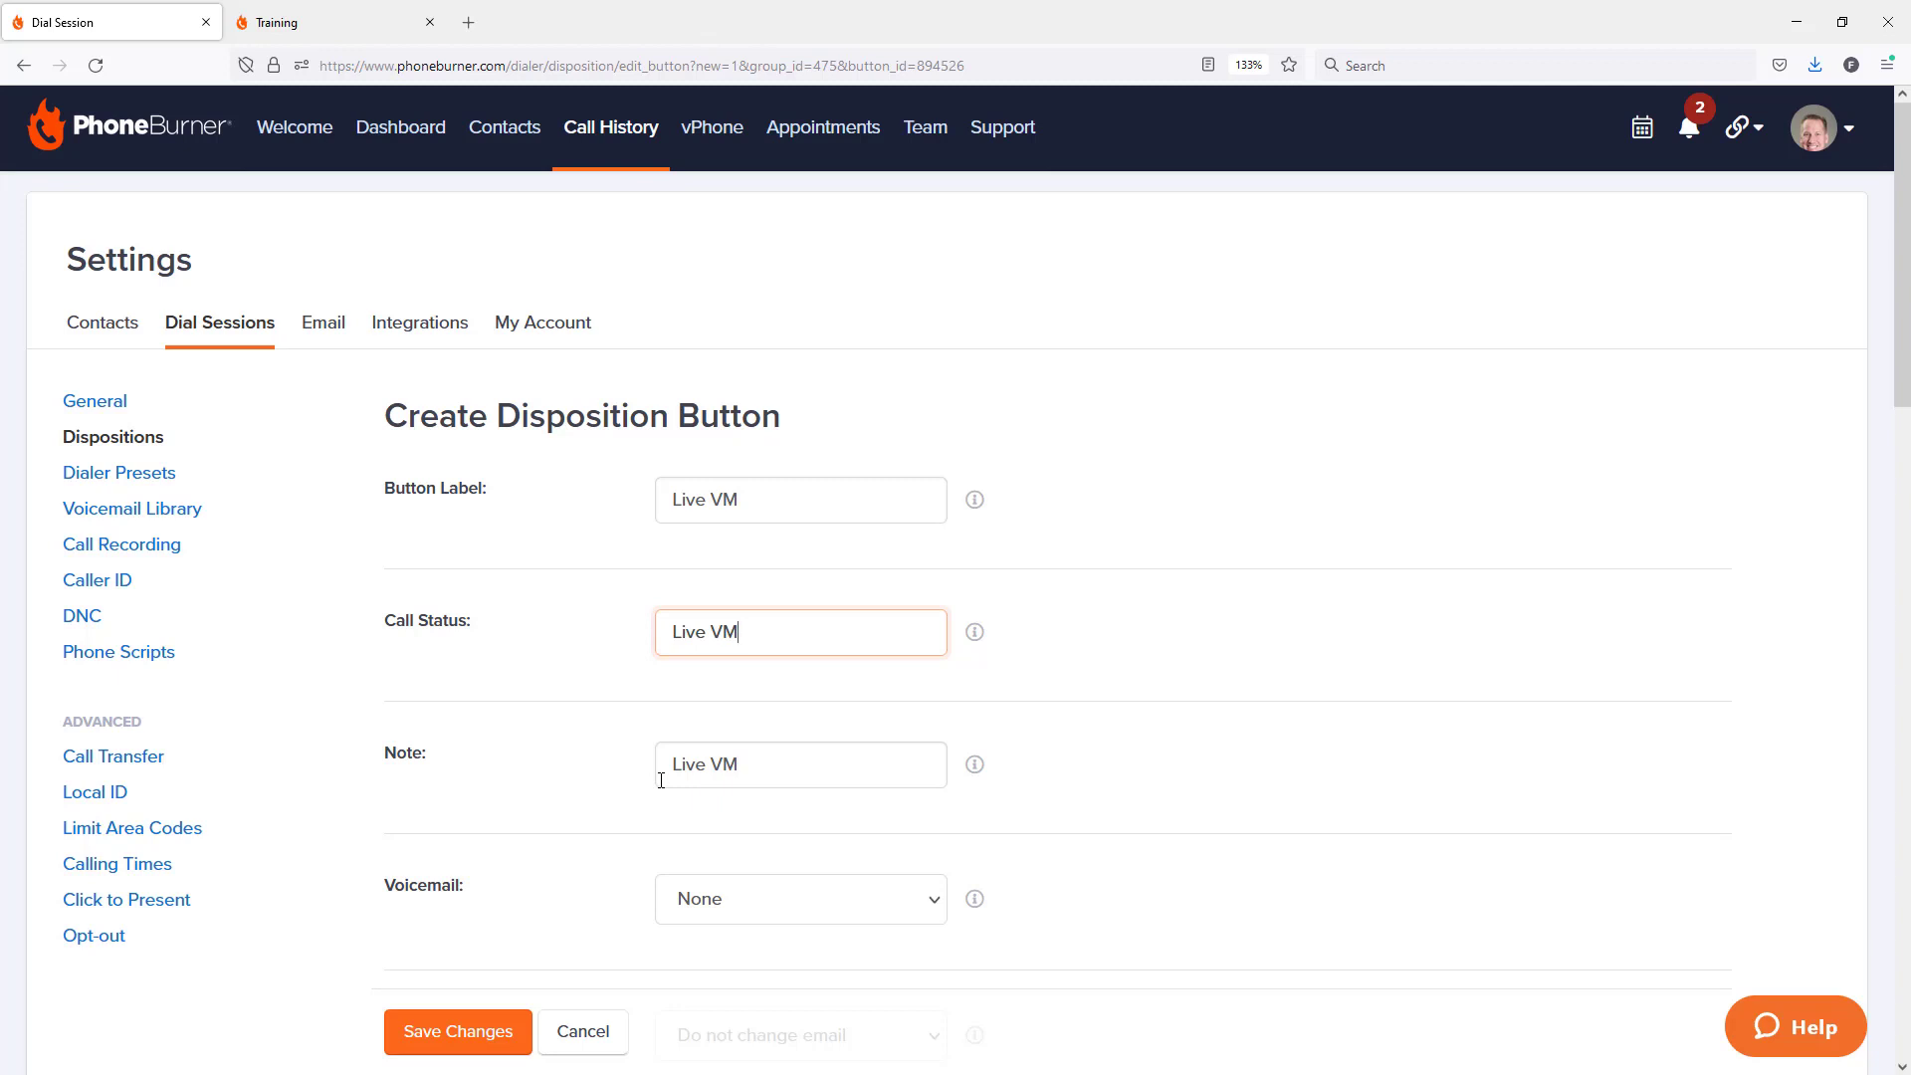
Step: Set the new button's voicemail to Live Voicemail and save the changes
scroll(down, 3)
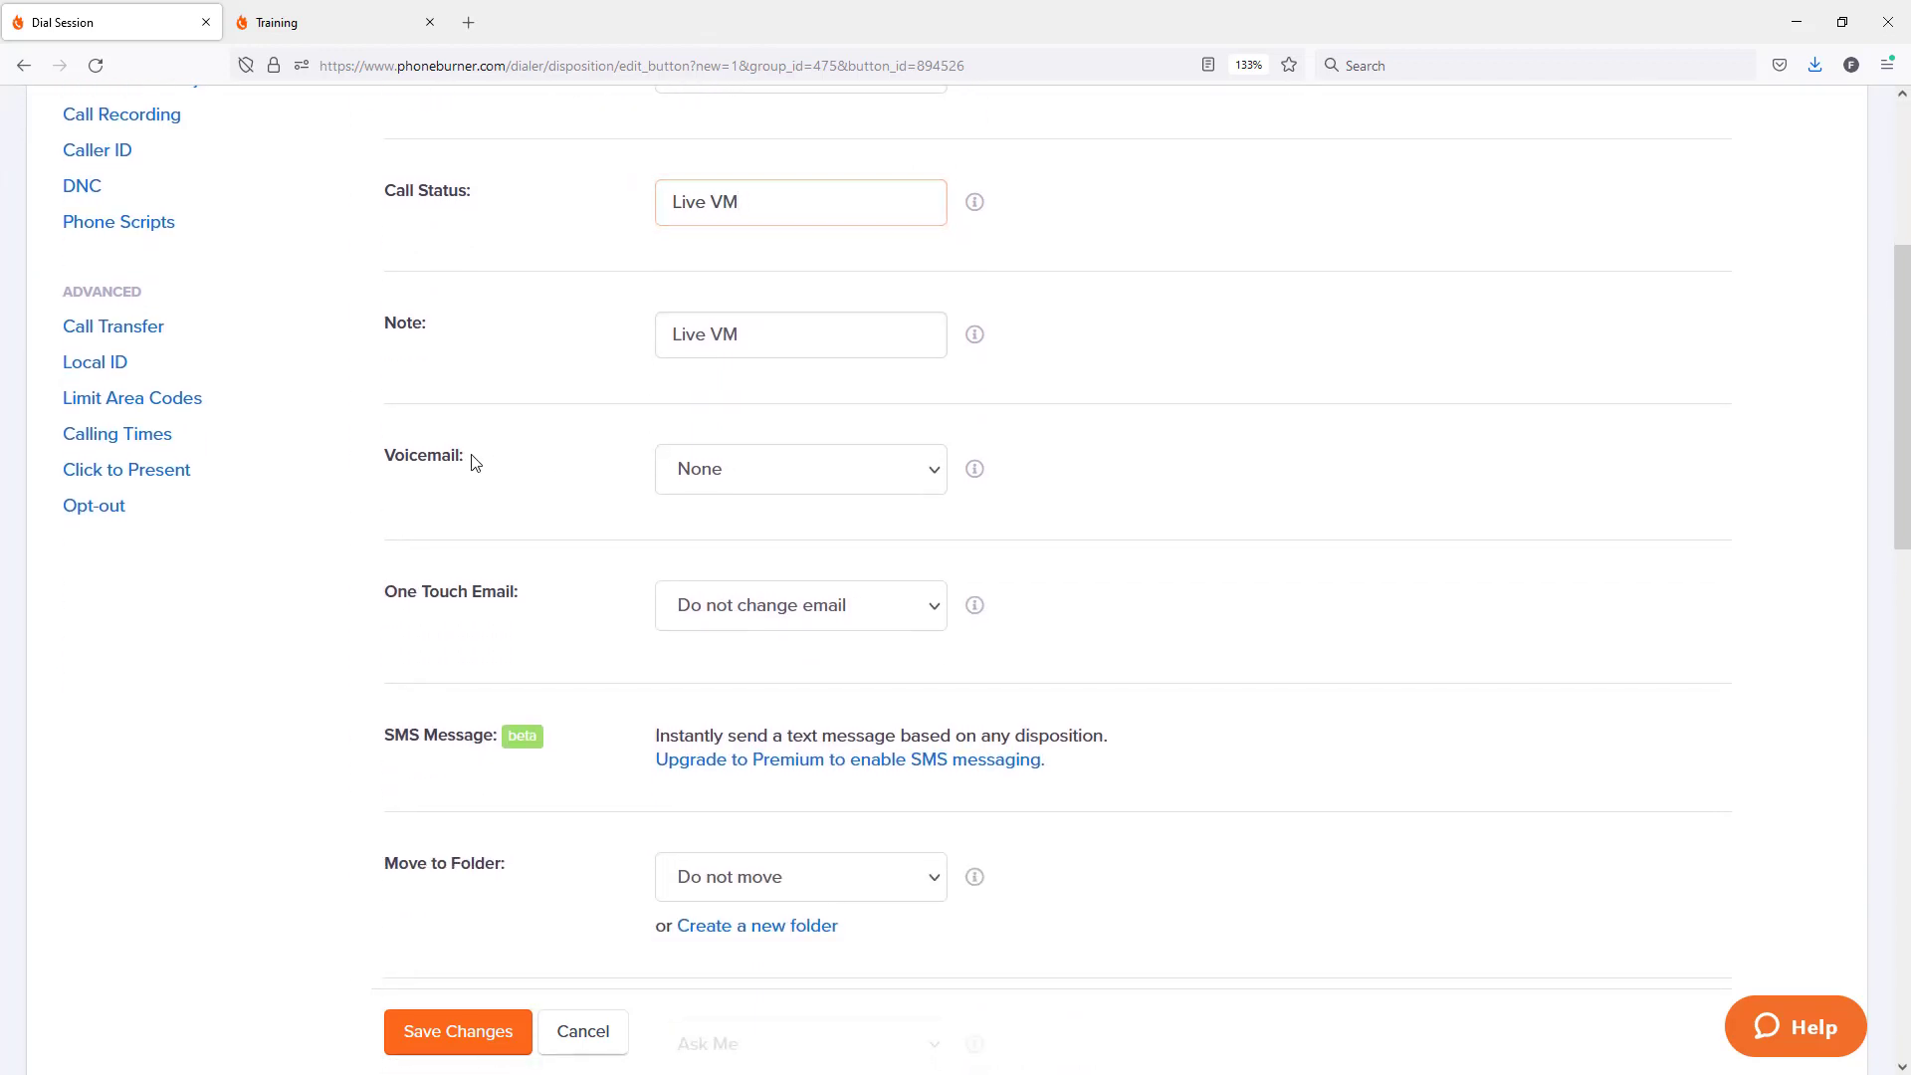
click(800, 467)
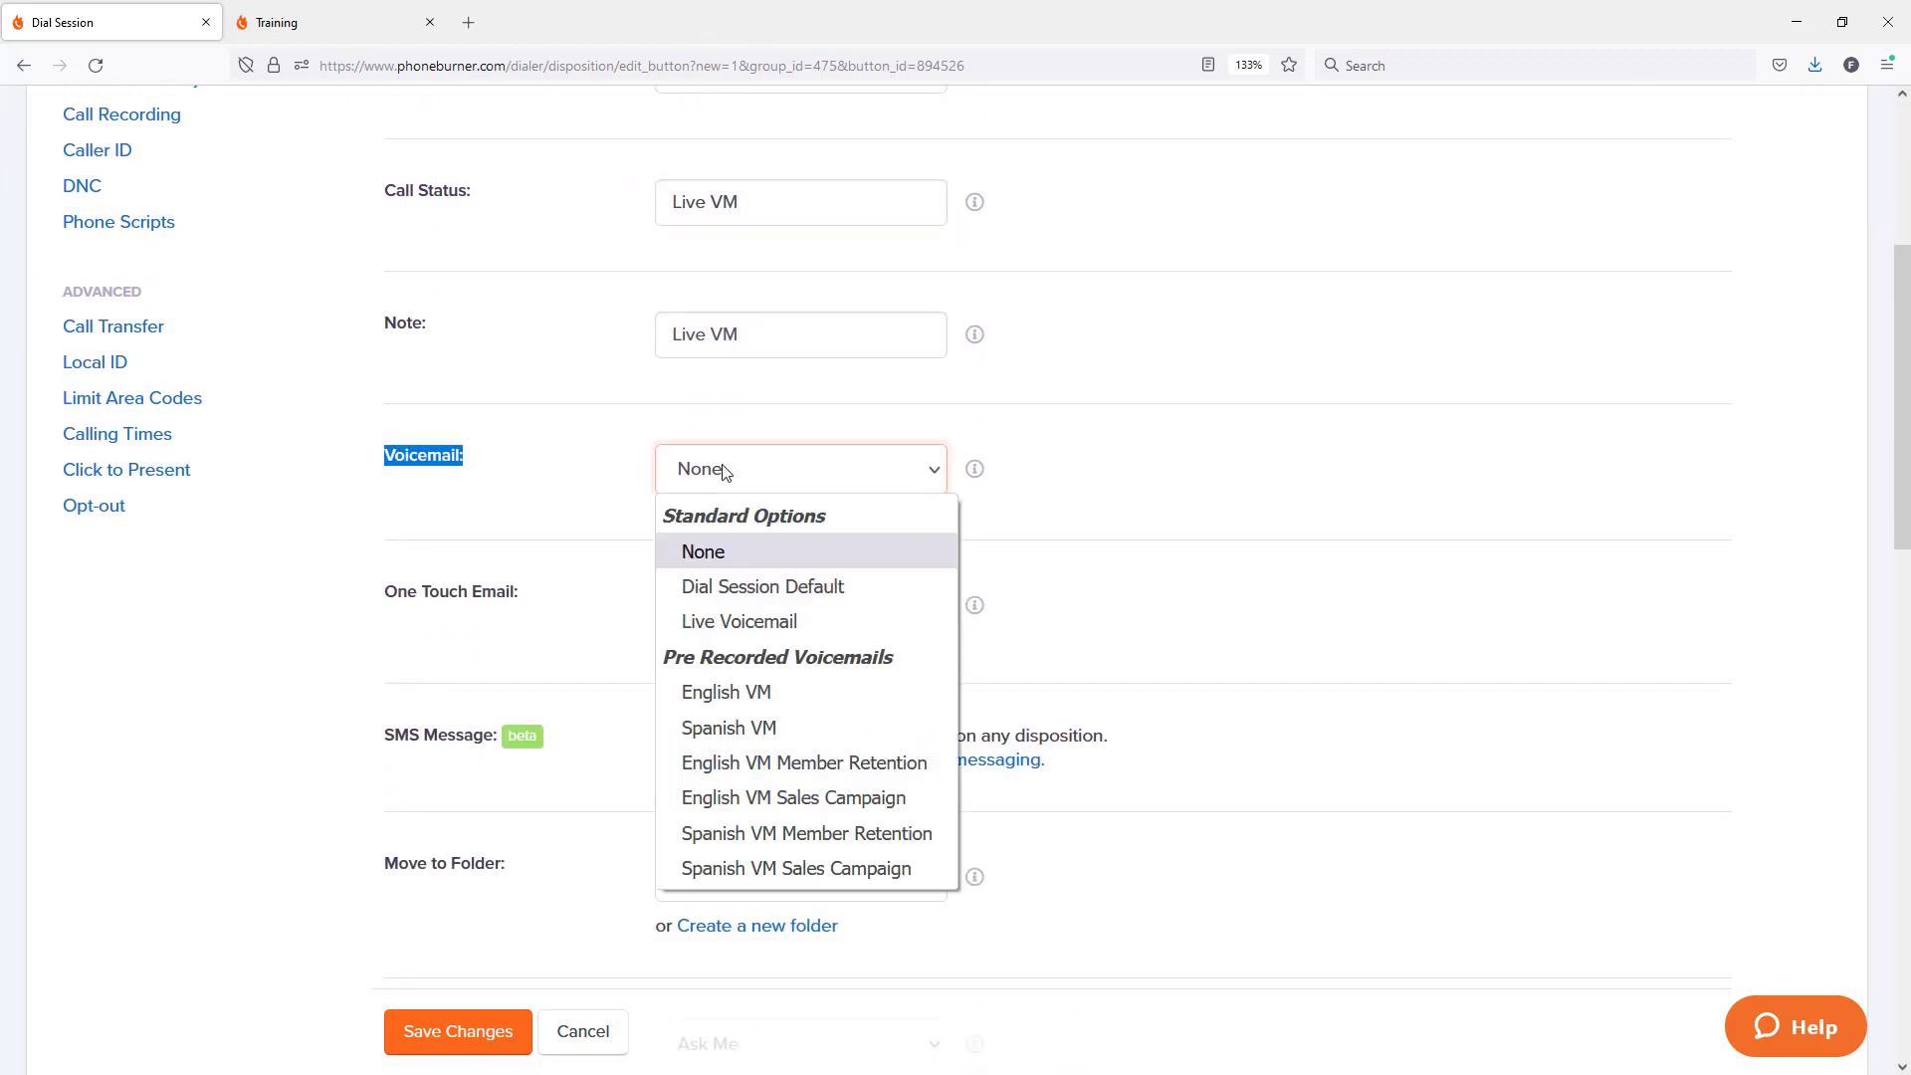
mouse_move(762, 585)
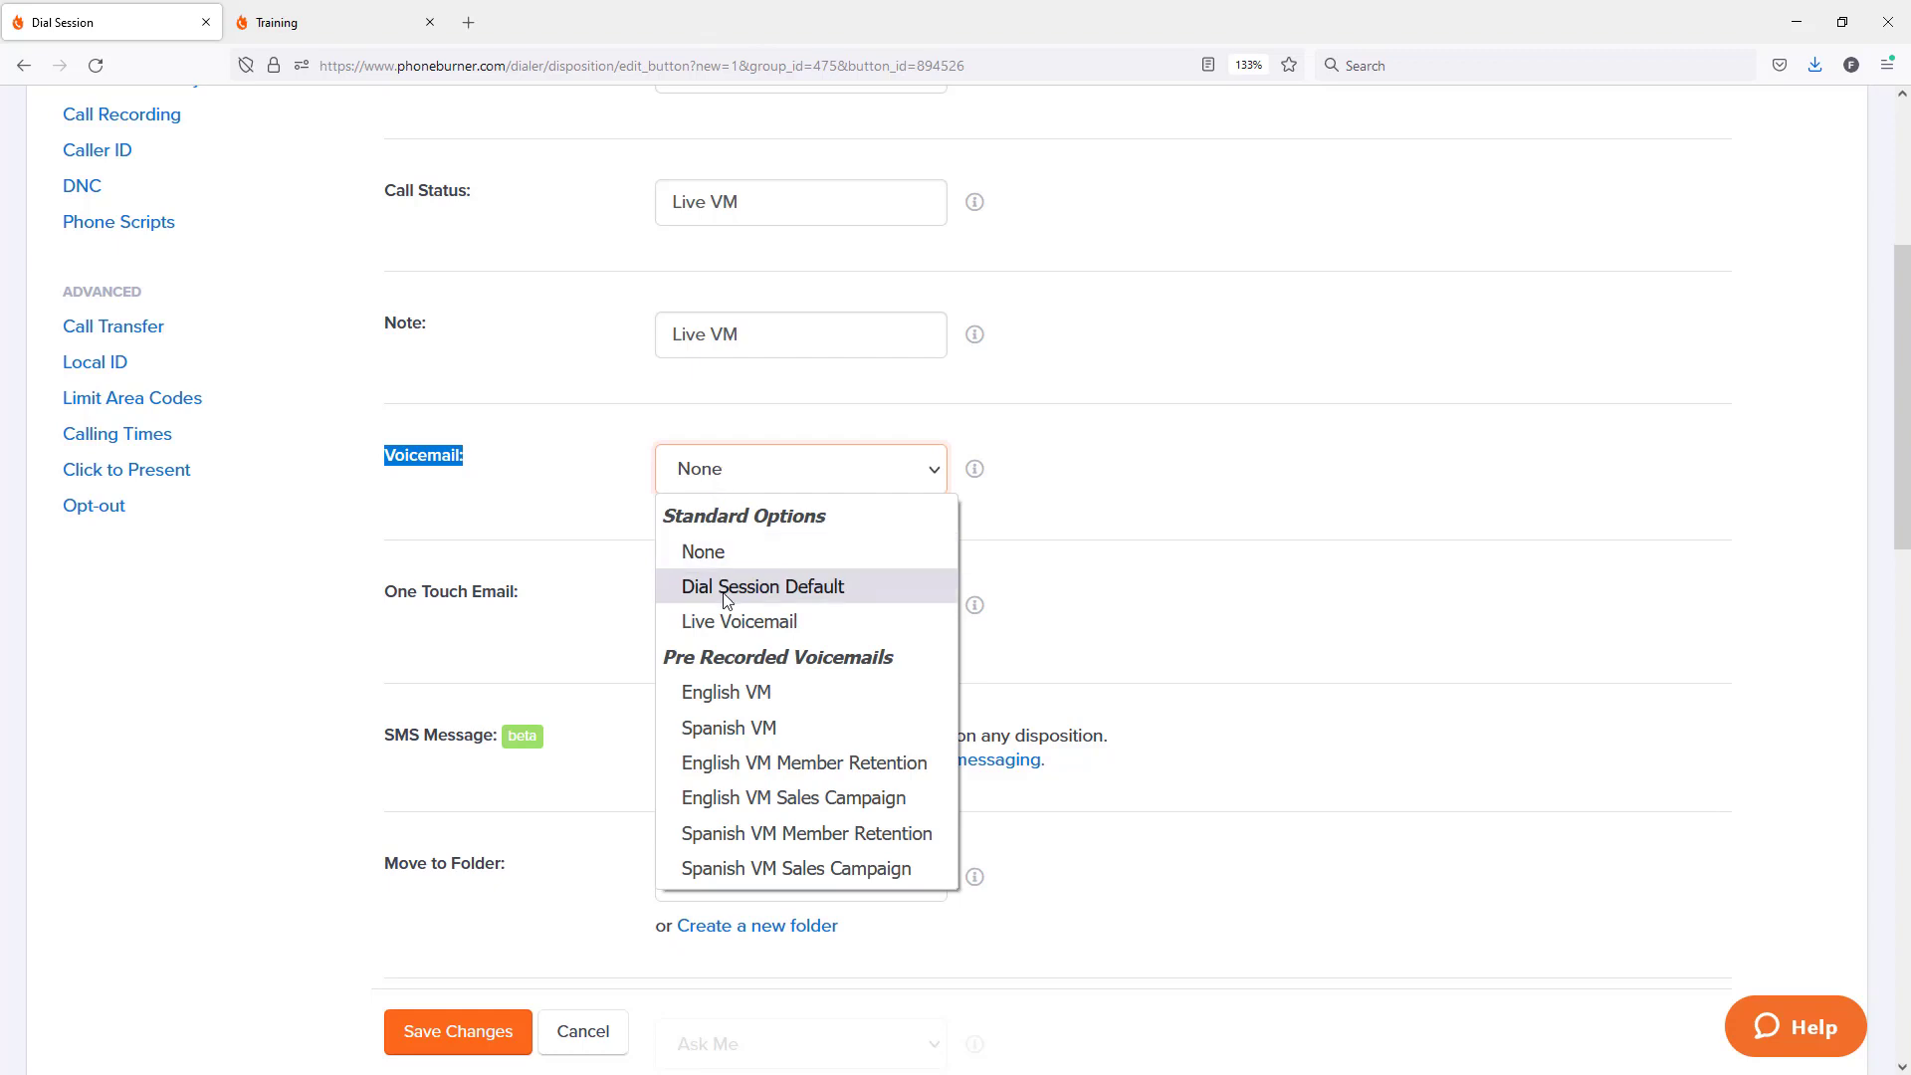
click(739, 621)
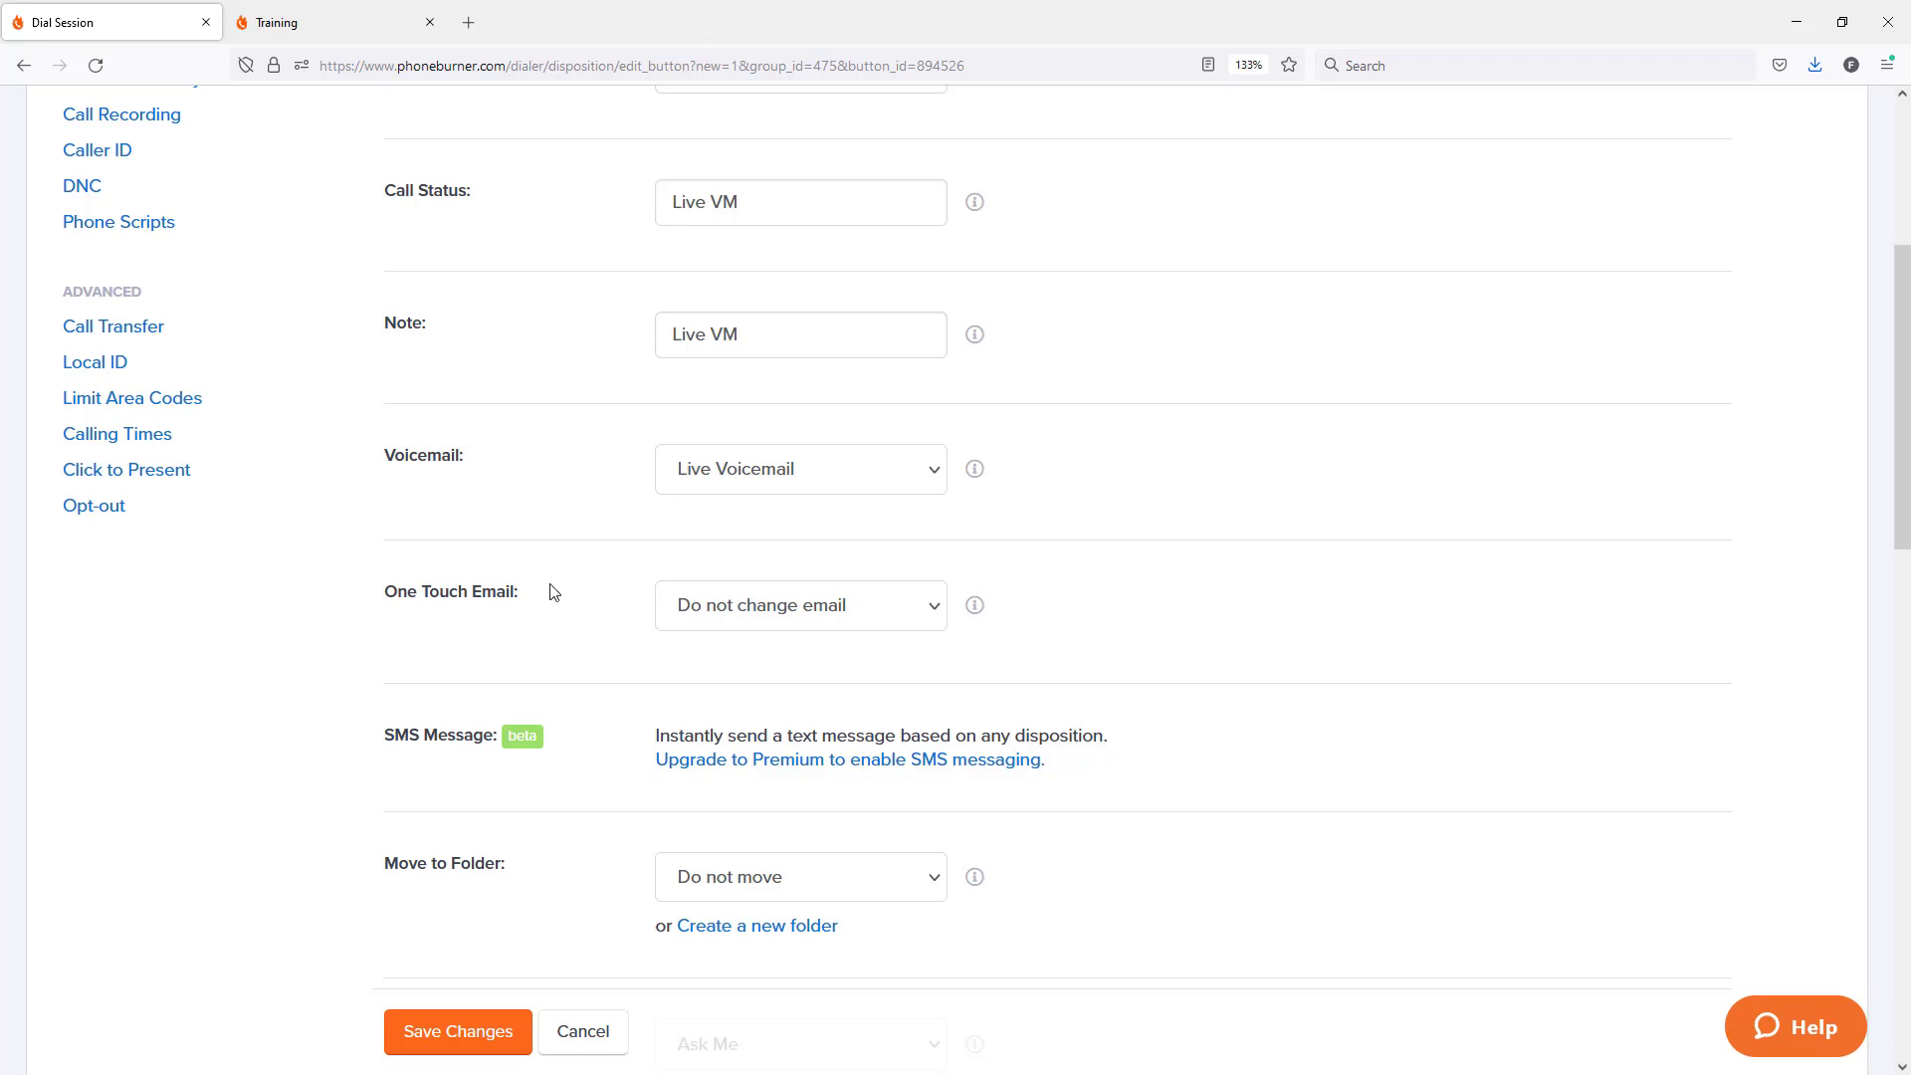
click(458, 1031)
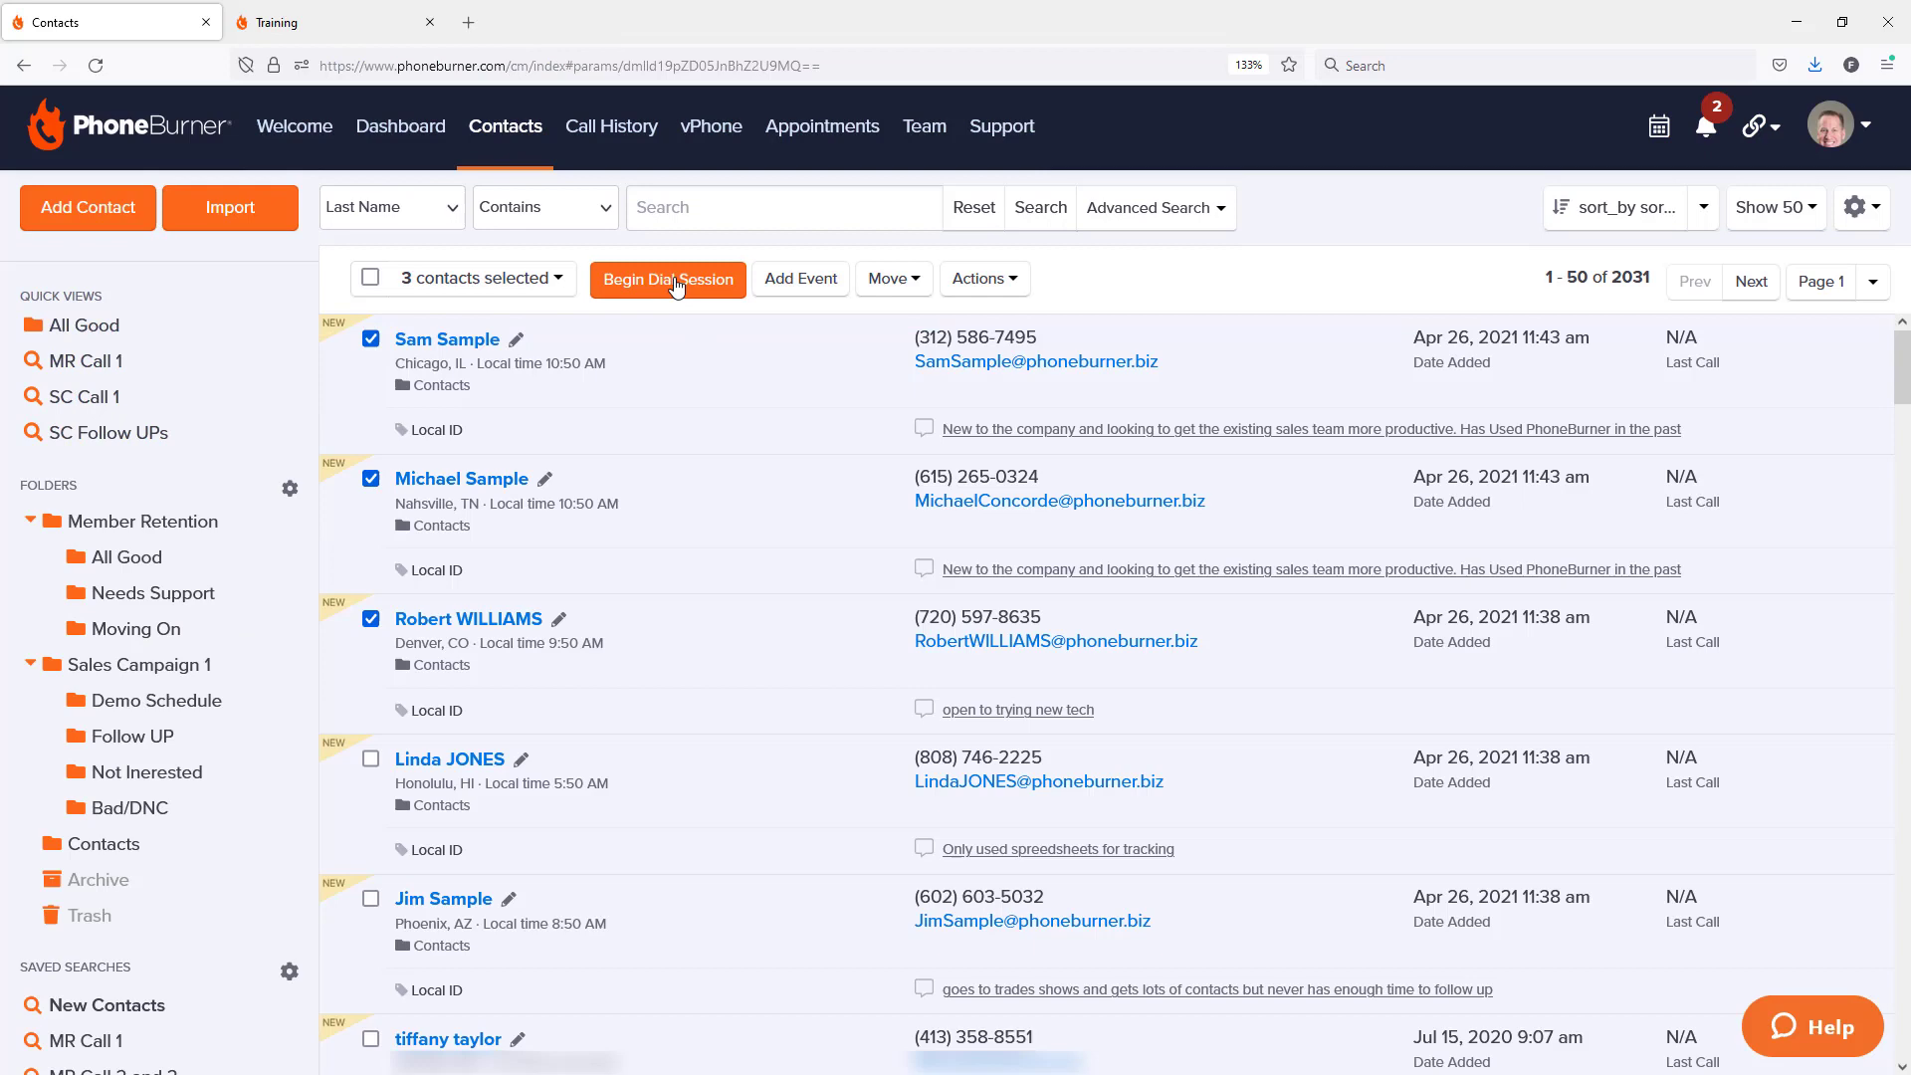
Step: Begin a Member Retention dial session with the selected contacts
click(669, 279)
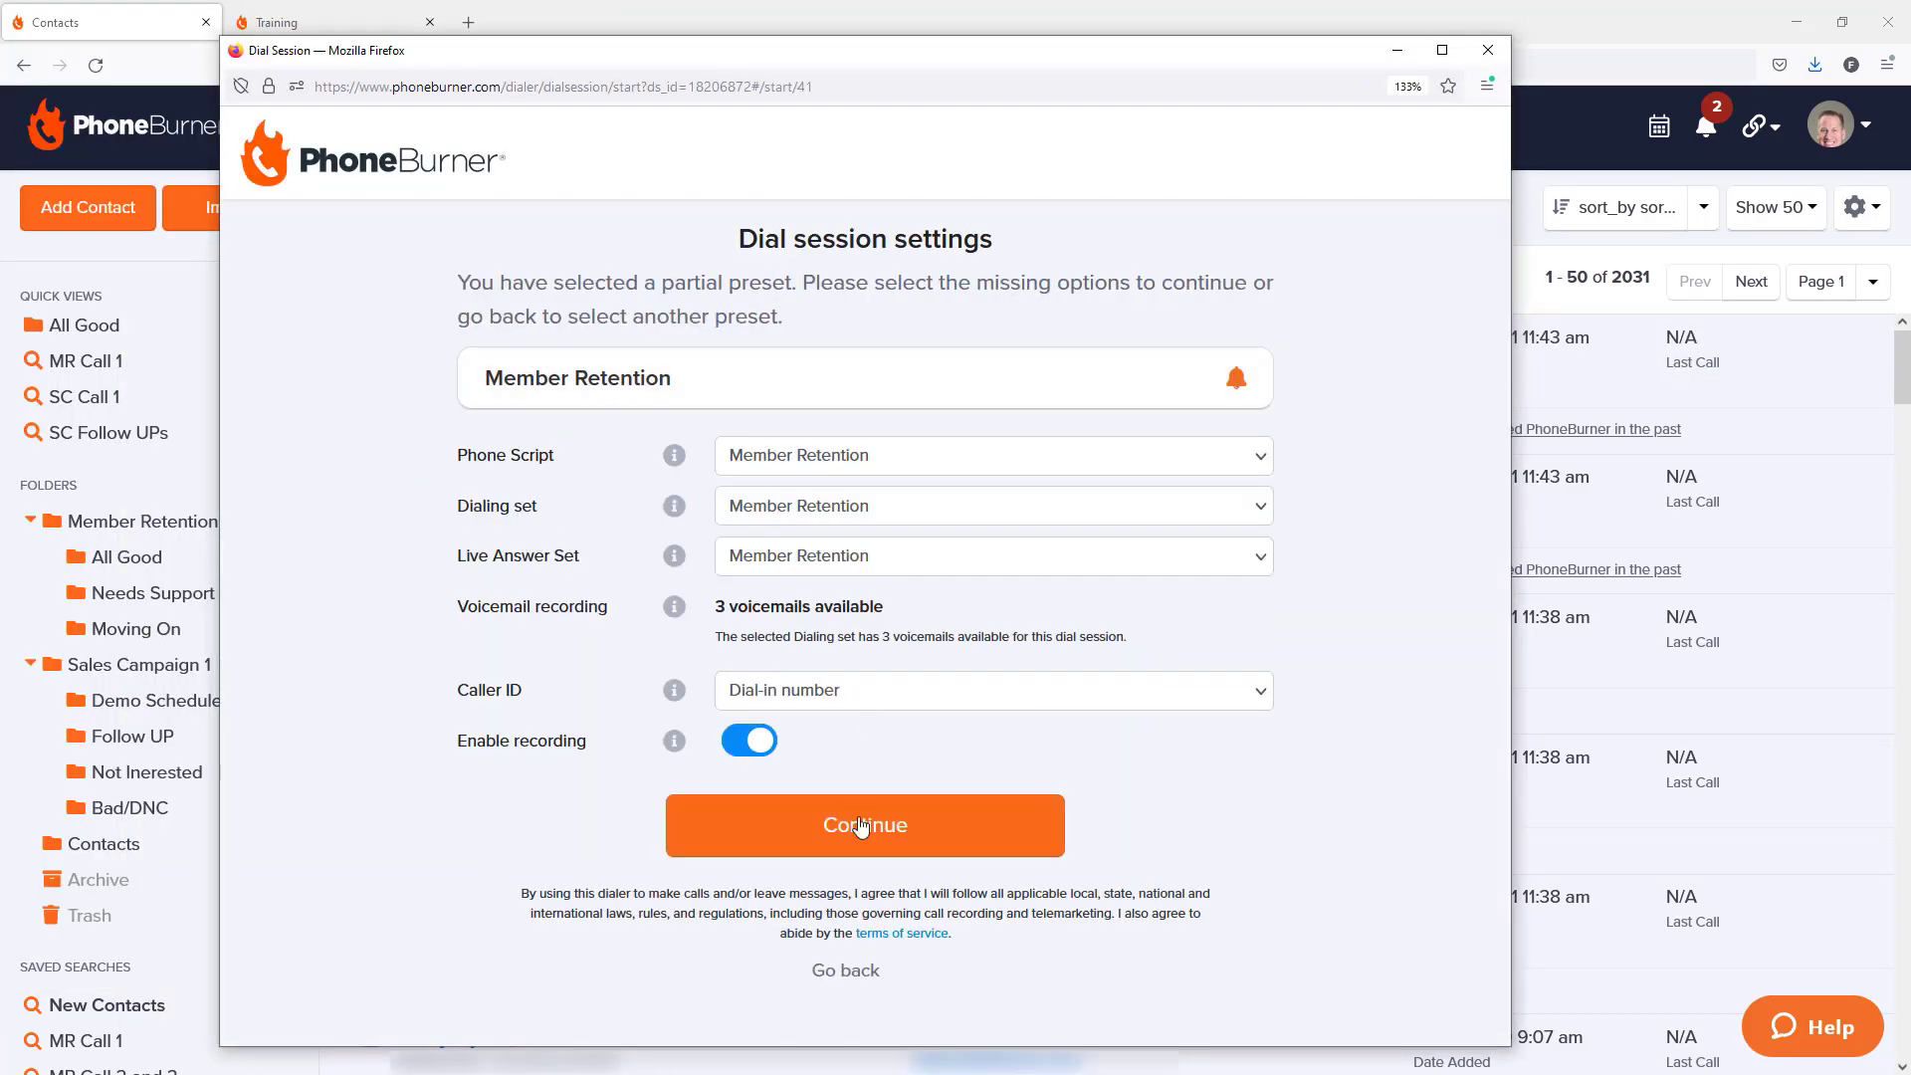
click(864, 824)
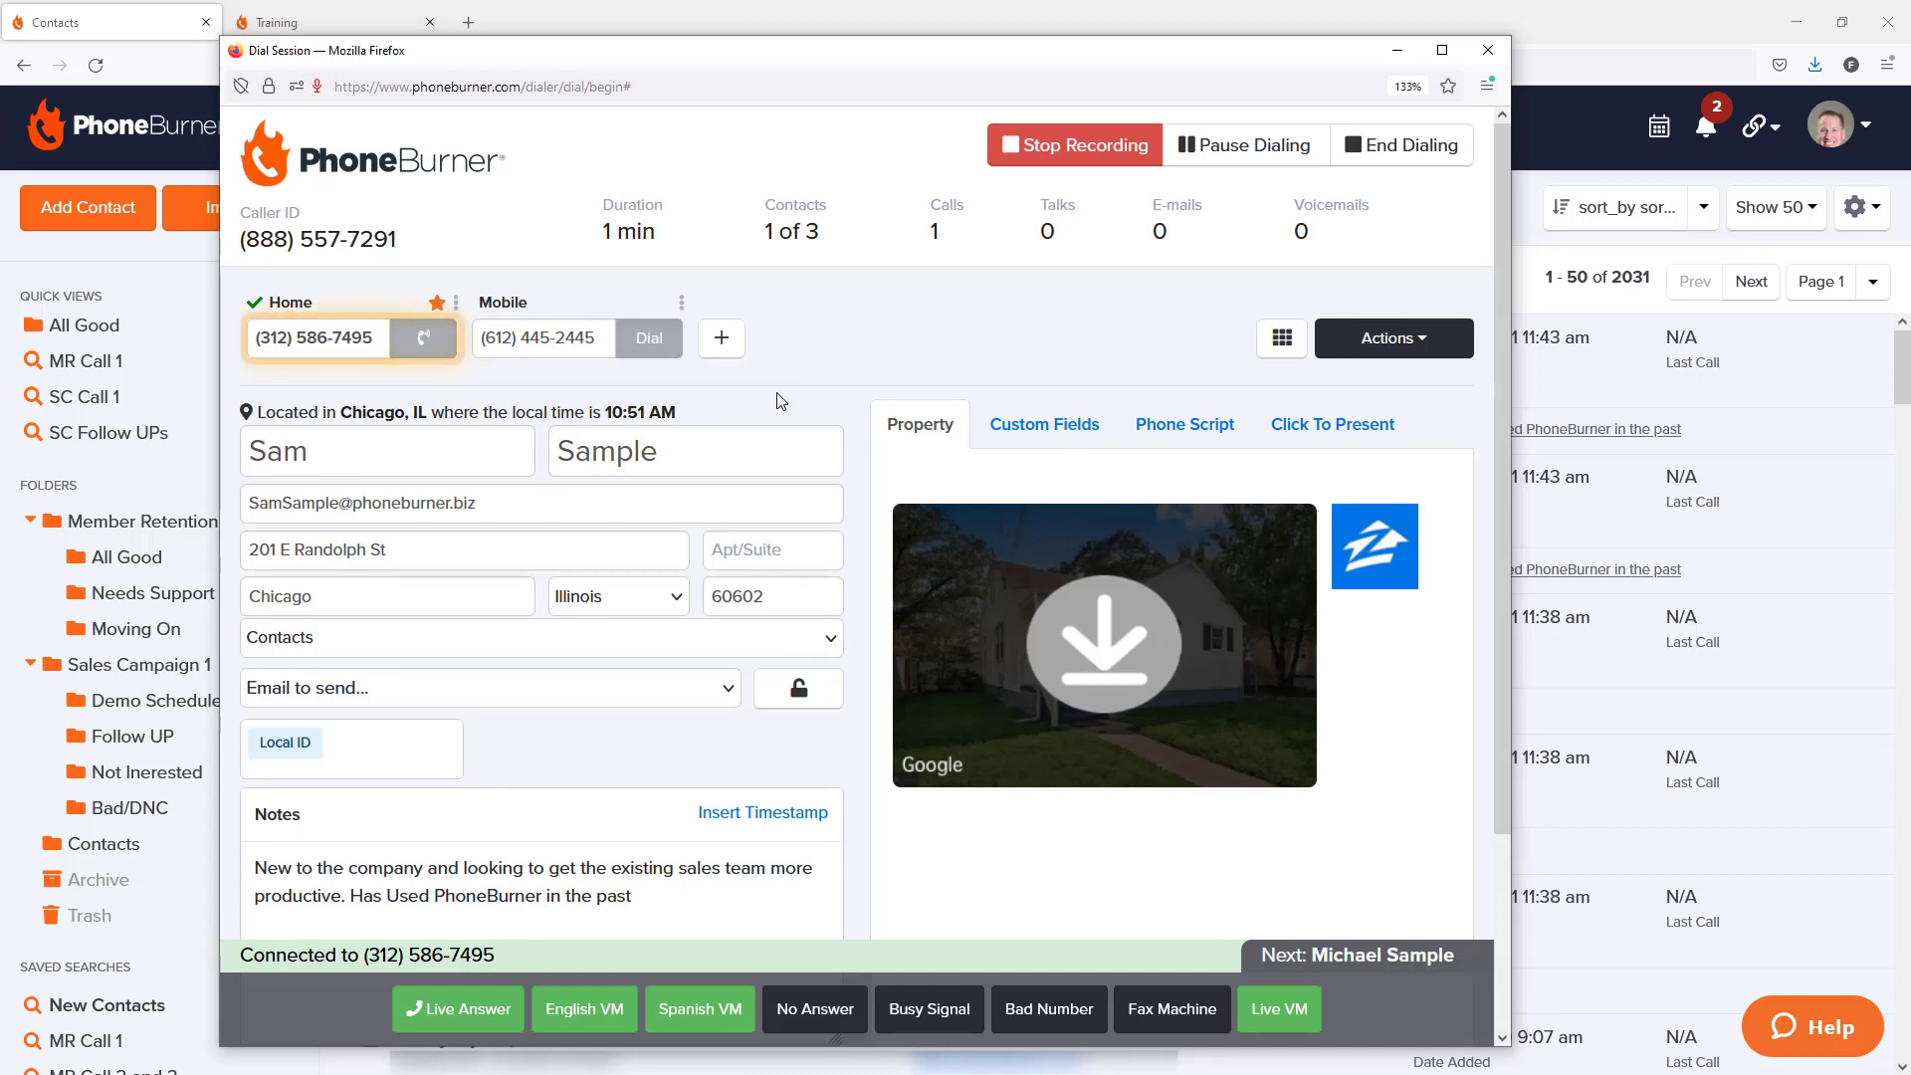
mouse_move(698, 1007)
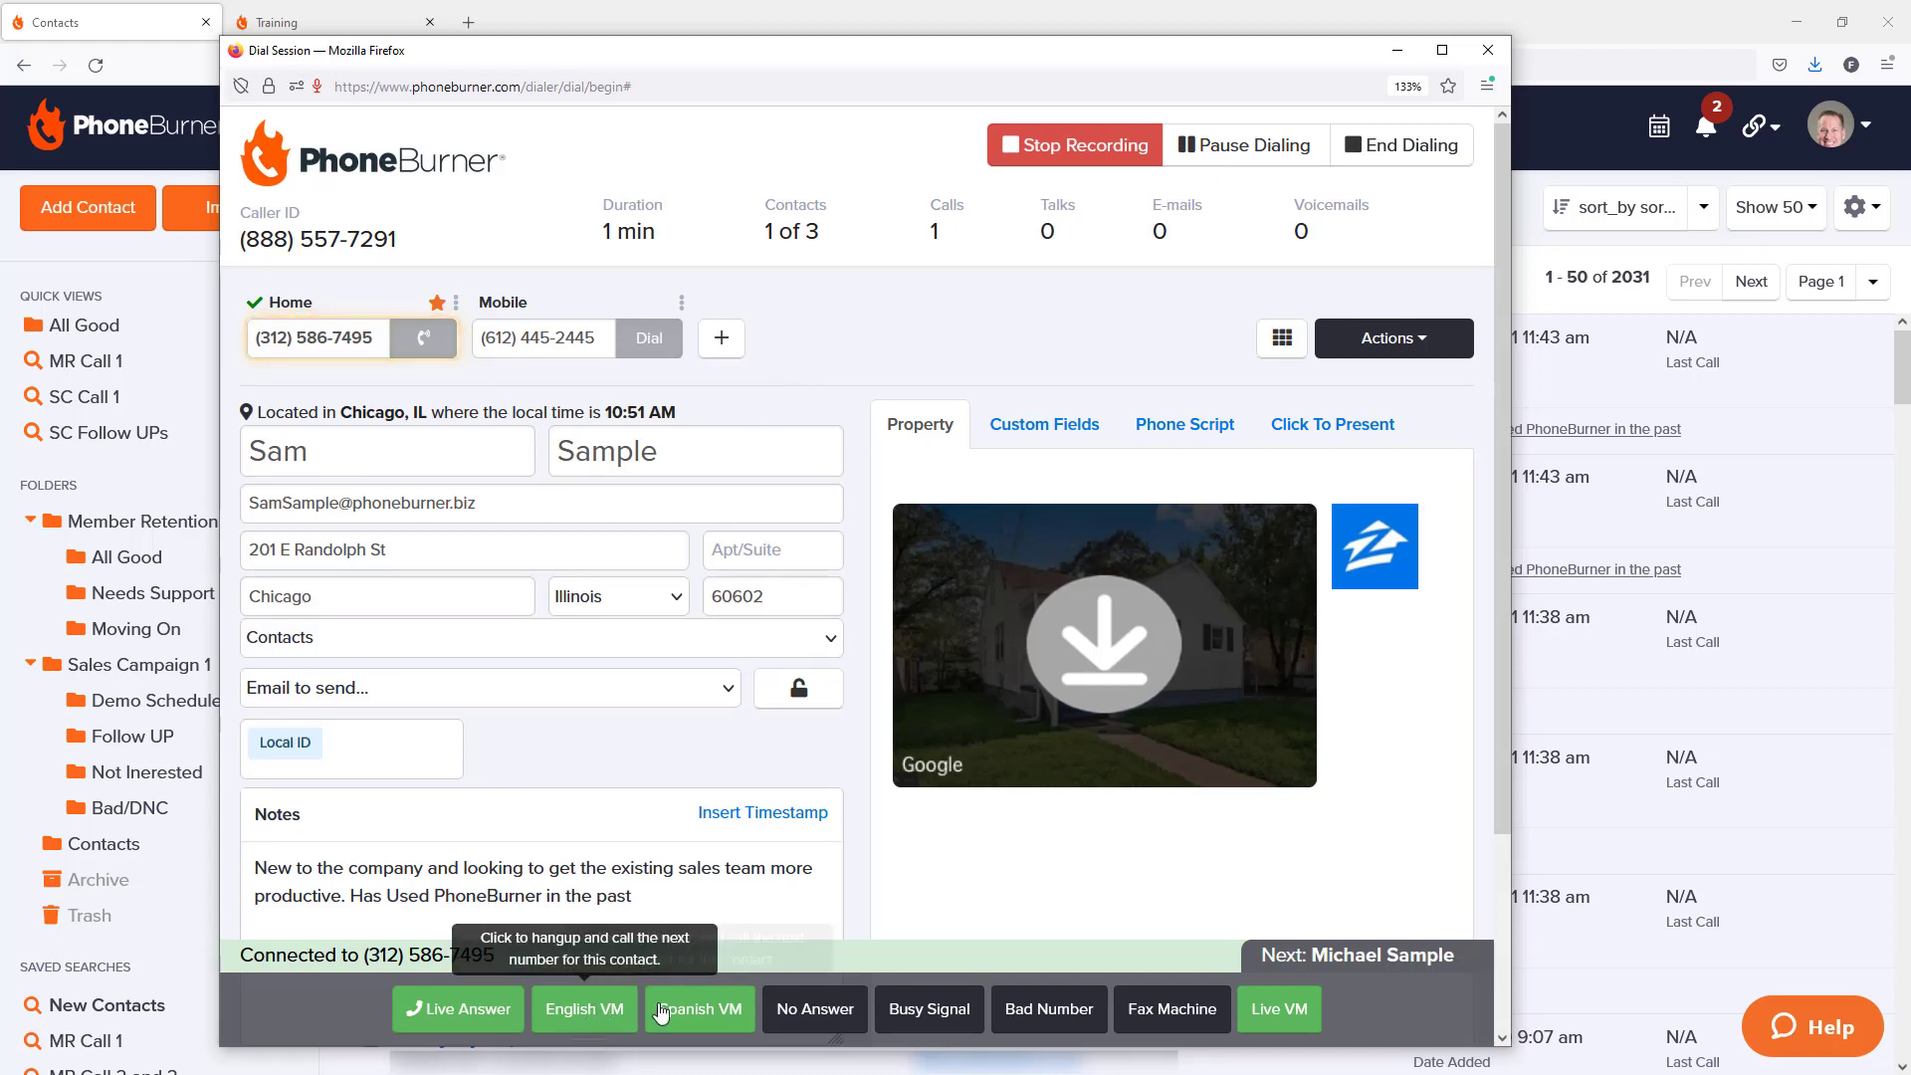
mouse_move(683, 1027)
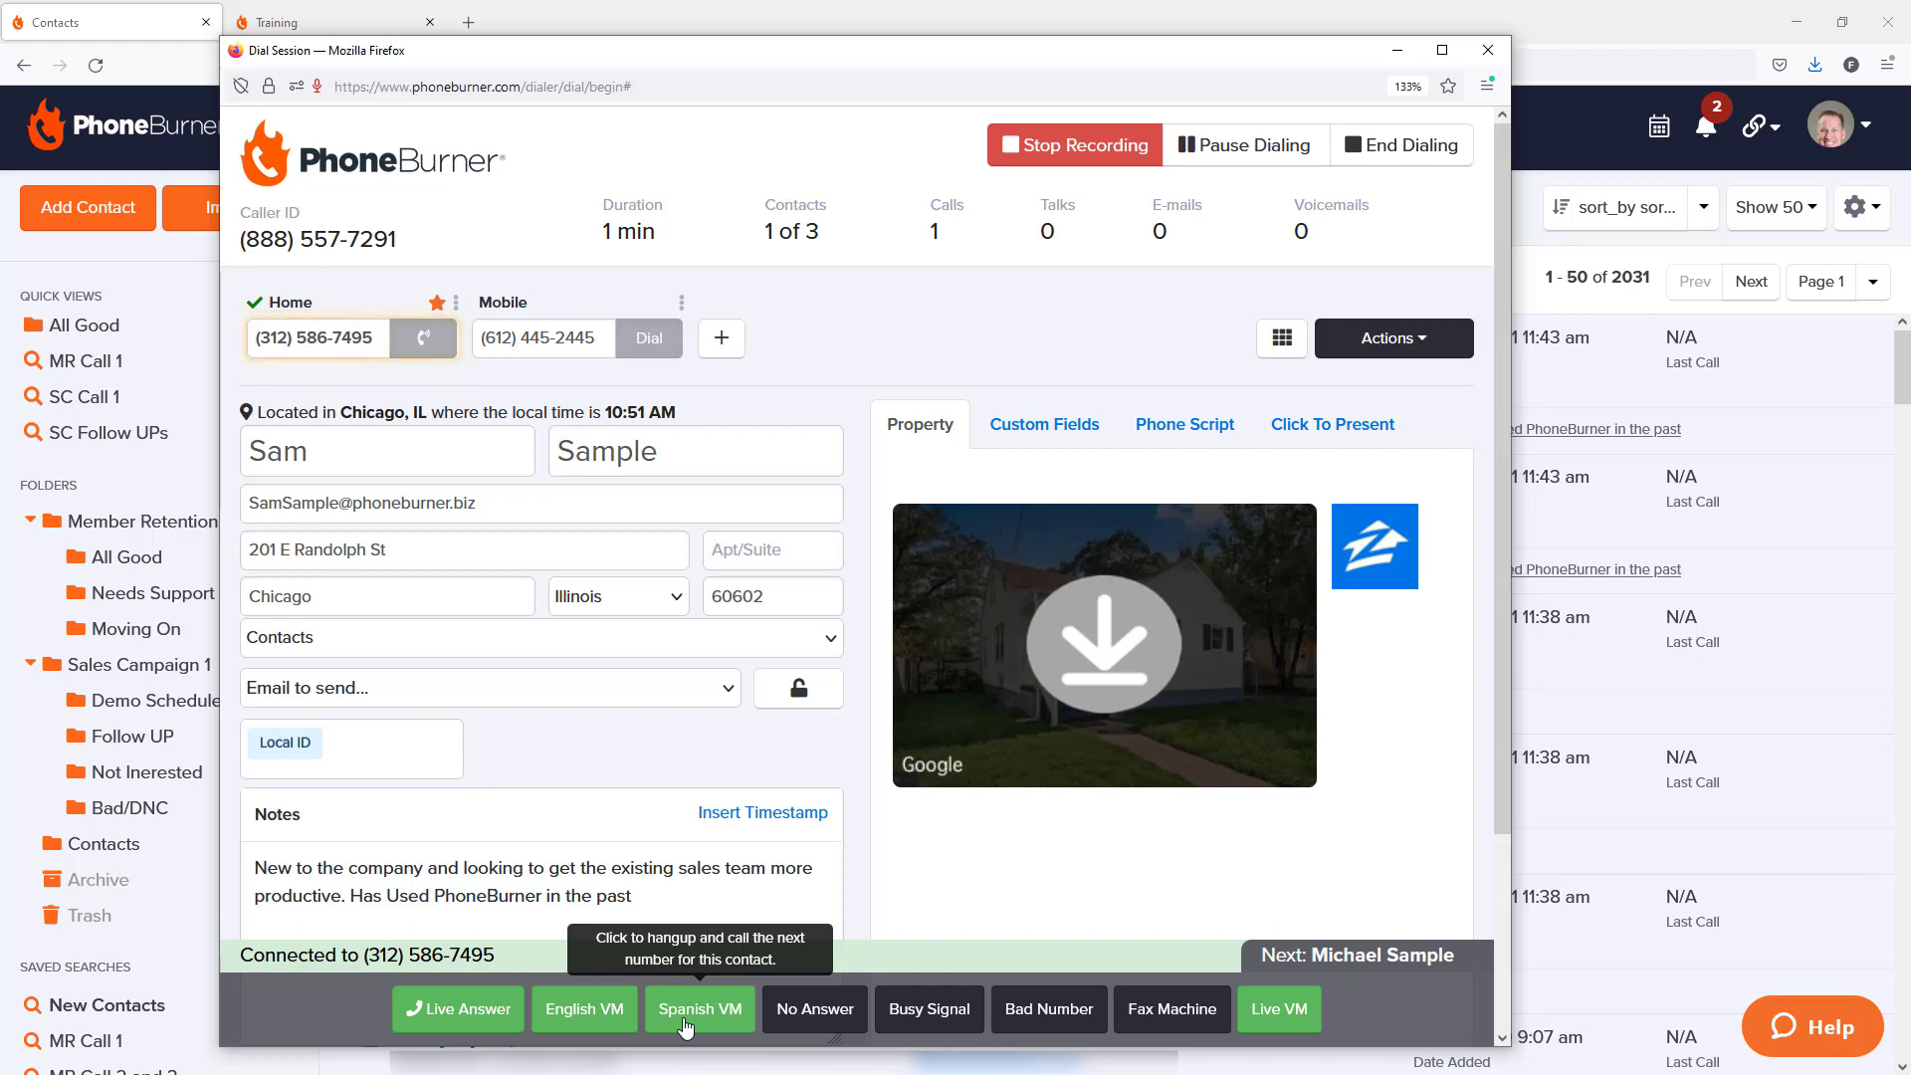
mouse_move(908, 872)
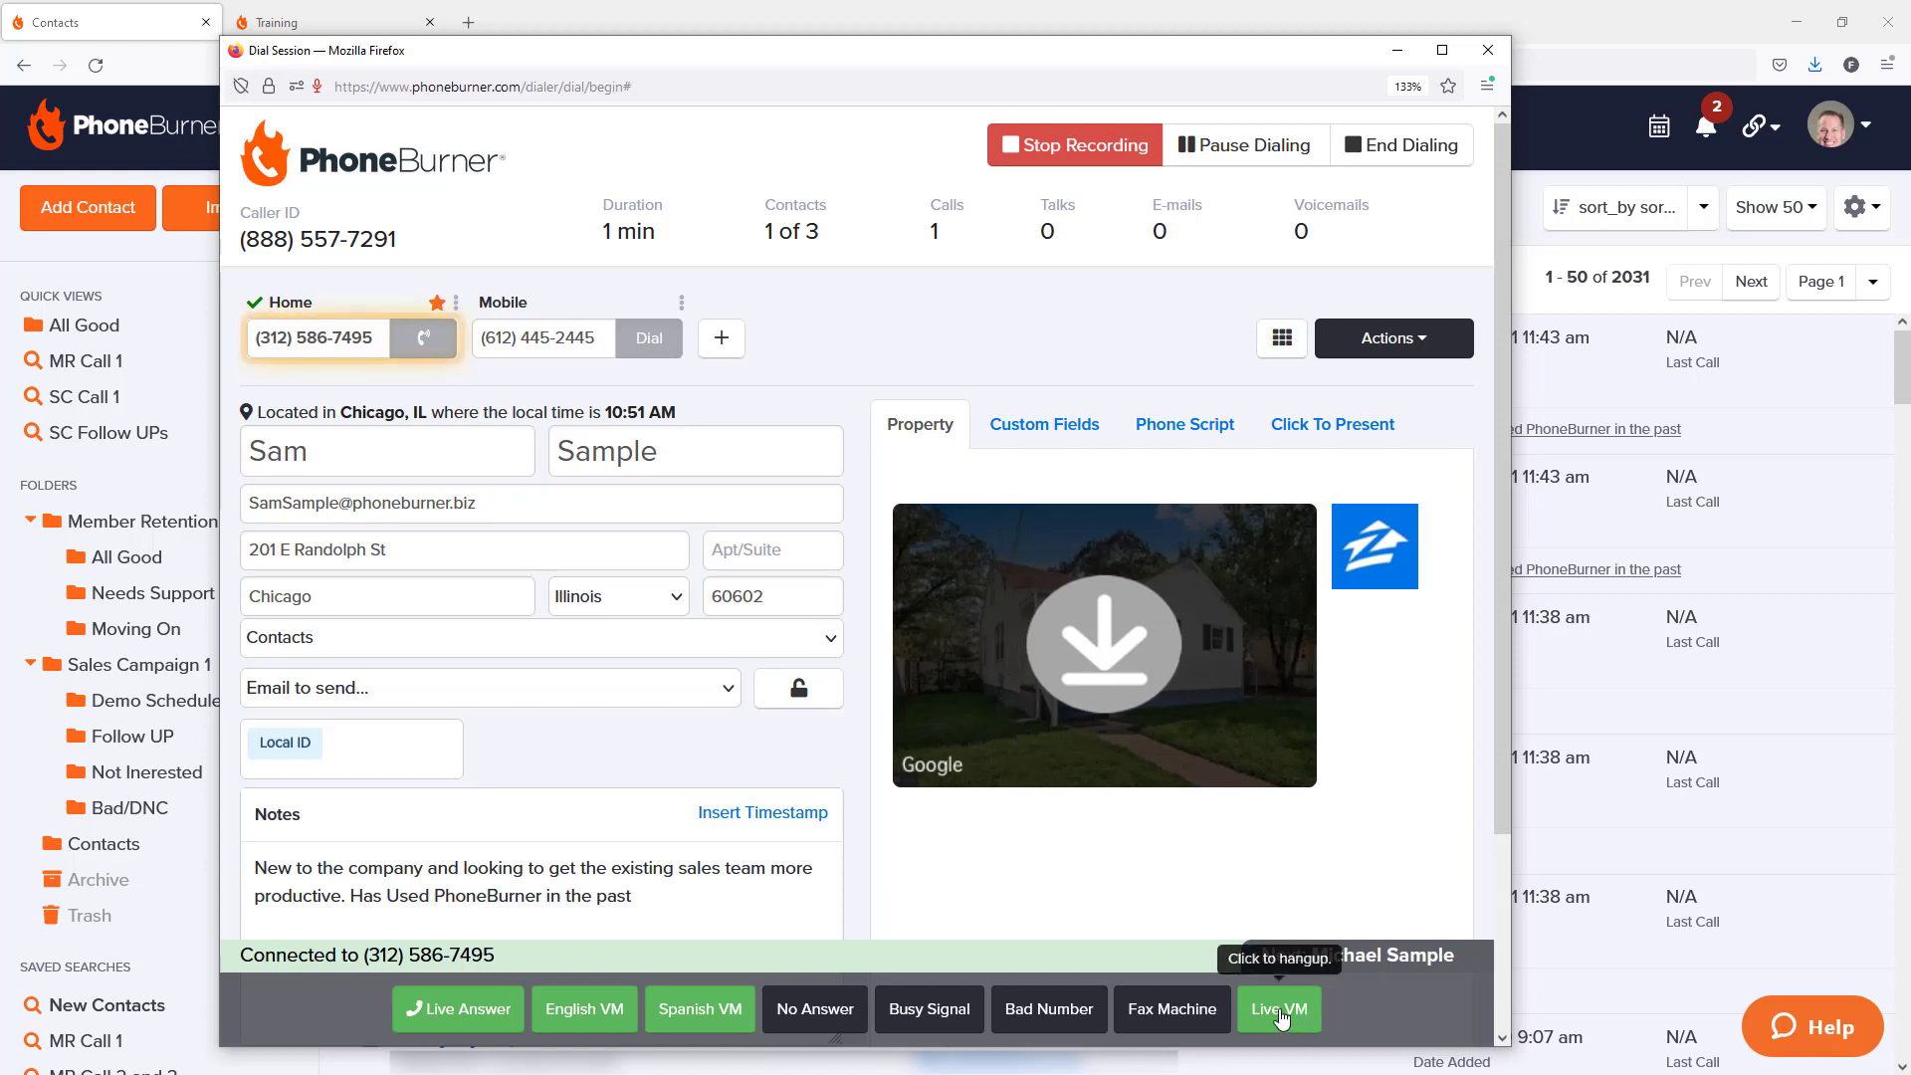
Step: Disposition the first call as Live VM, logging a live voicemail
click(1278, 1009)
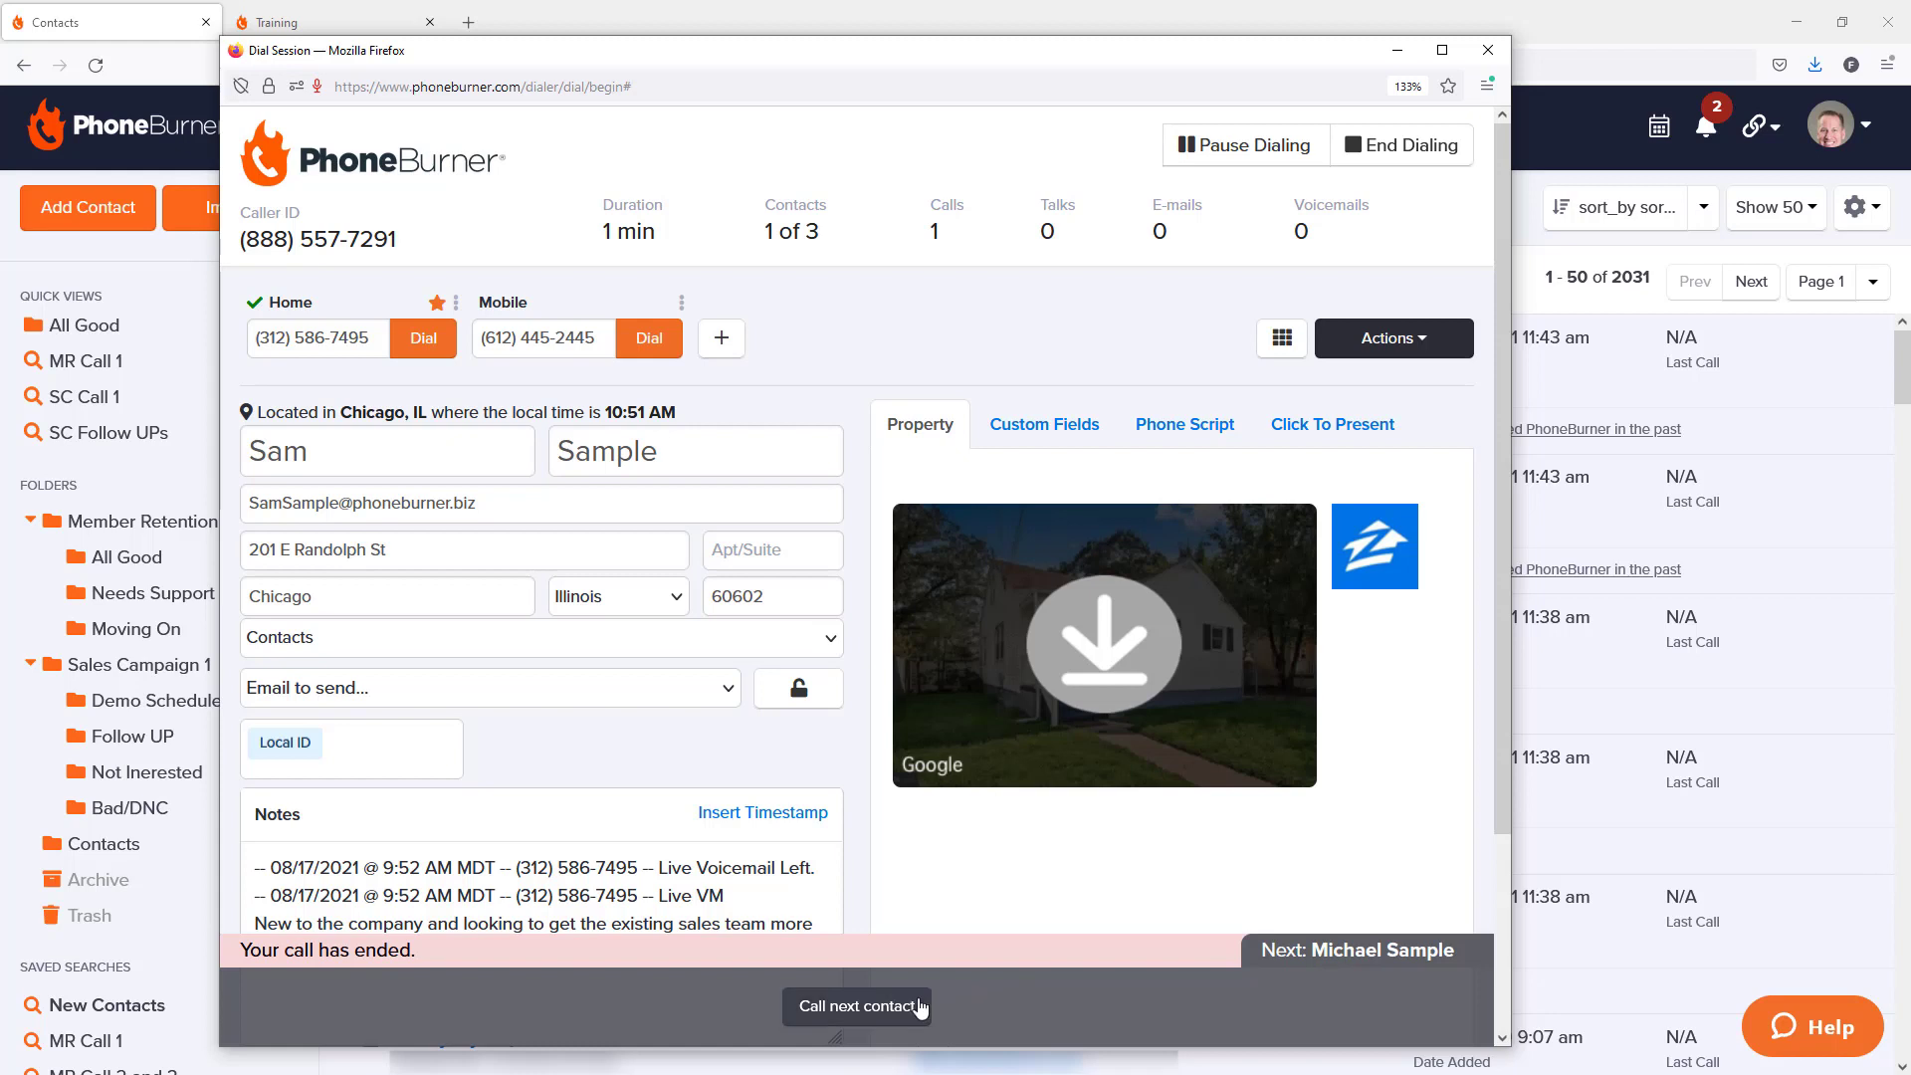
mouse_move(633, 379)
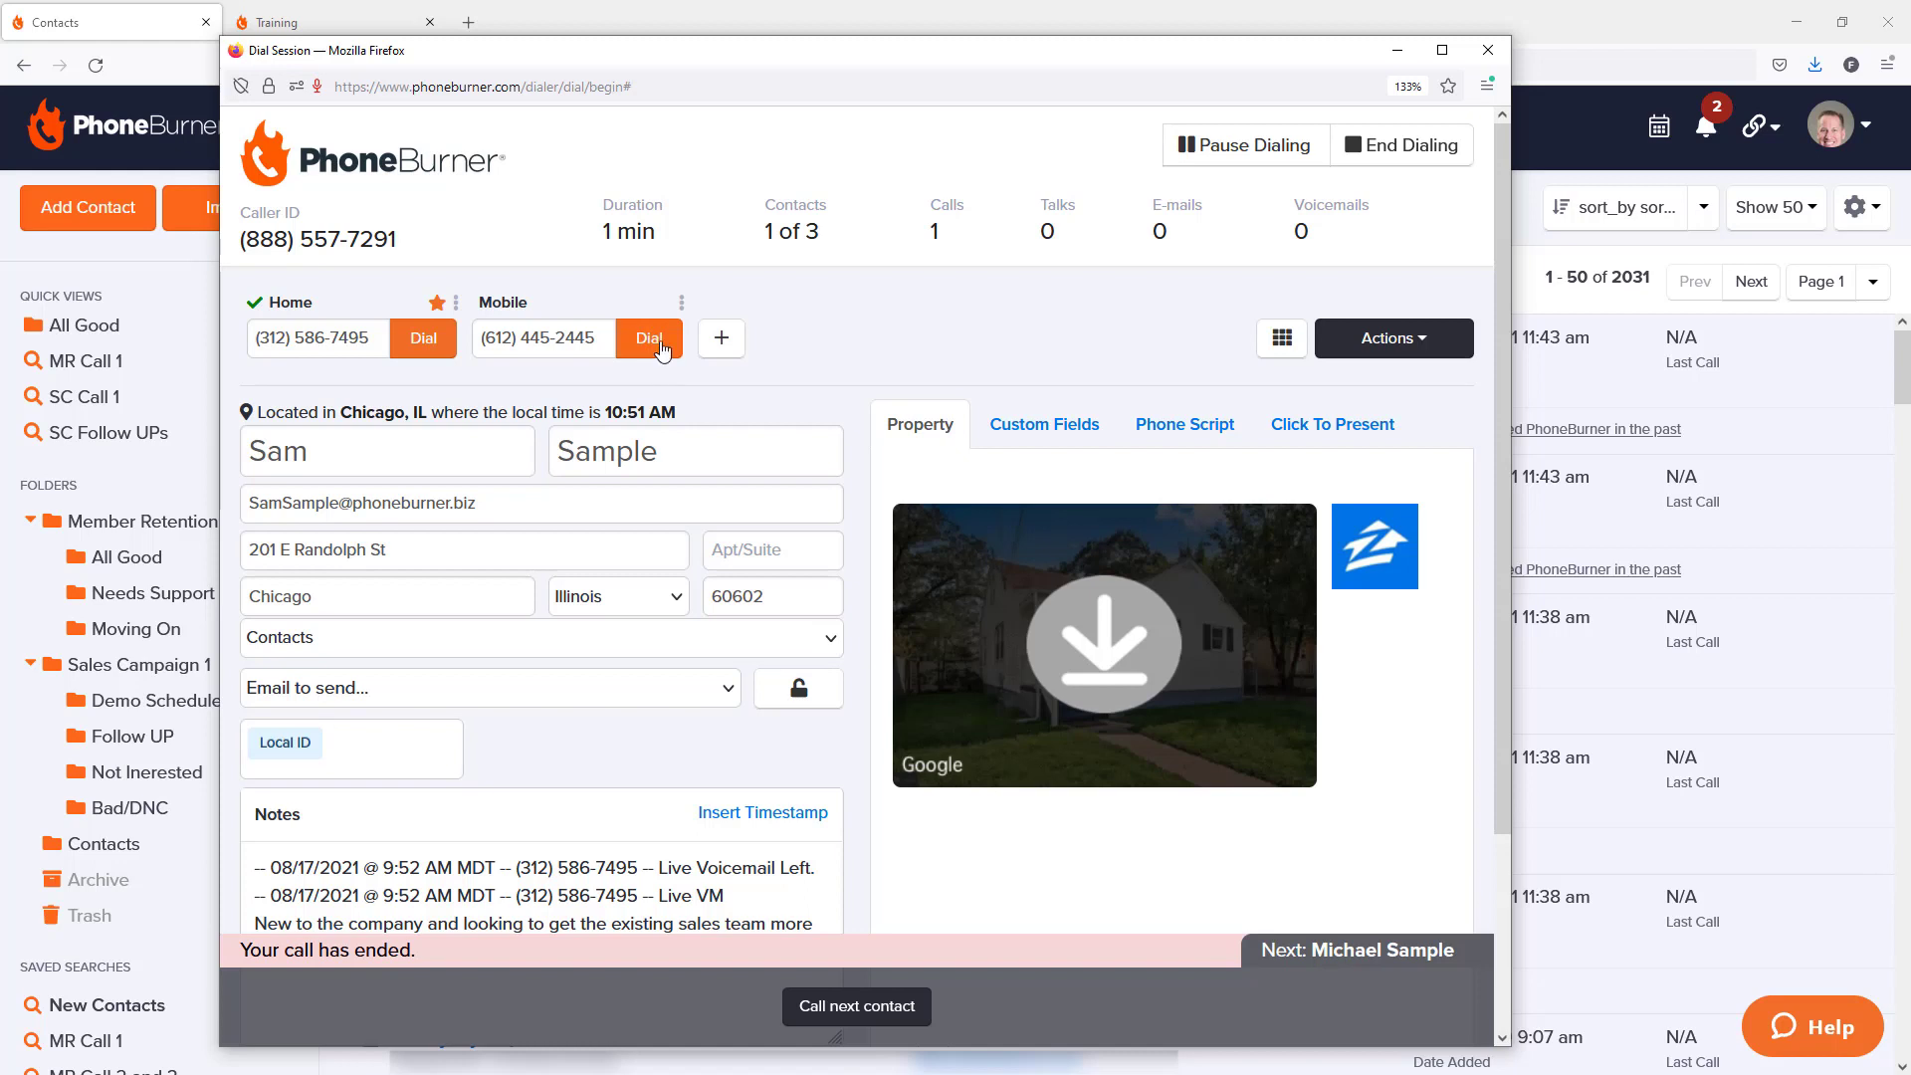
Step: Dial the first contact's mobile number
click(647, 339)
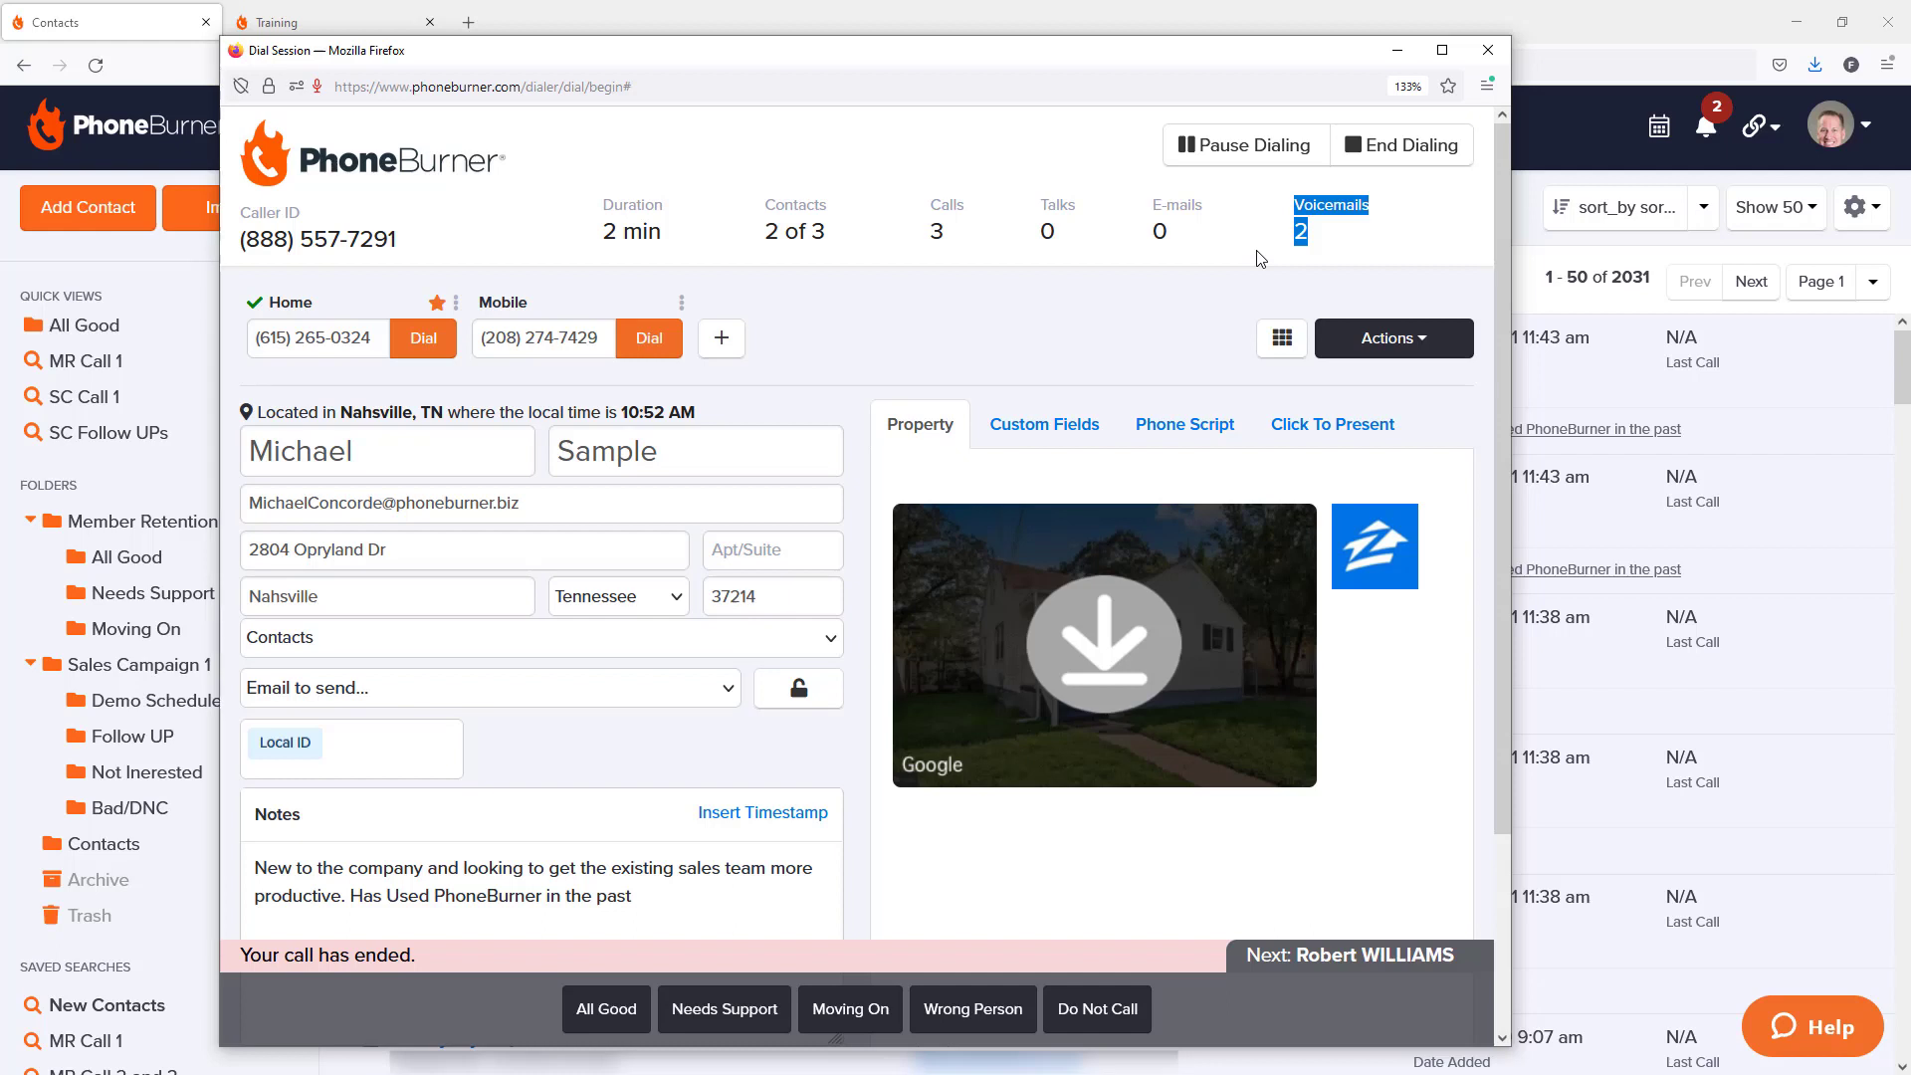
mouse_move(1238, 285)
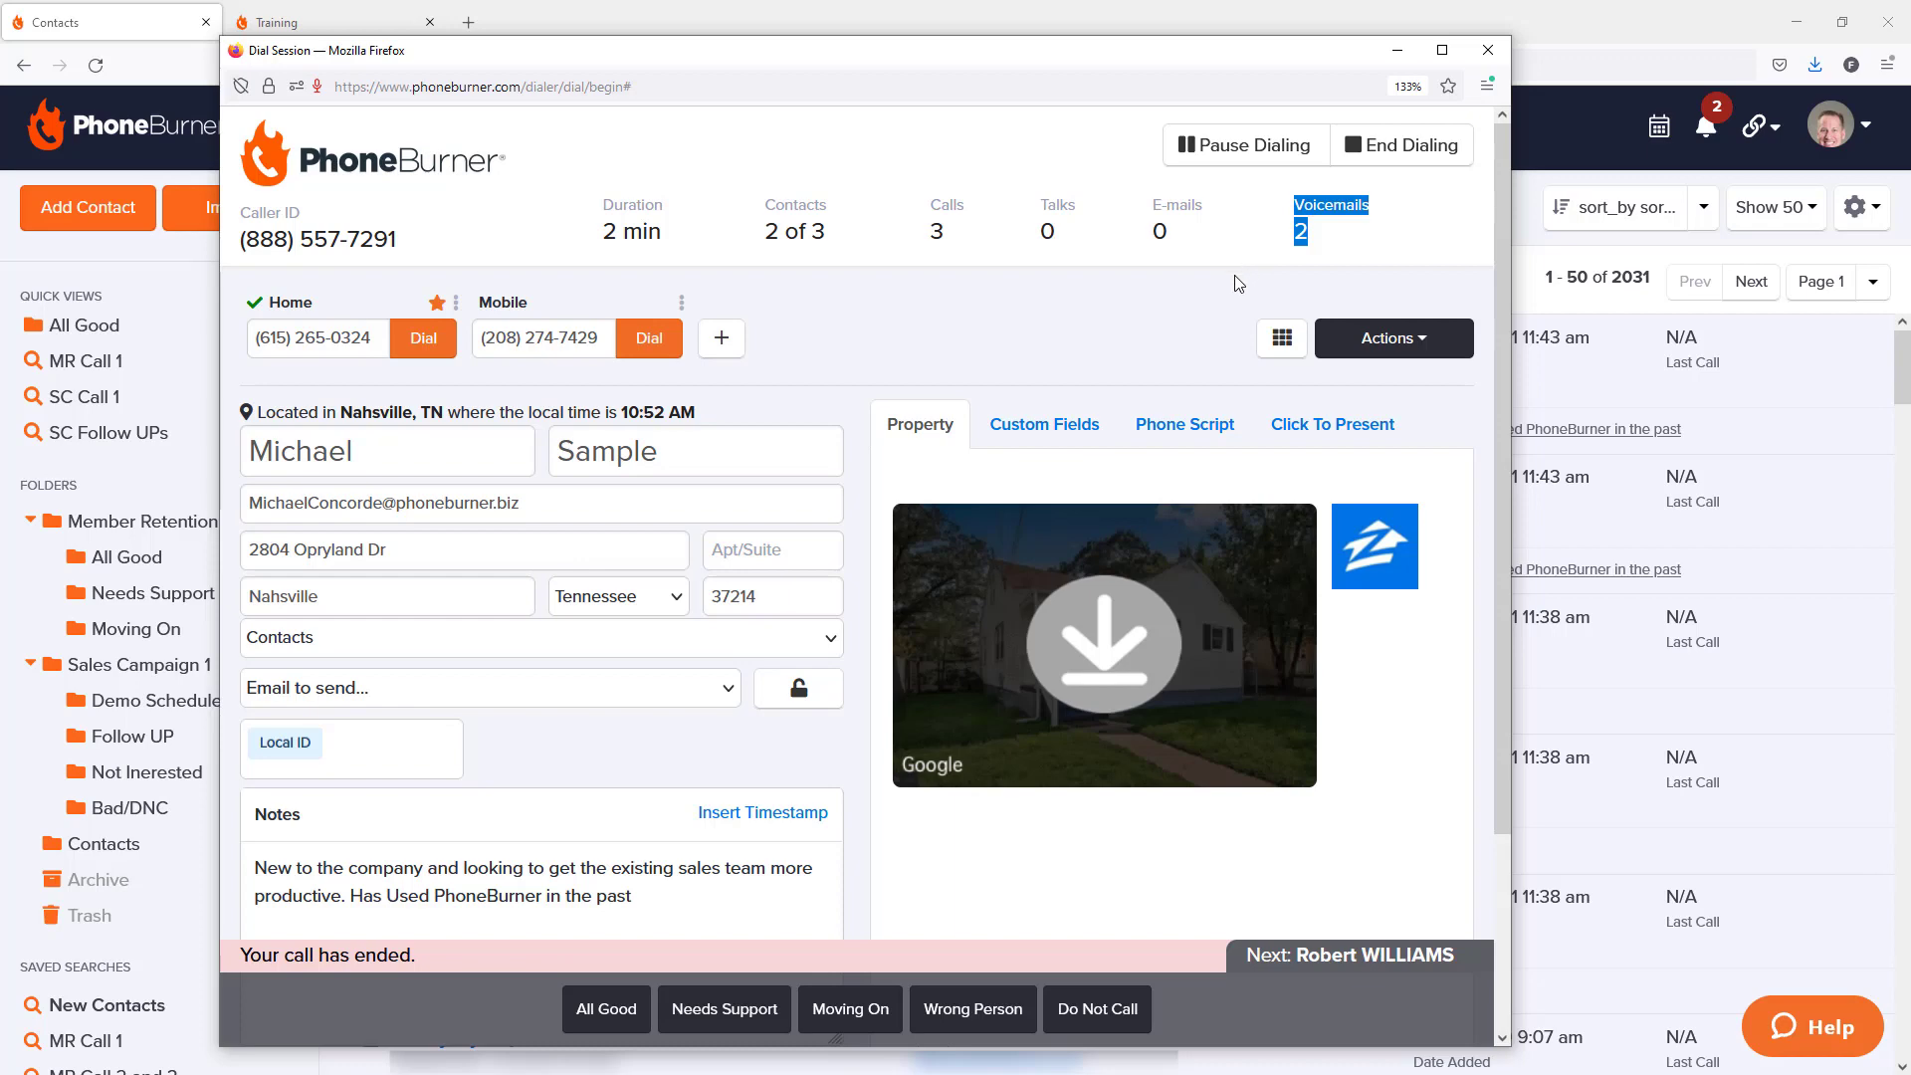